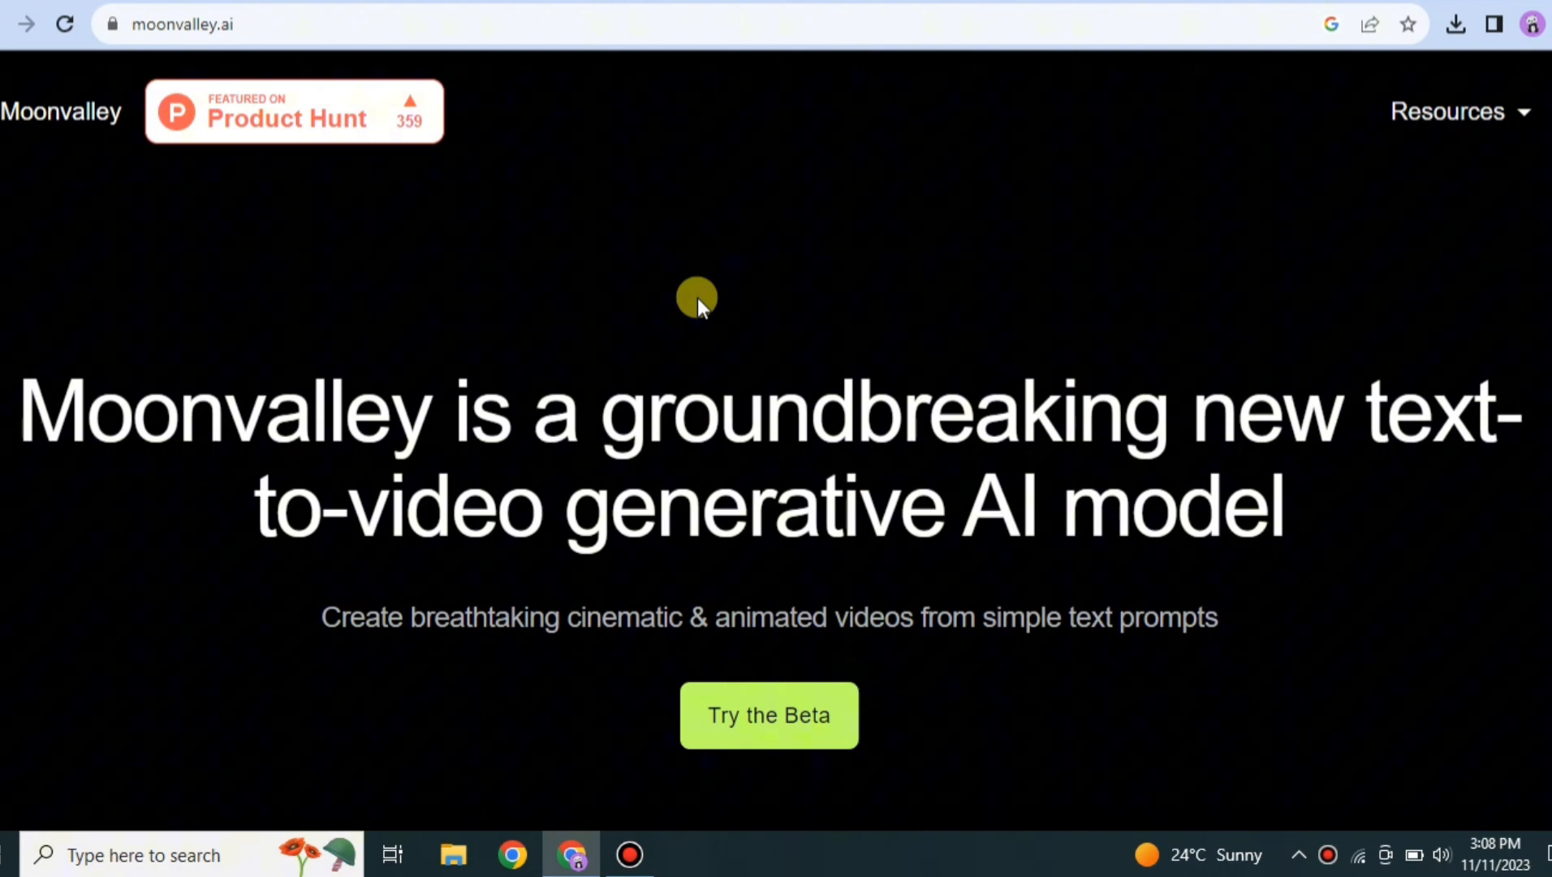
mouse_move(104, 253)
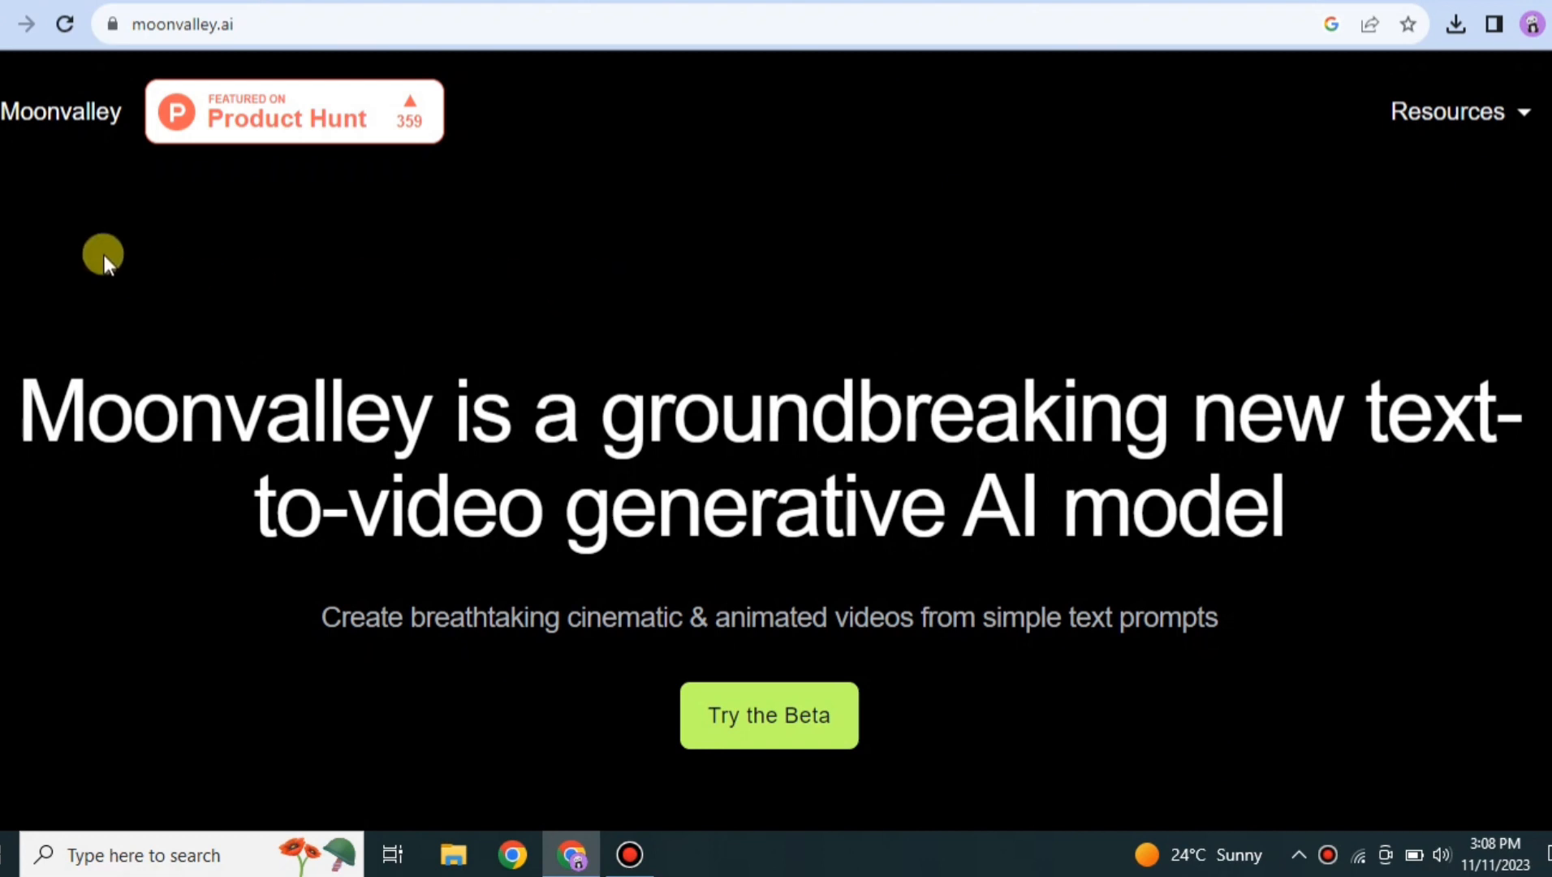
mouse_move(582, 319)
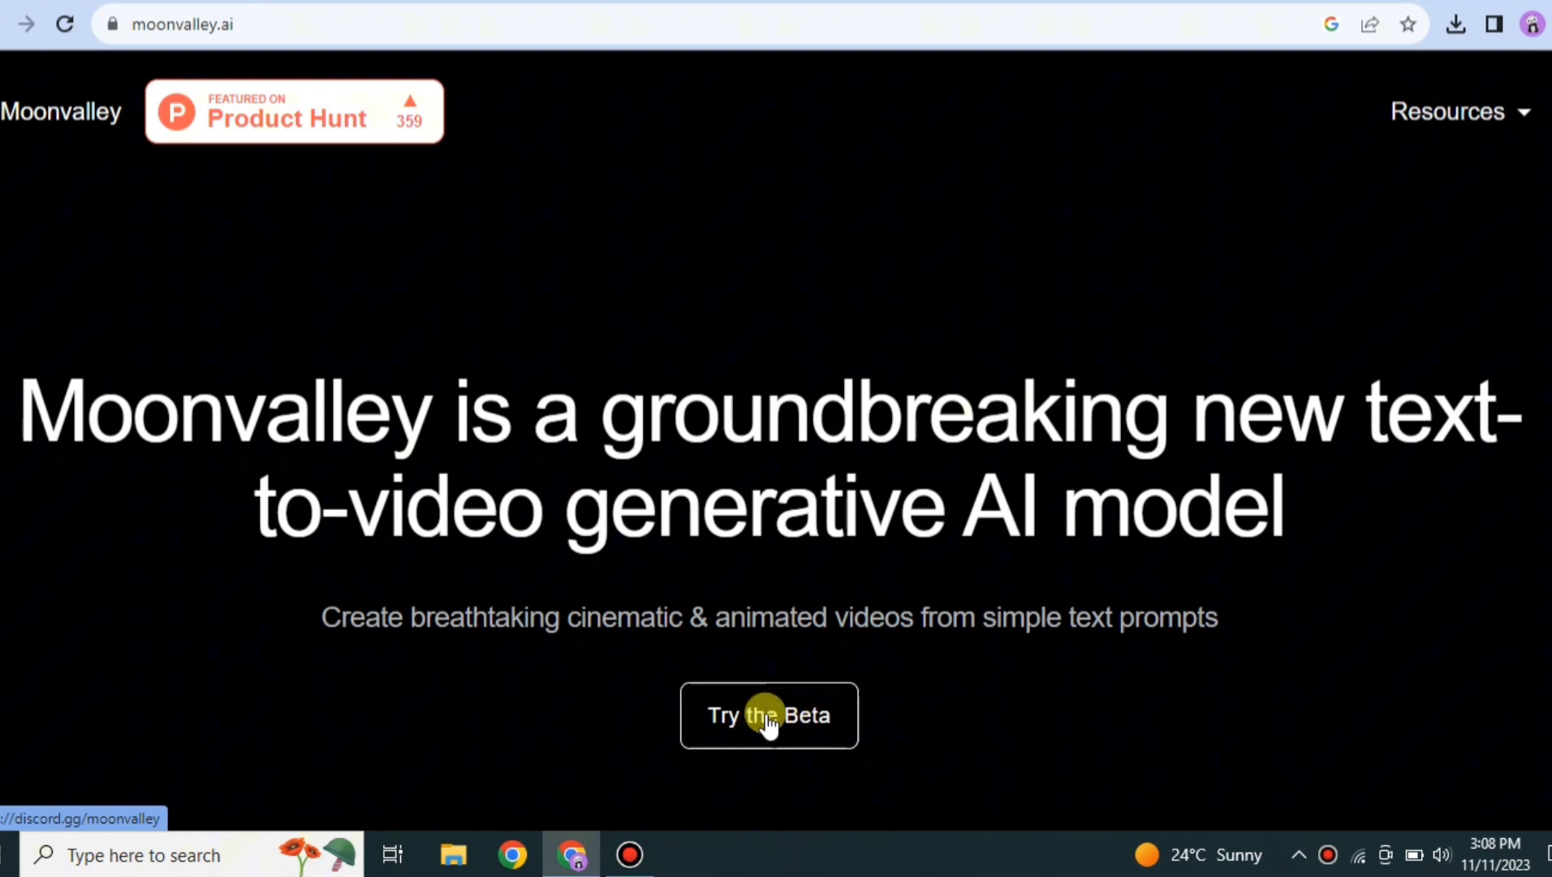
Step: Follow the 'Try the Beta' link on moonvalley.ai to the Discord invite
left_click(769, 714)
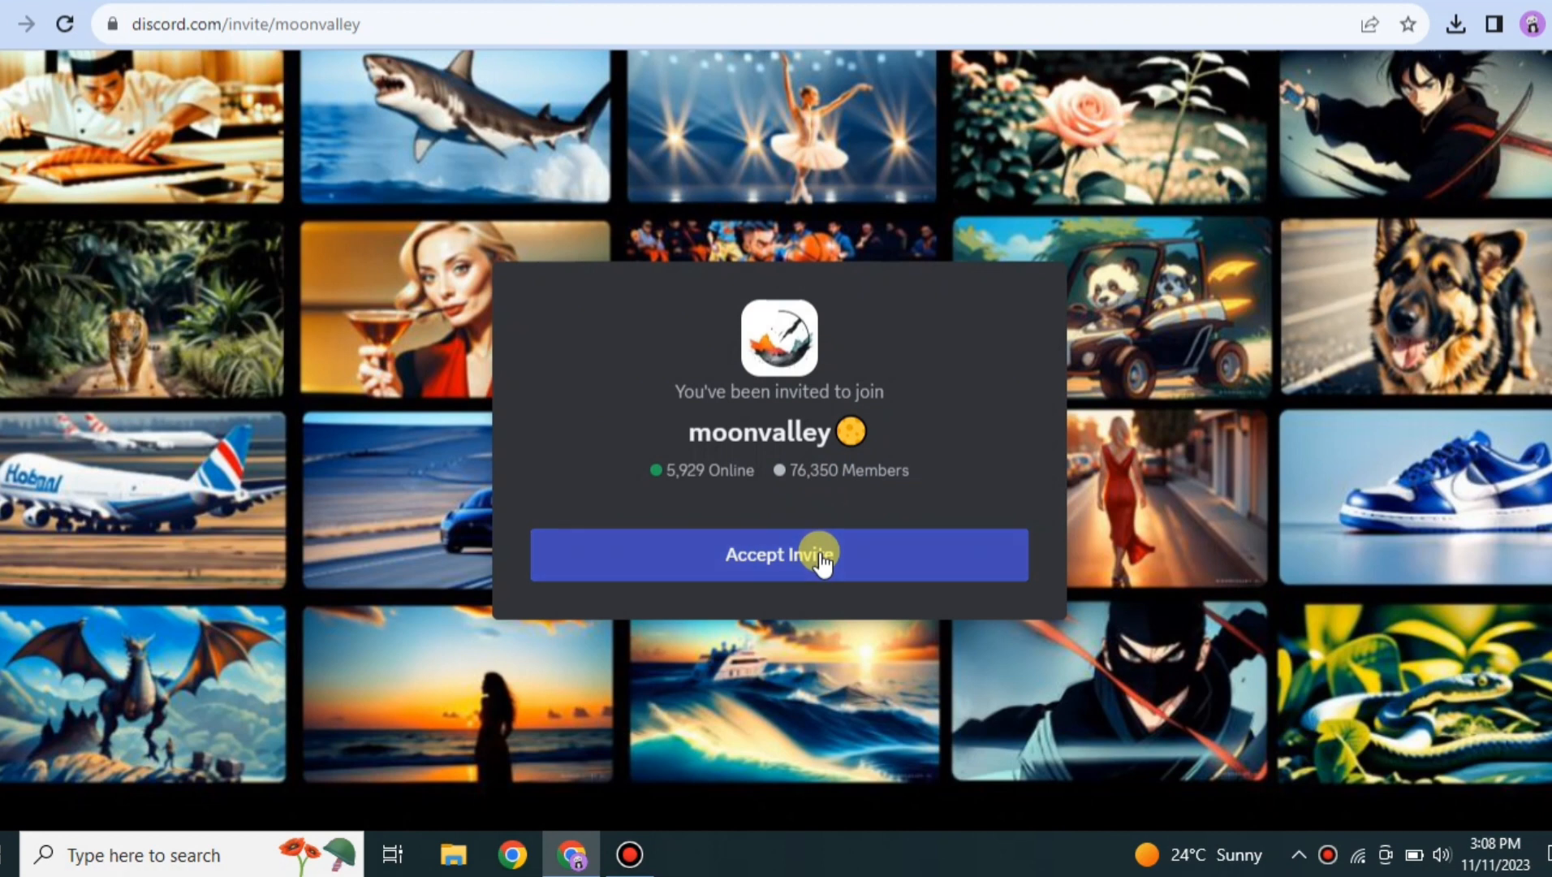
Step: Accept the moonvalley invite and answer onboarding with Youtube, Yes!, No, No
left_click(778, 554)
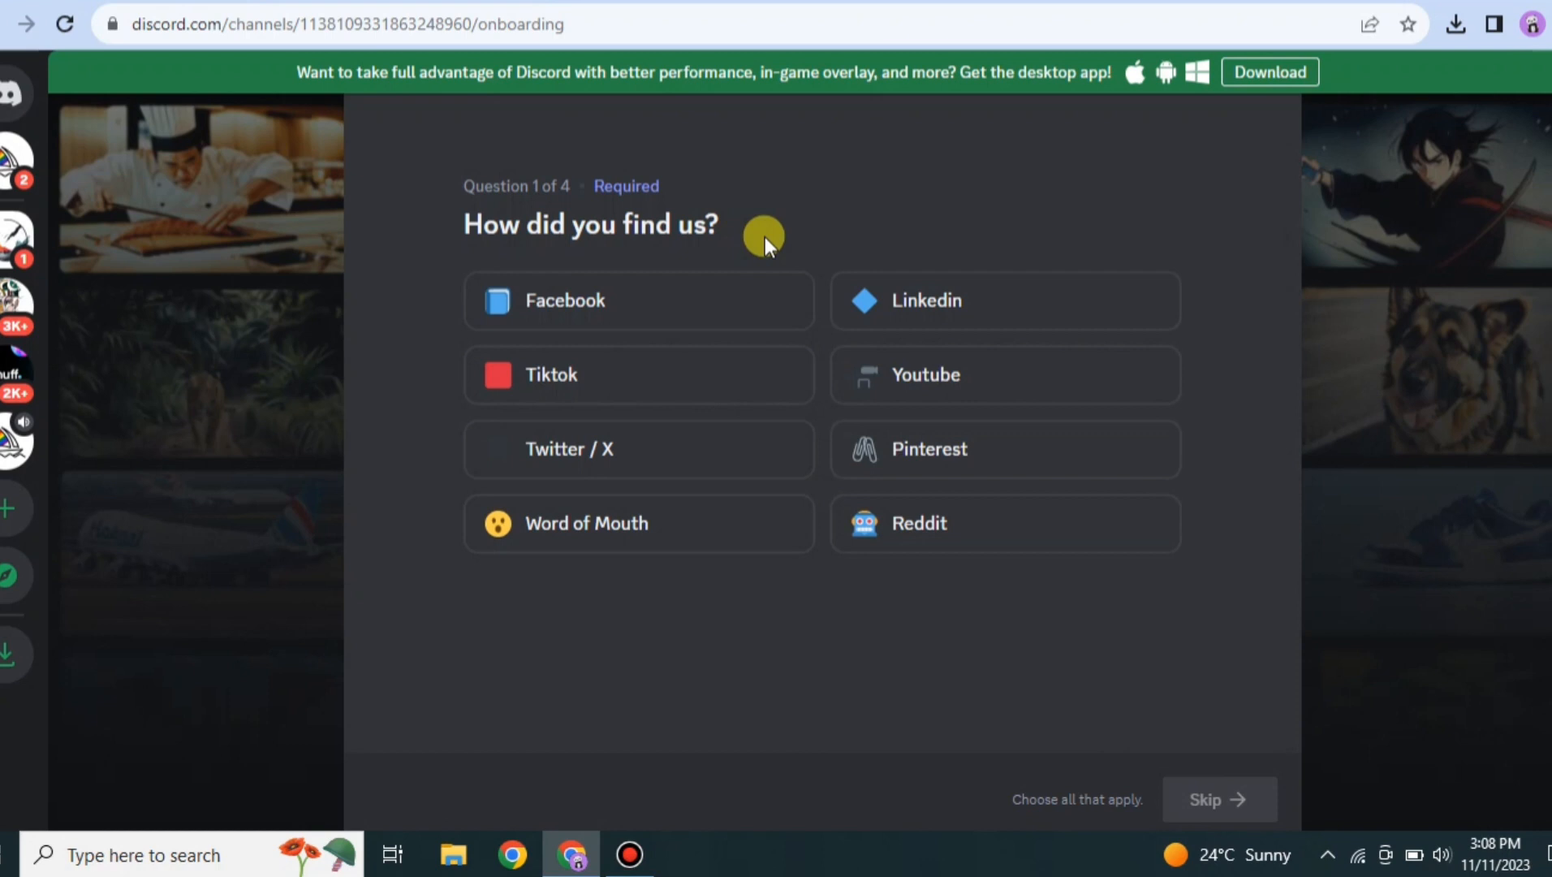
mouse_move(1359, 470)
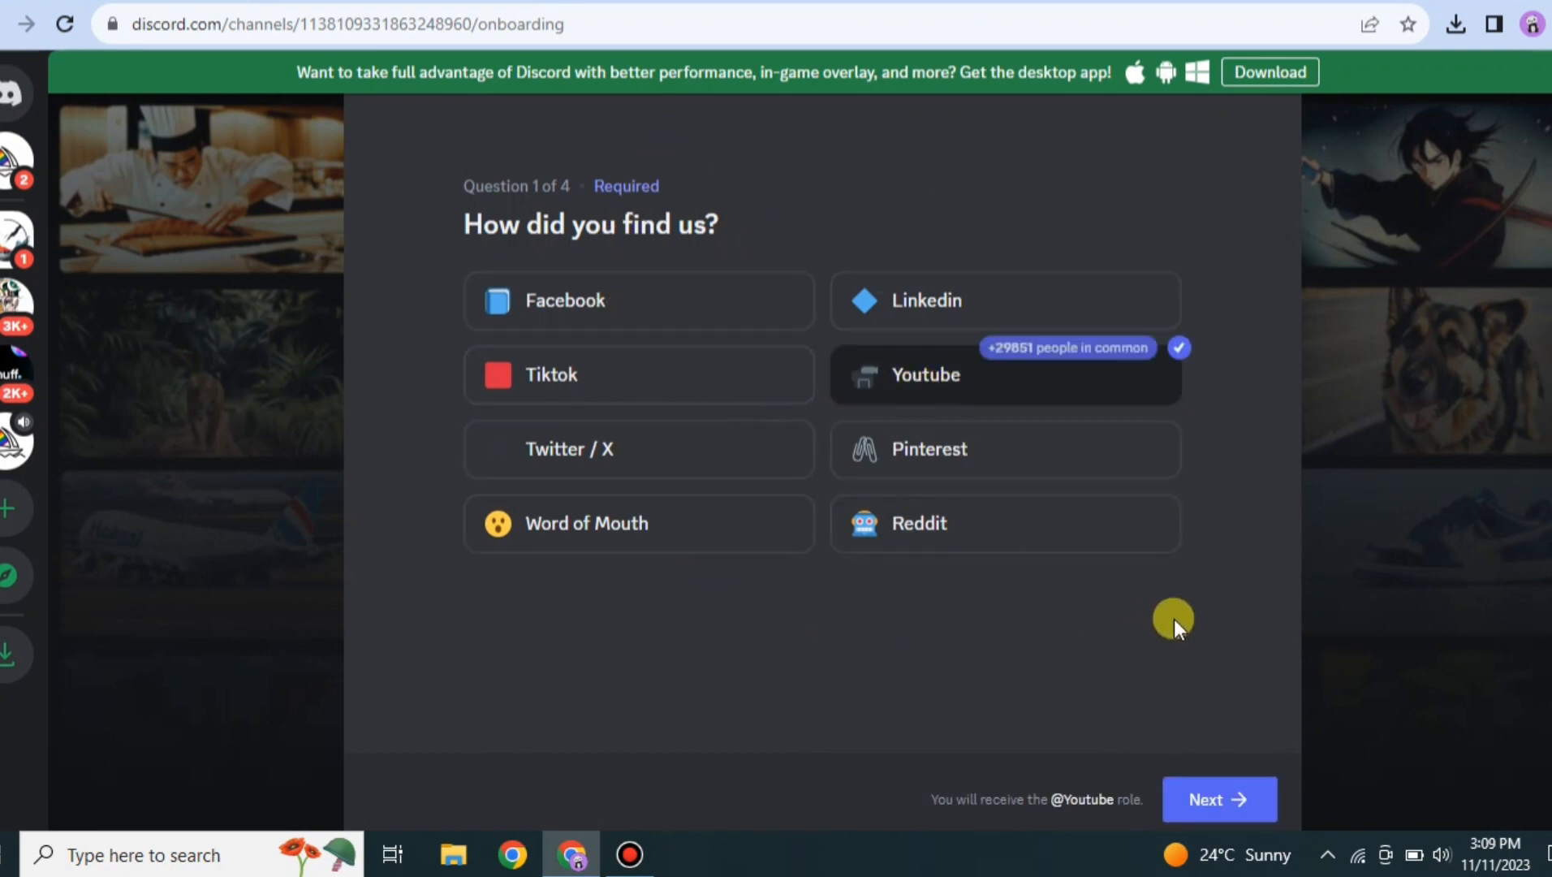
left_click(1218, 799)
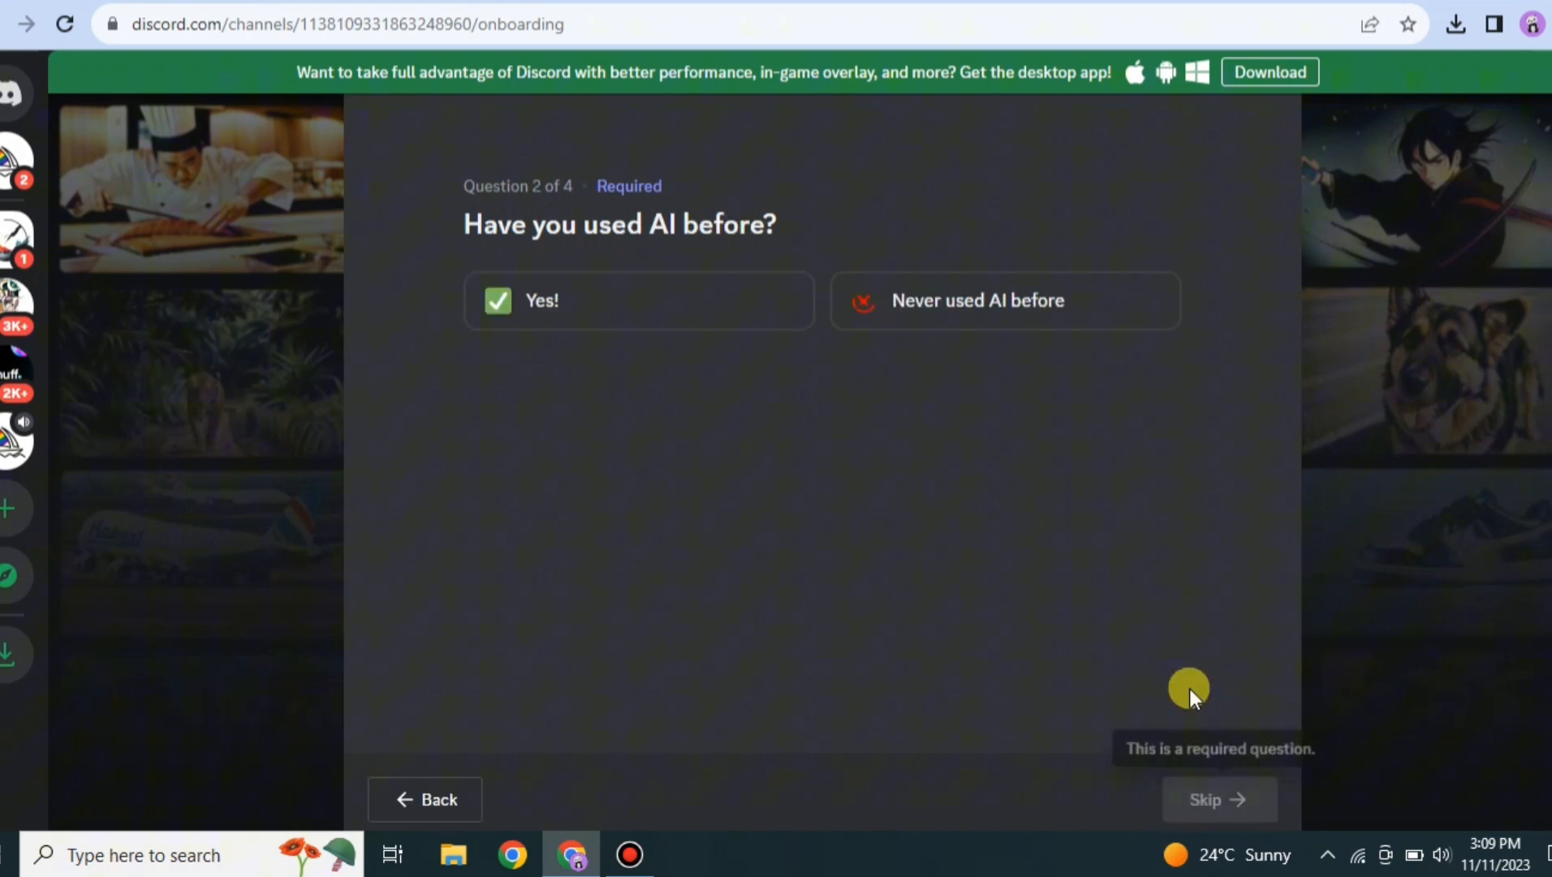
mouse_move(765, 374)
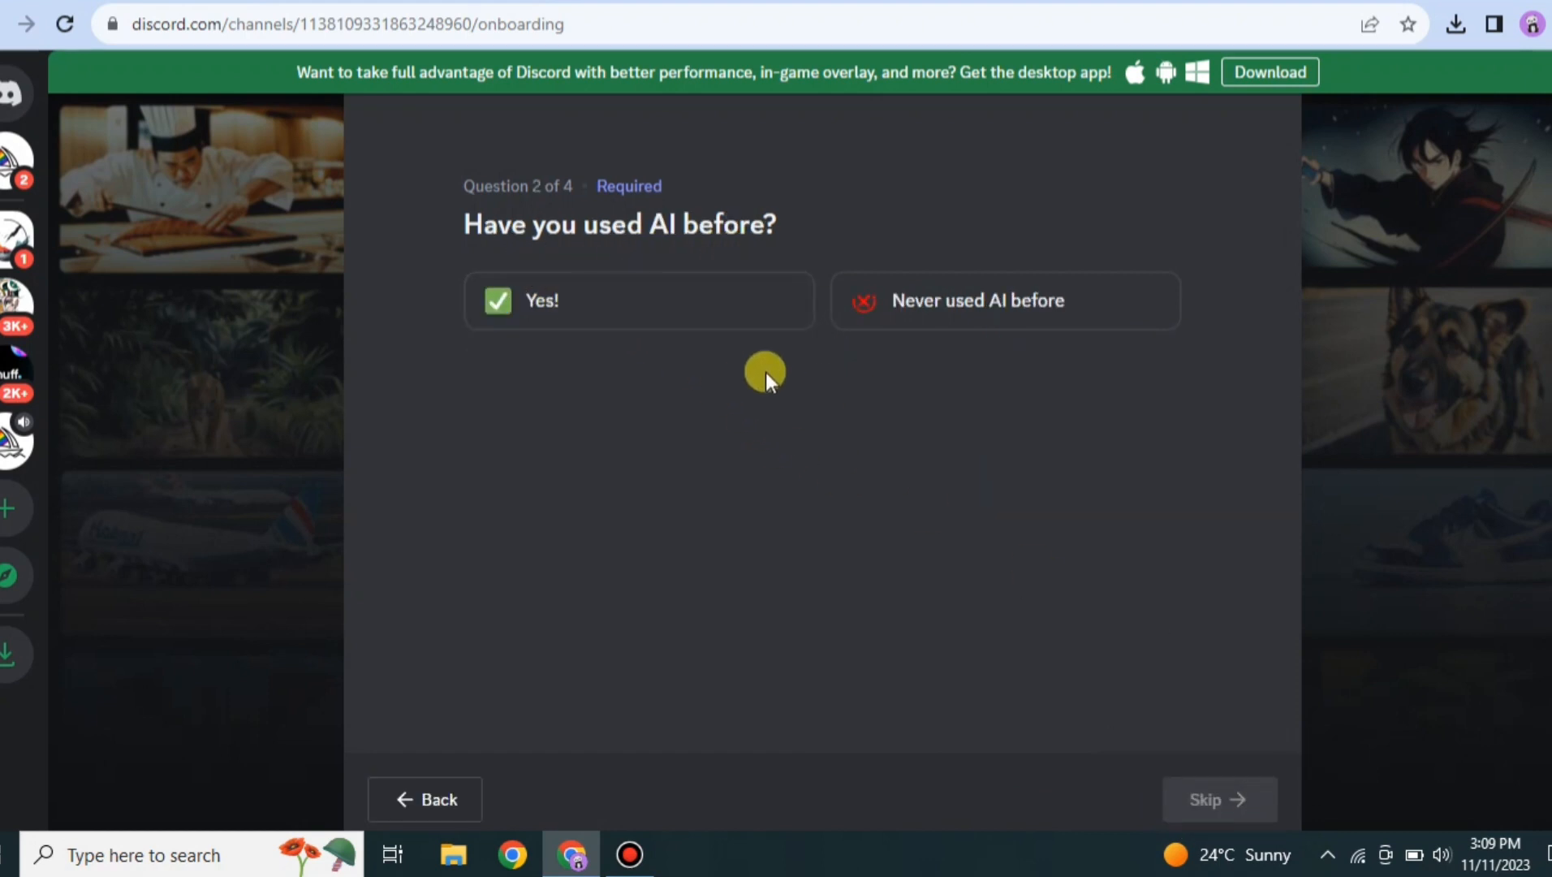
mouse_move(509, 257)
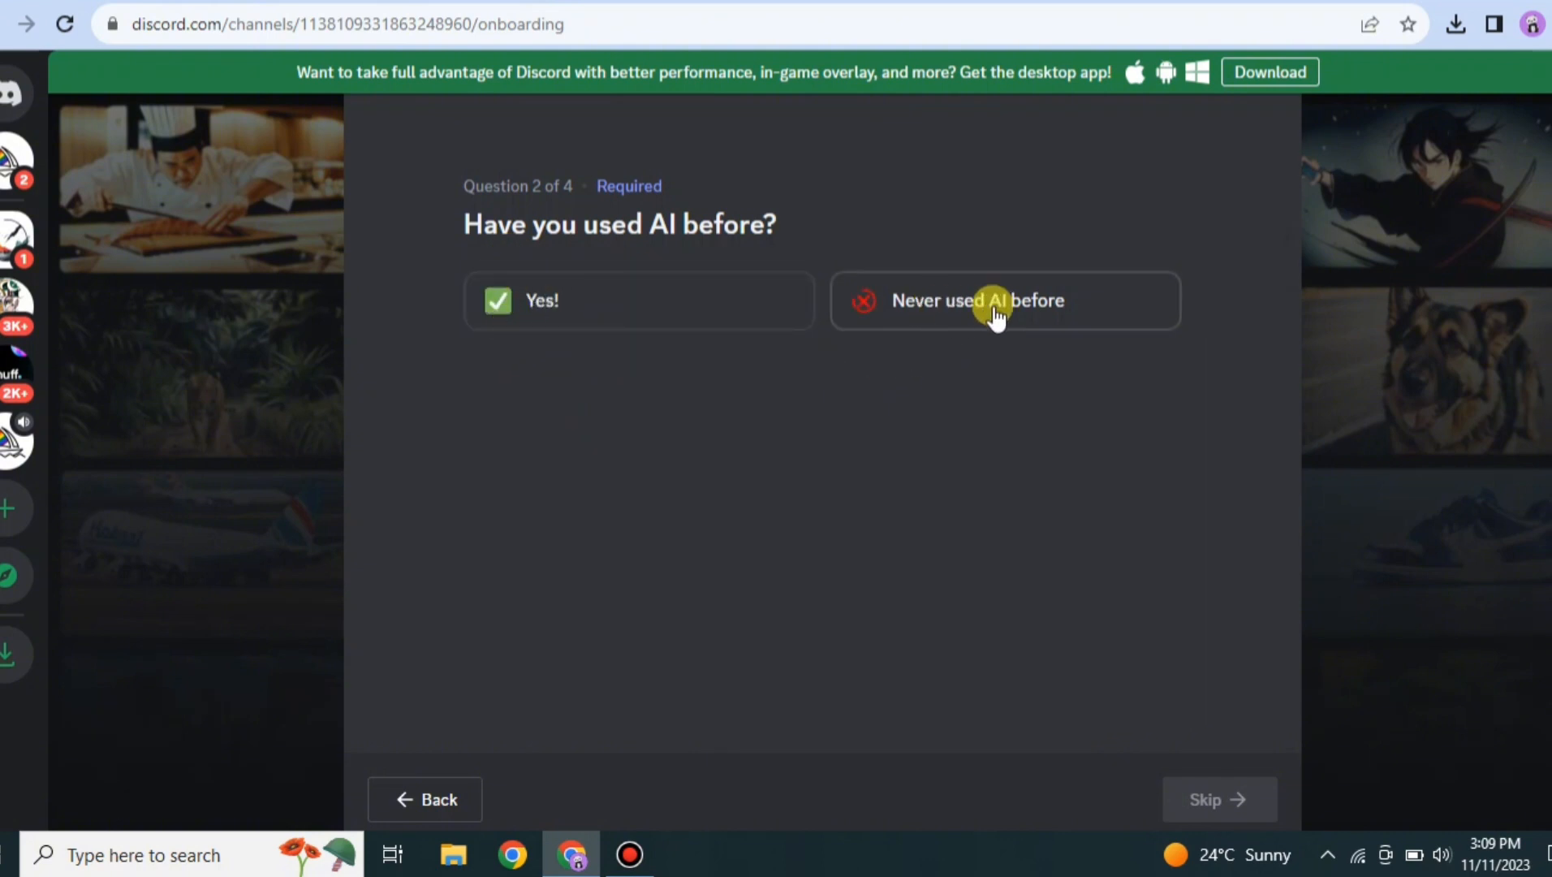
left_click(639, 300)
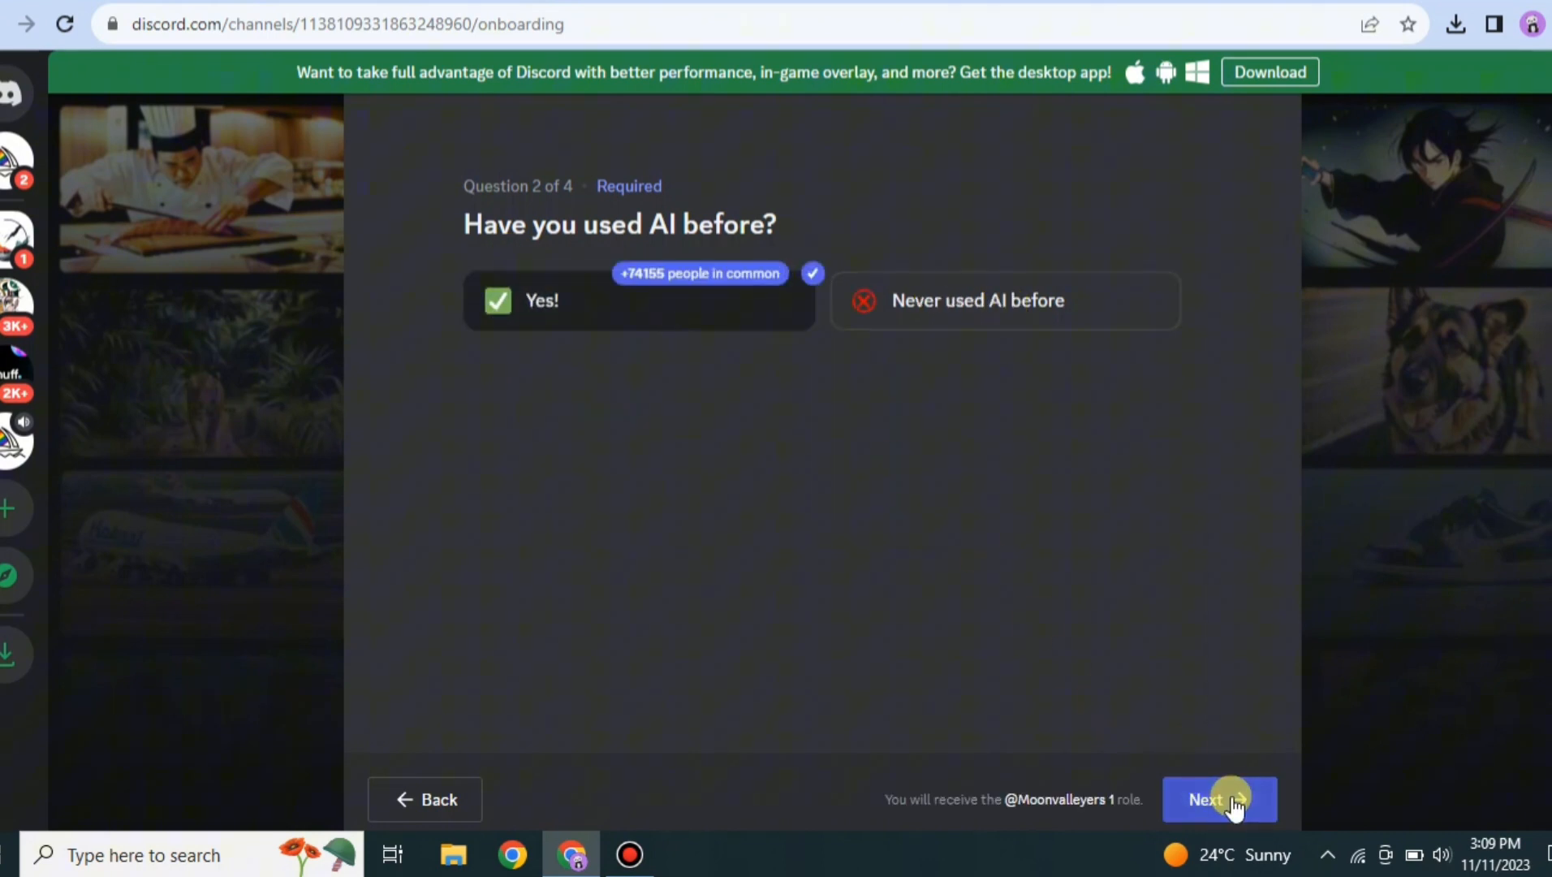
left_click(1218, 798)
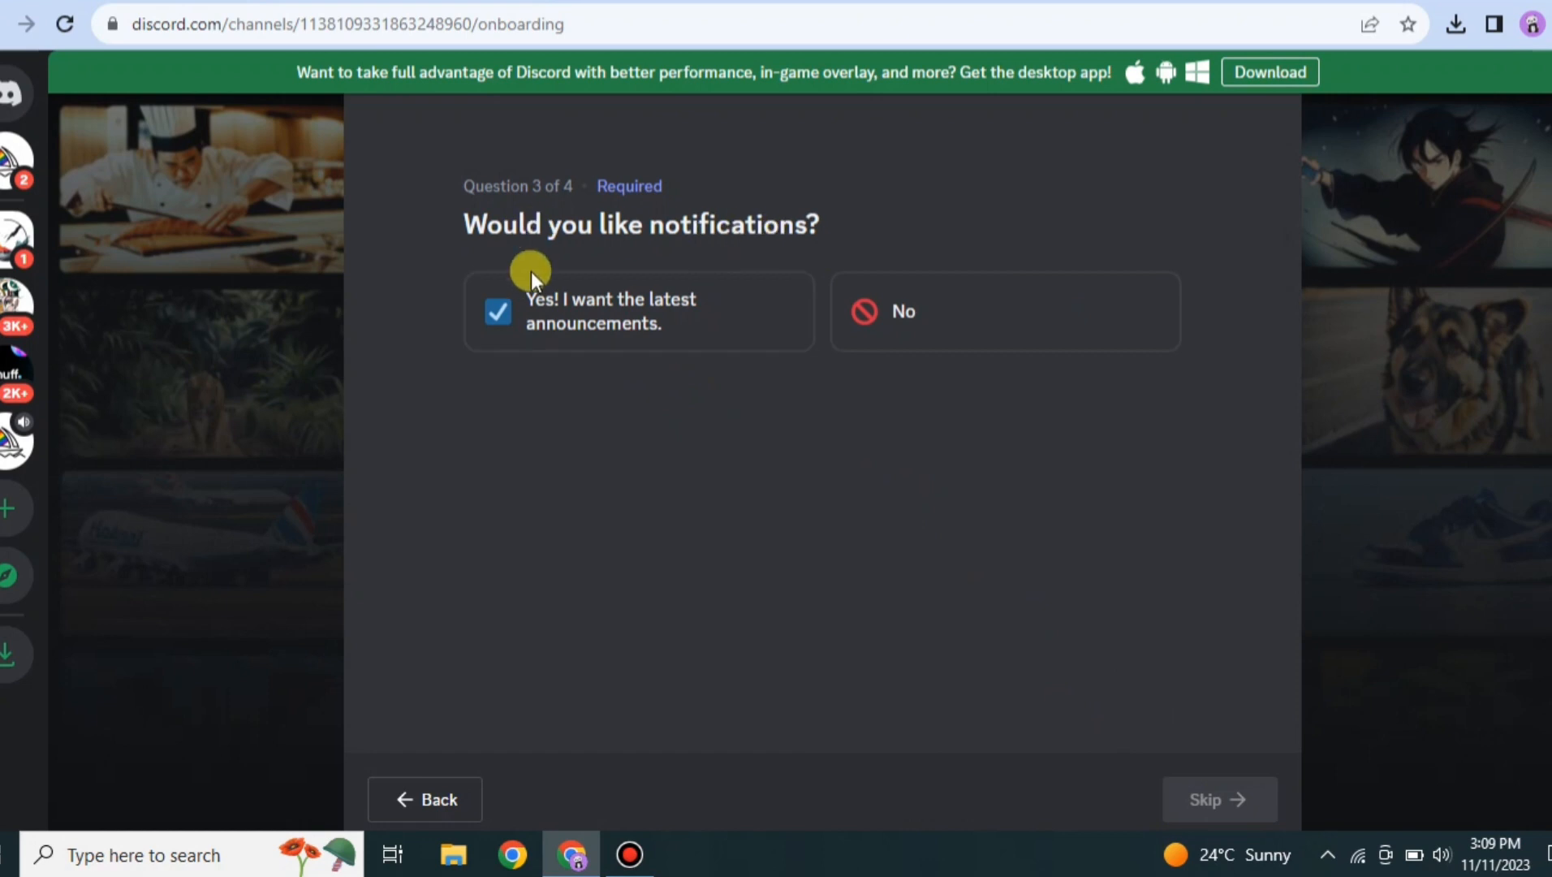
left_click(999, 311)
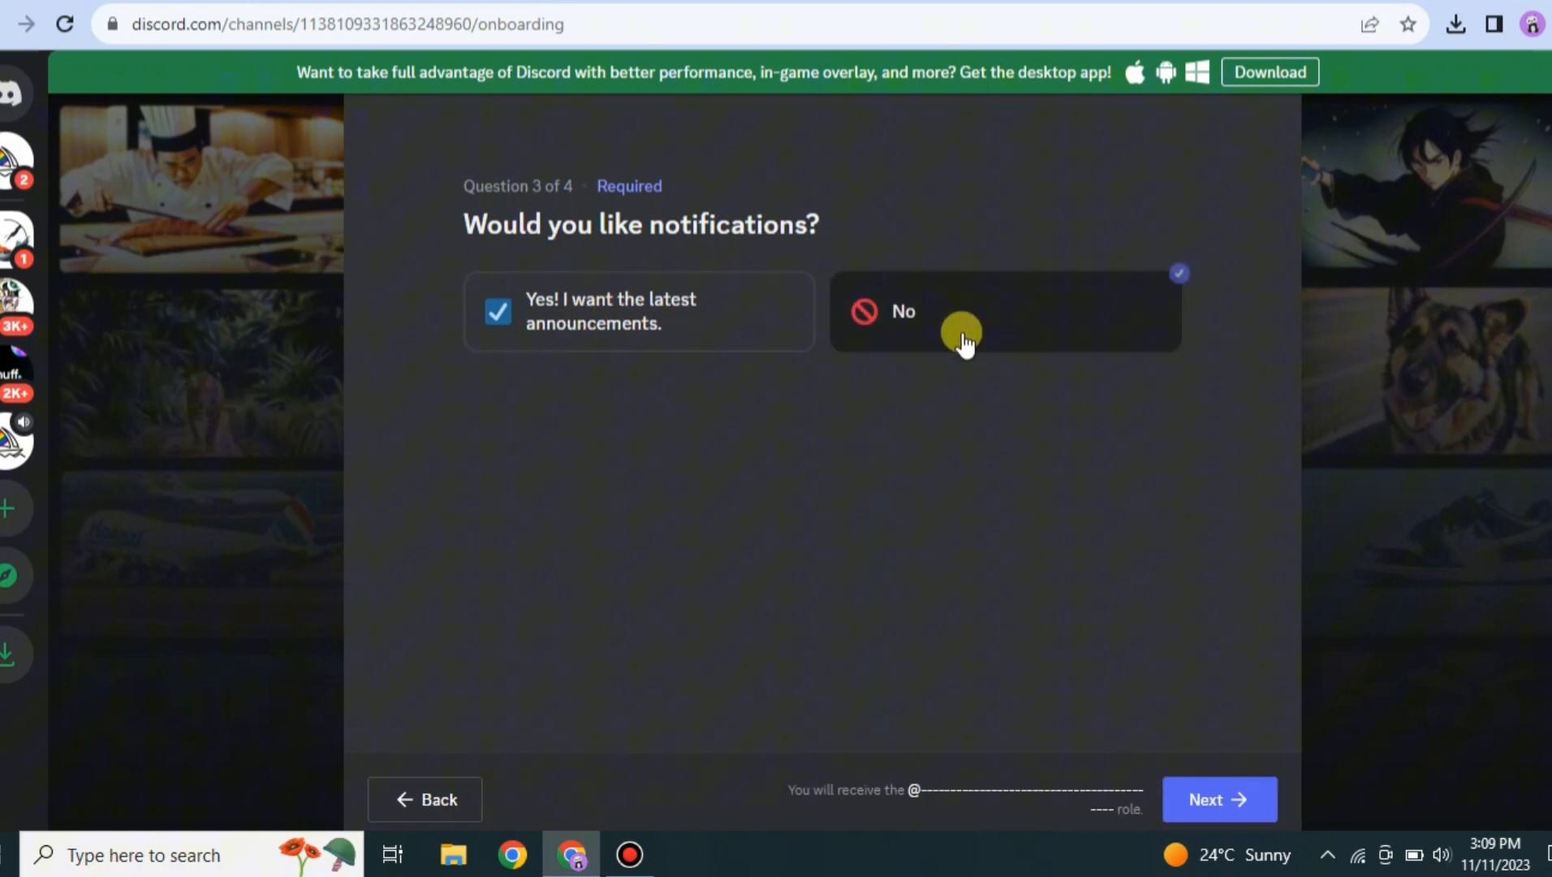
left_click(1219, 799)
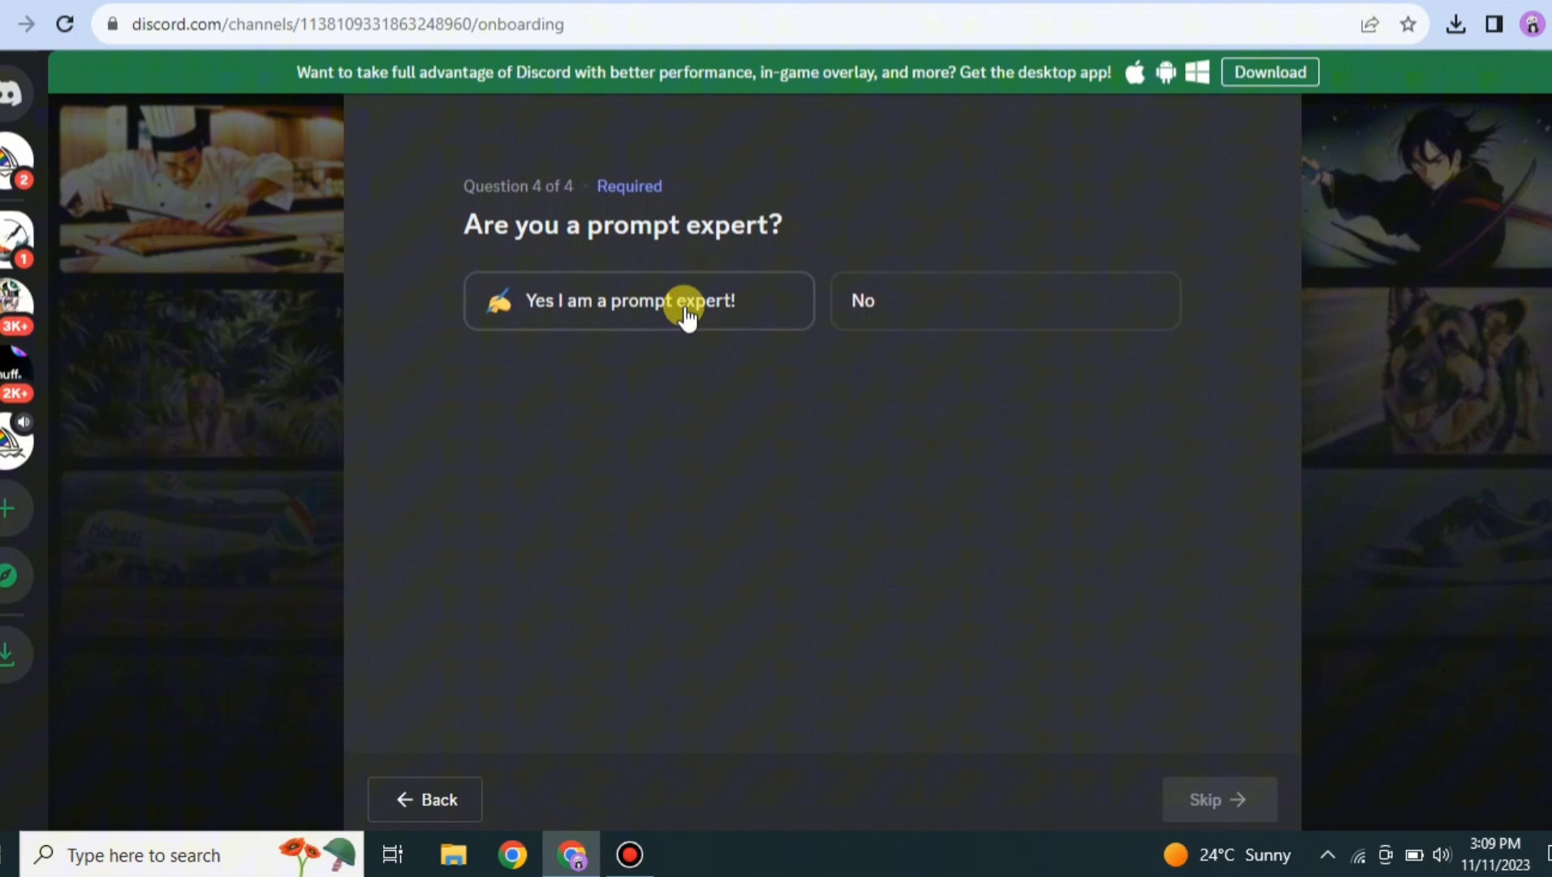
left_click(1003, 300)
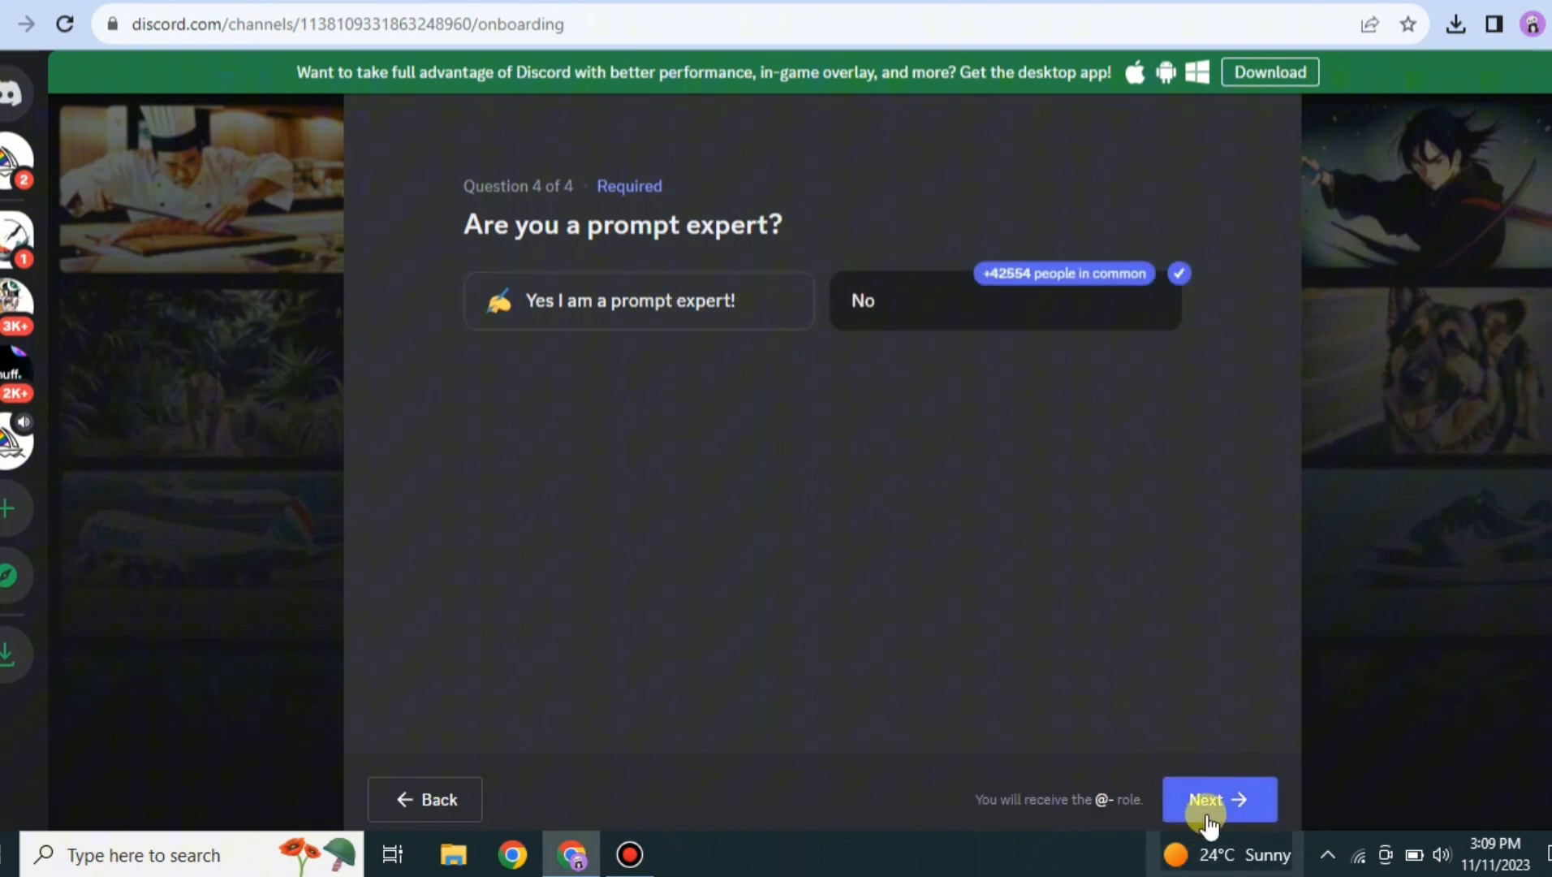
left_click(1218, 799)
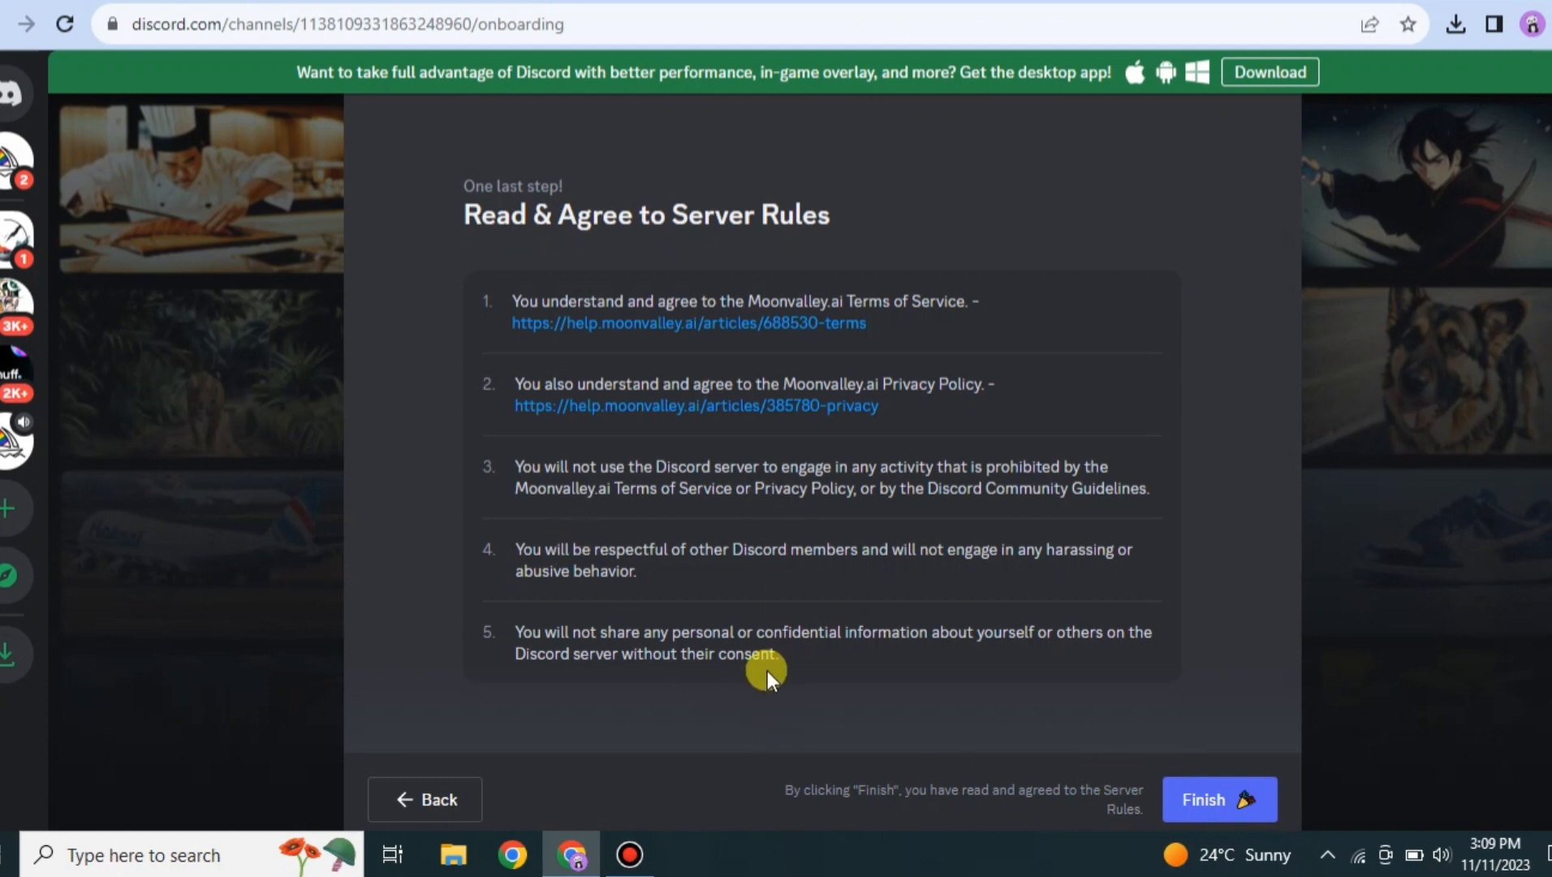
Step: Agree to the server rules and scroll the channel list to NEW MOON CREATORS
left_click(1218, 798)
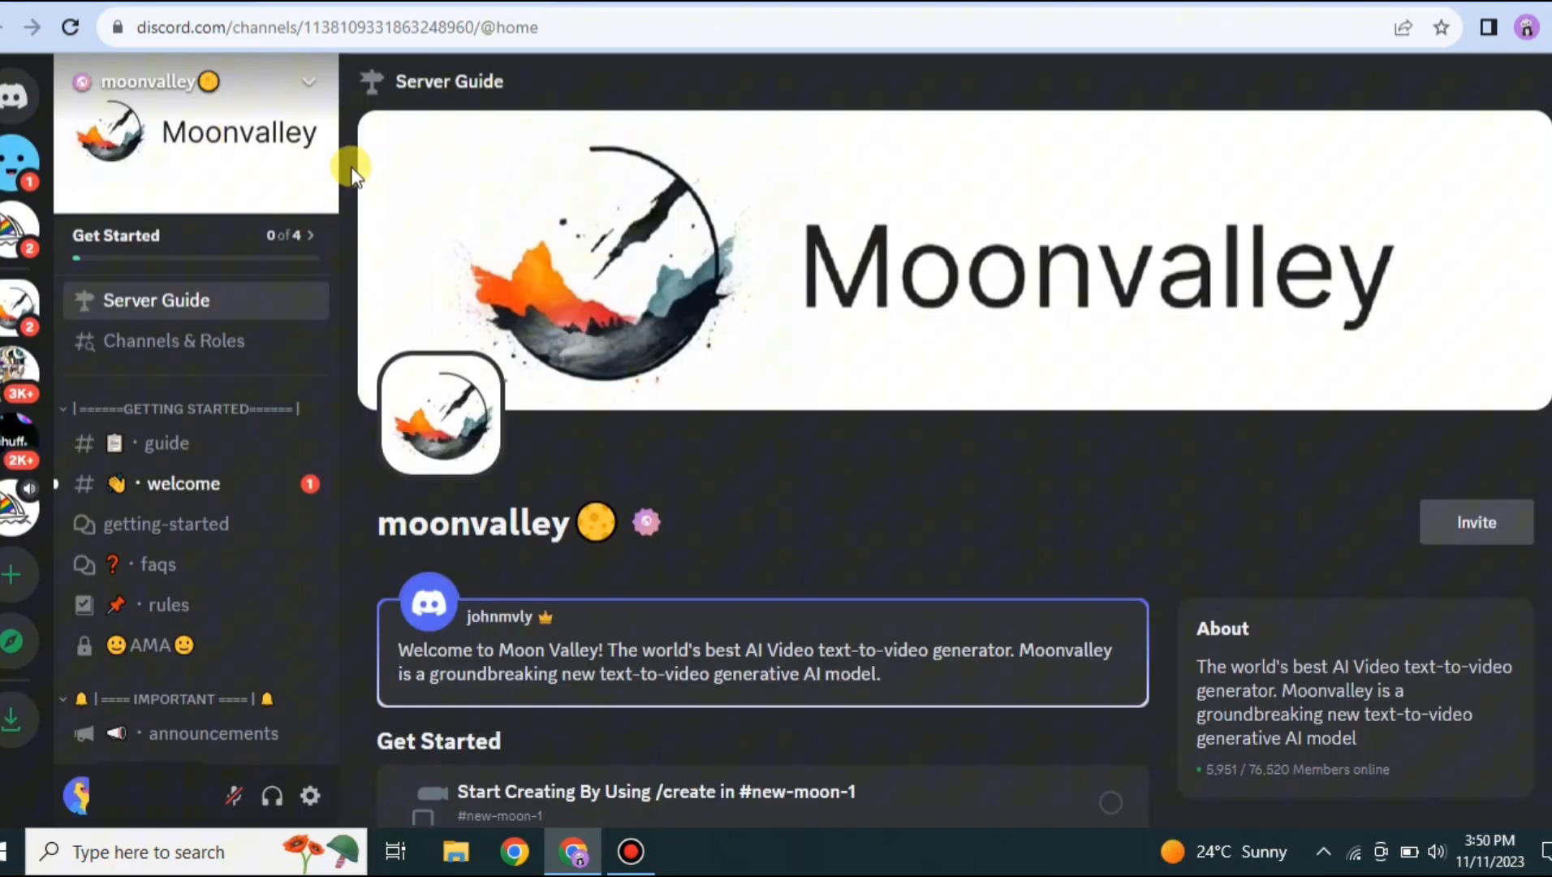
scroll("down", 3)
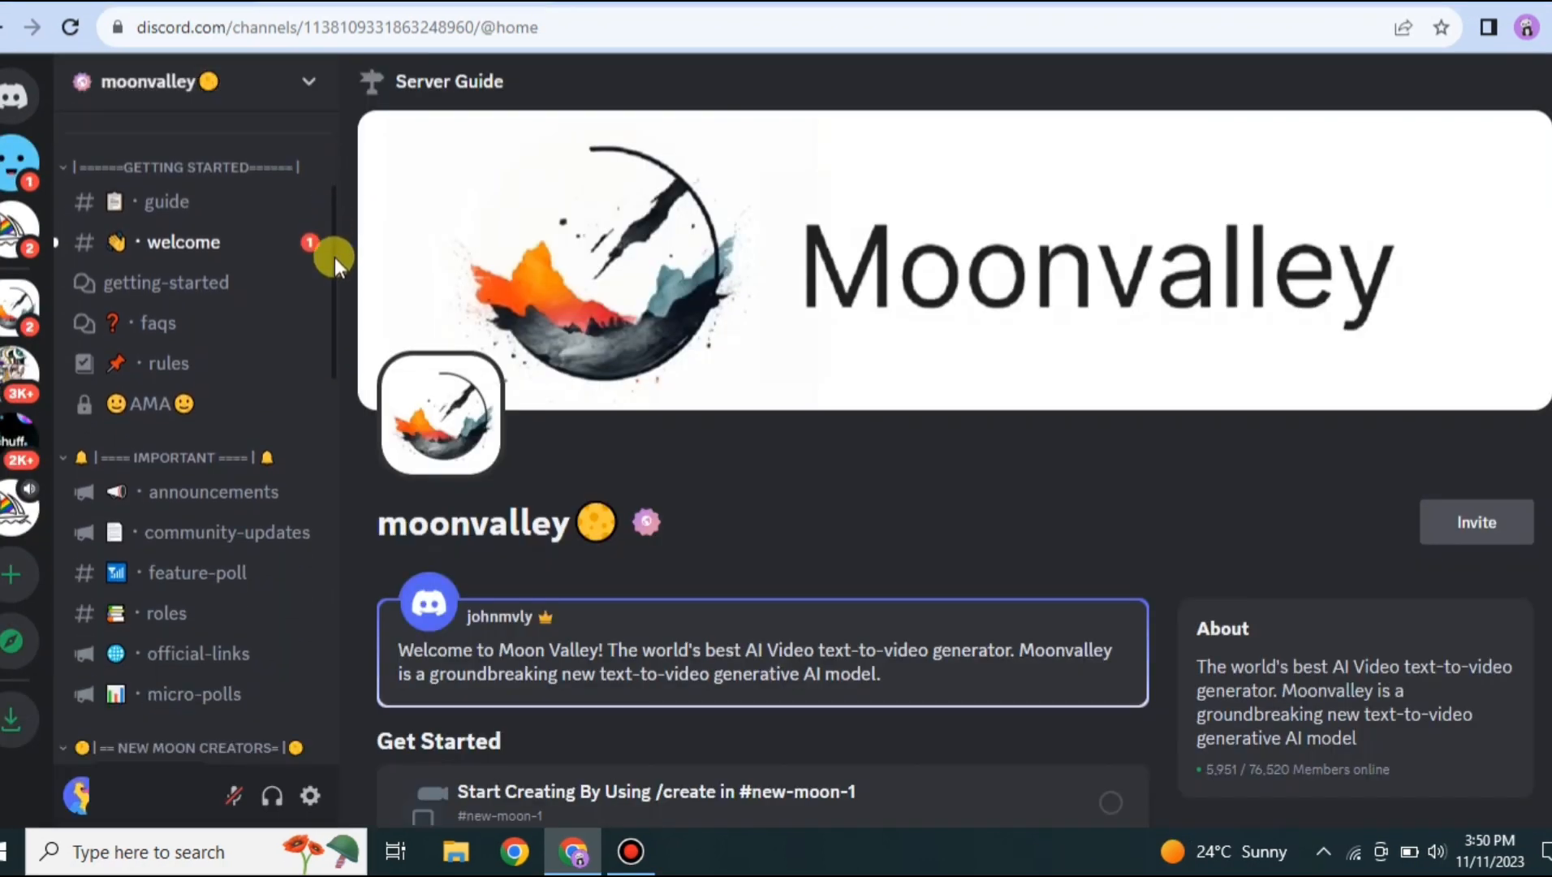
scroll("down", 3)
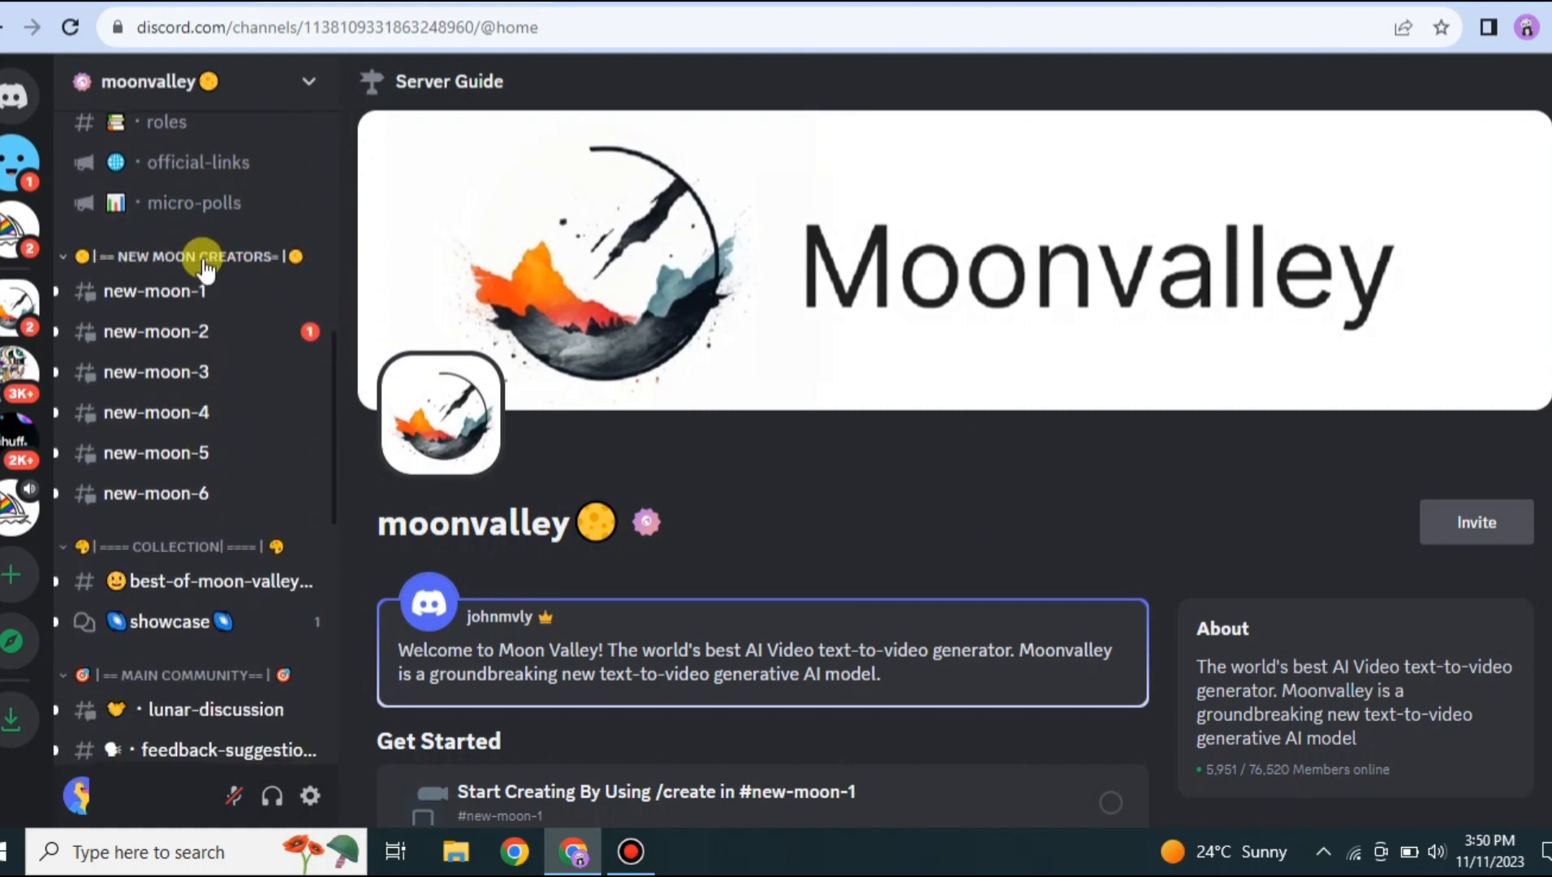
left_click(194, 256)
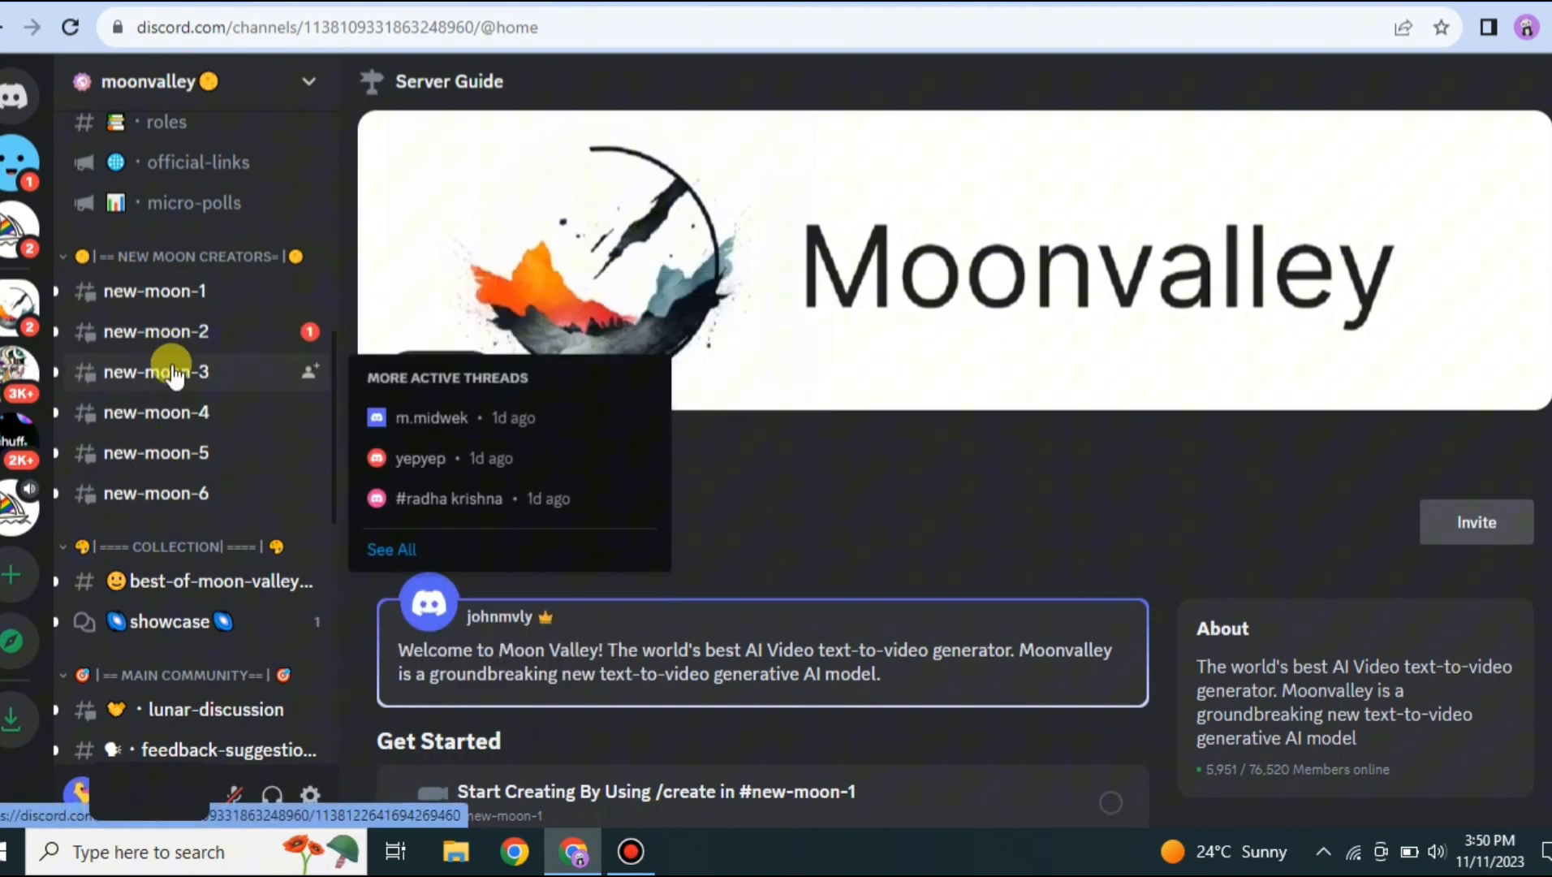
Step: In #new-moon-3, play the bus clip and the fashion models video, then scroll the channel
left_click(154, 371)
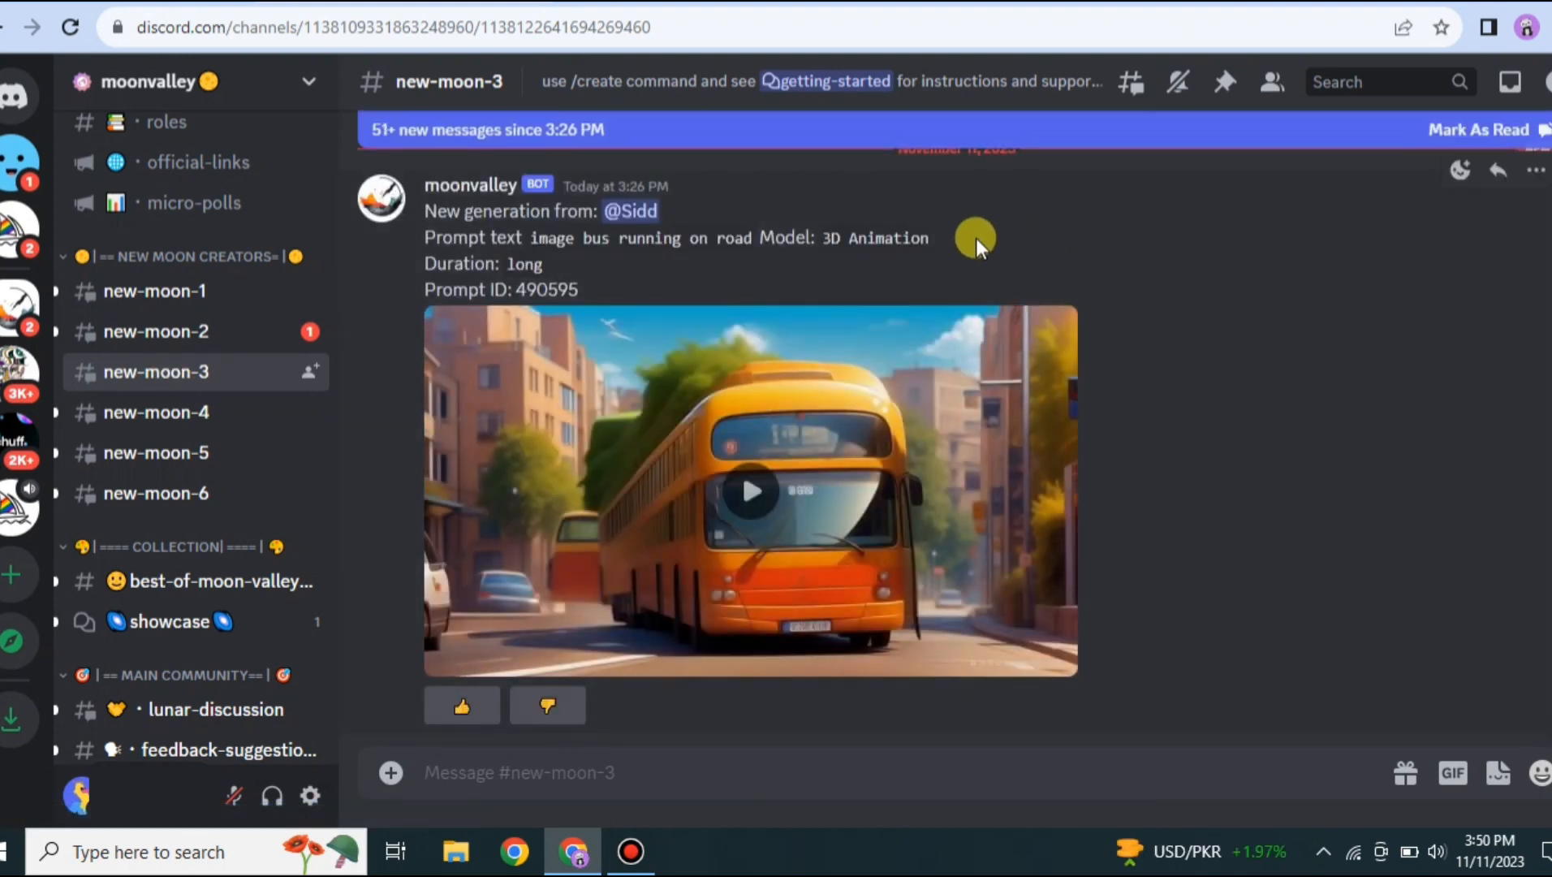
mouse_move(504, 267)
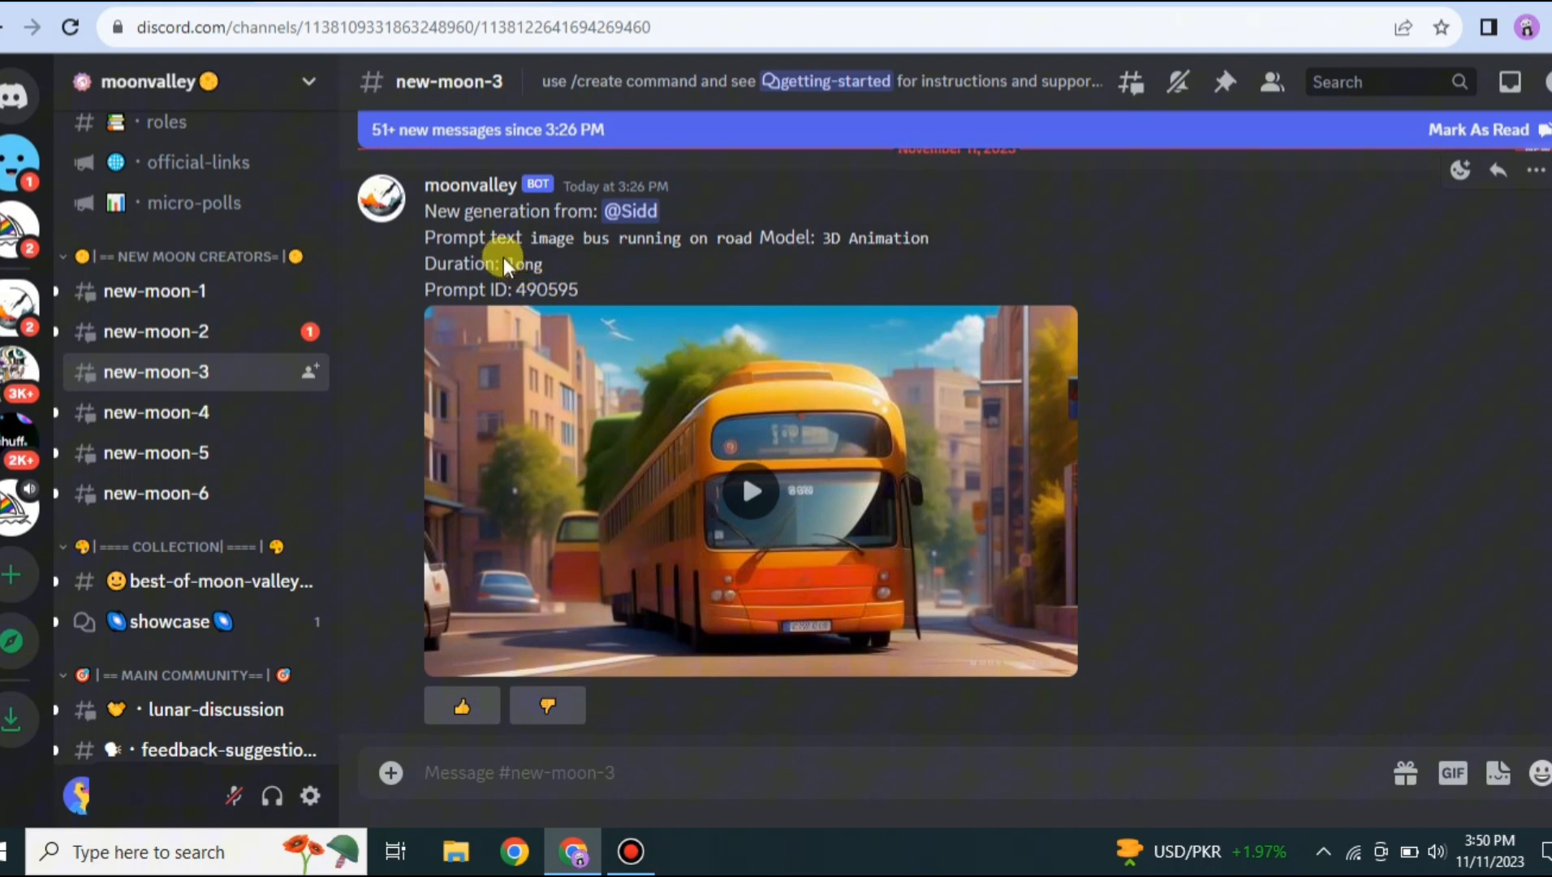
mouse_move(591, 235)
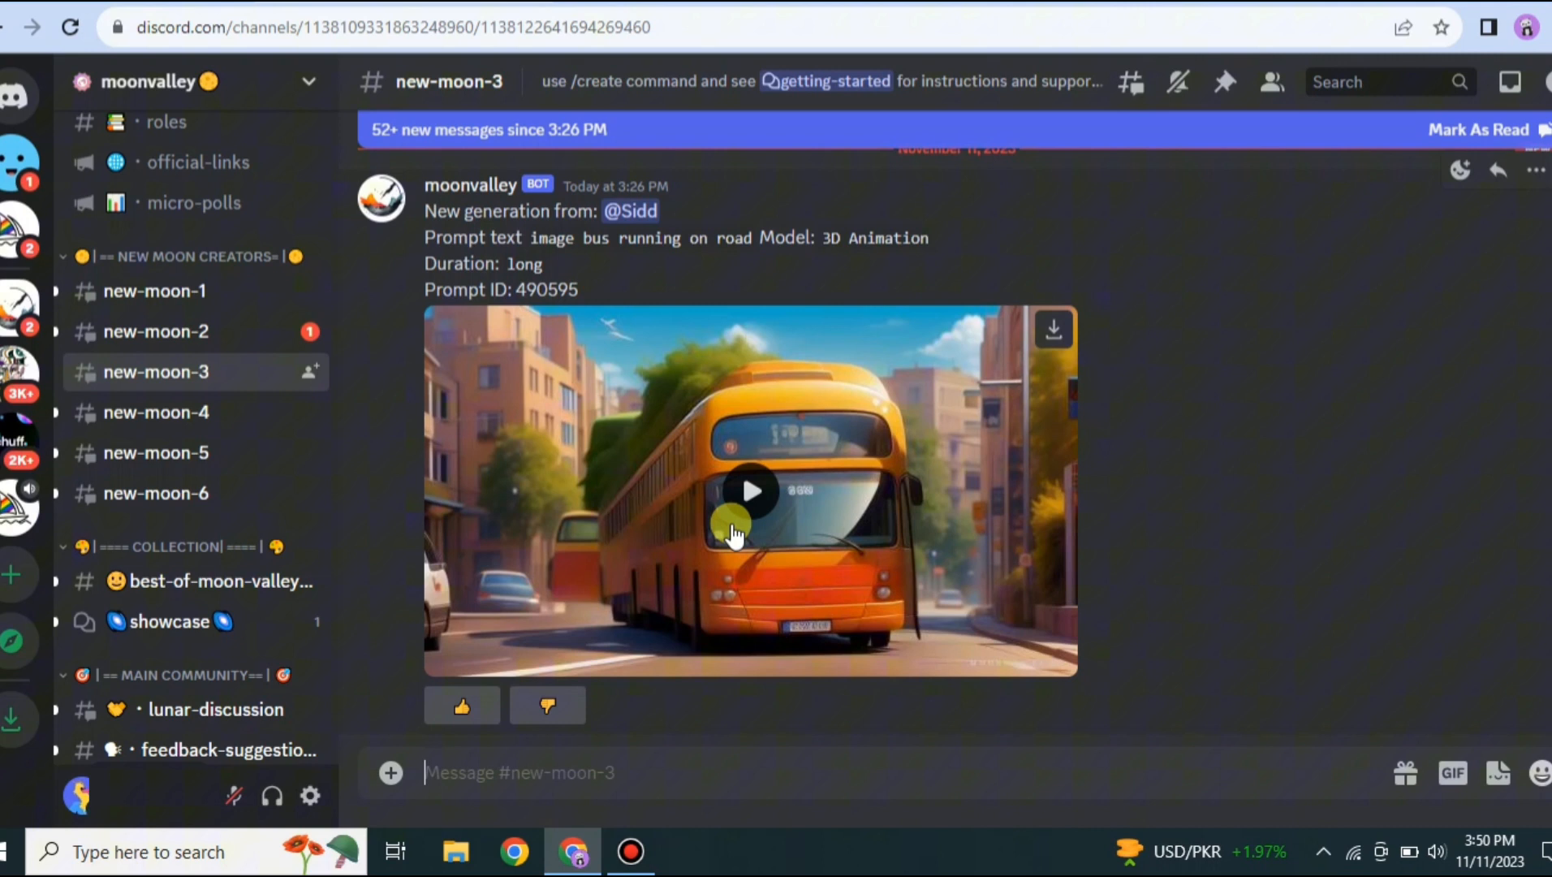
left_click(750, 491)
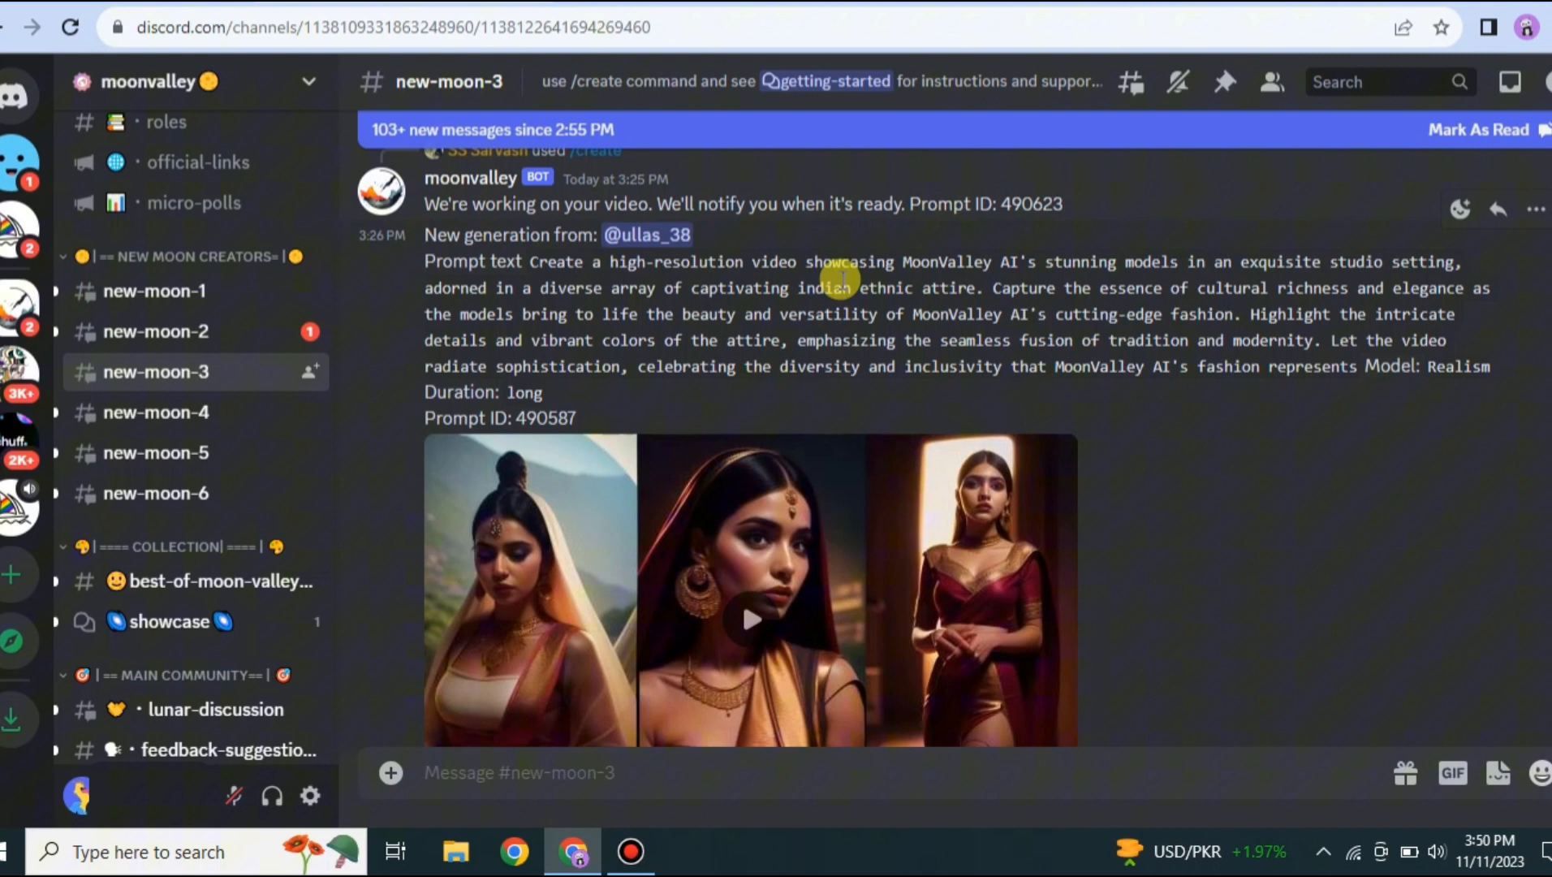
mouse_move(1183, 590)
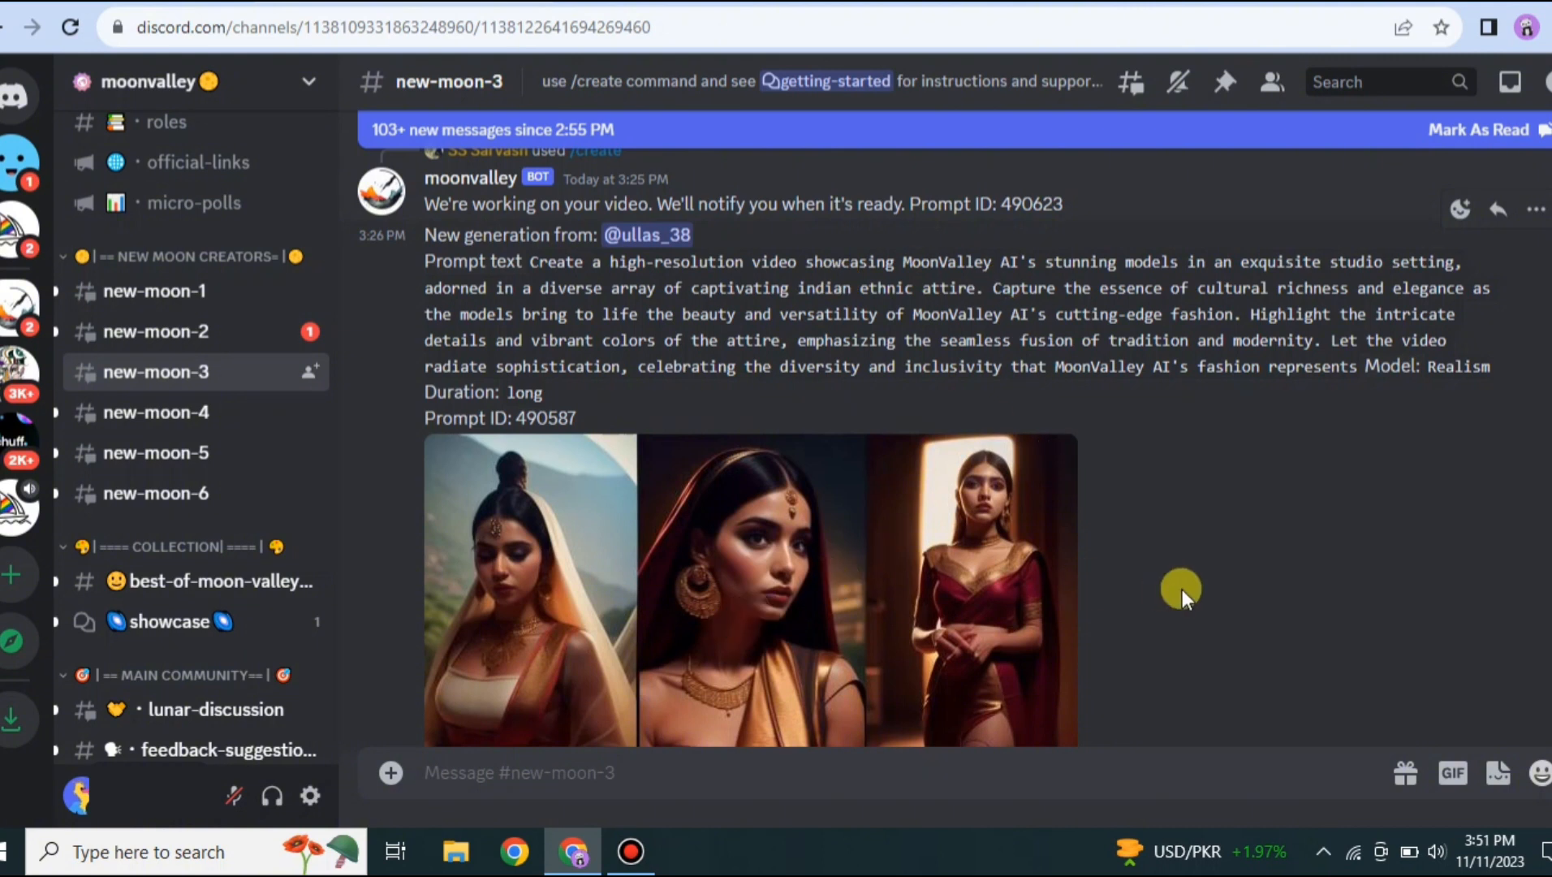
left_click(749, 416)
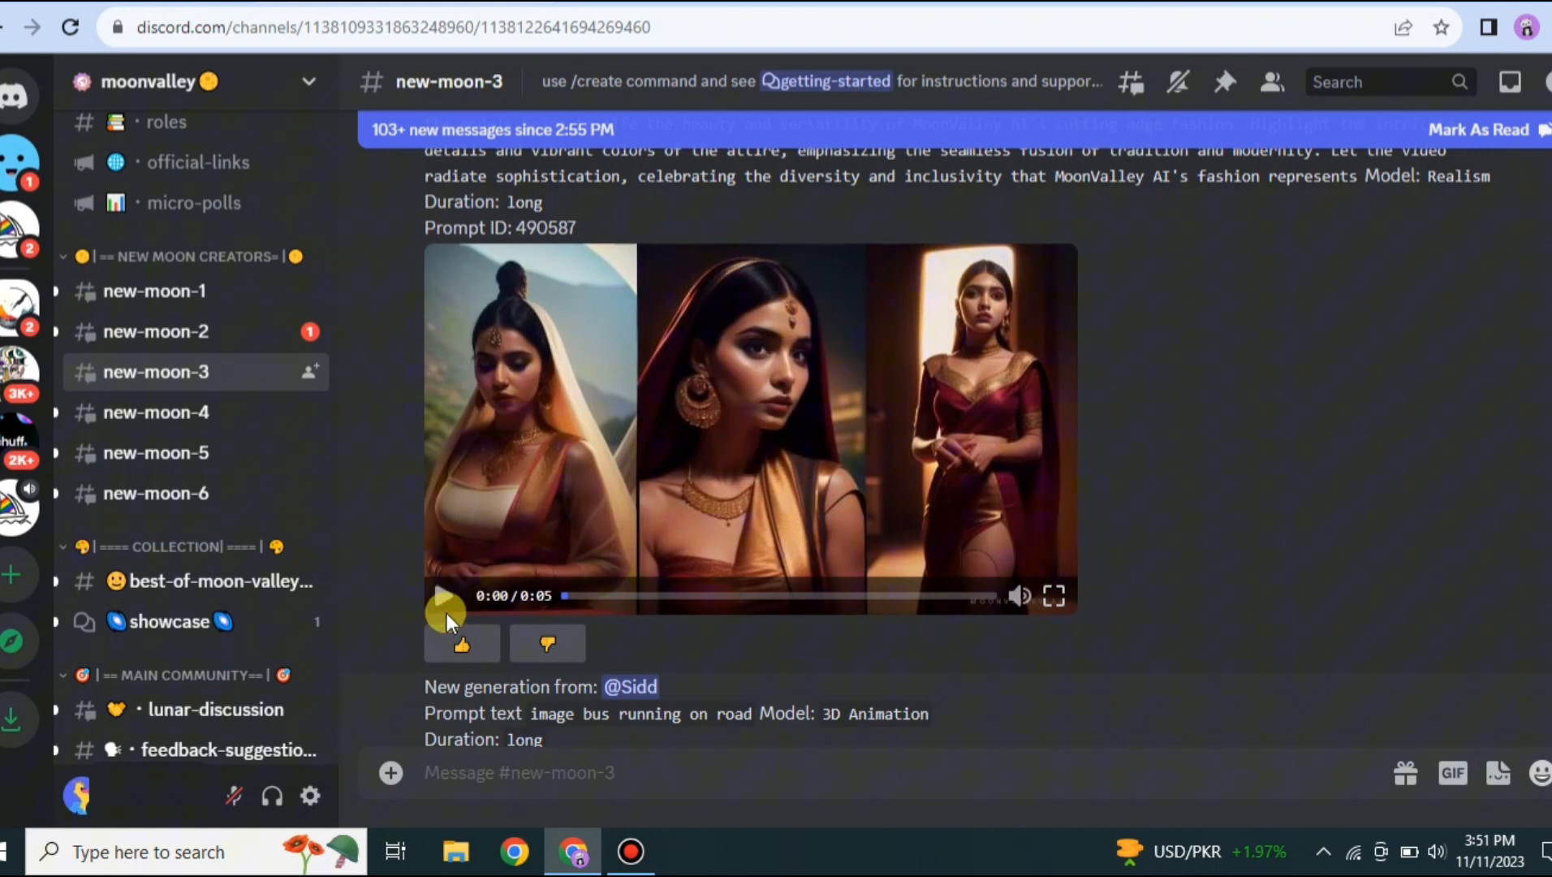
left_click(446, 595)
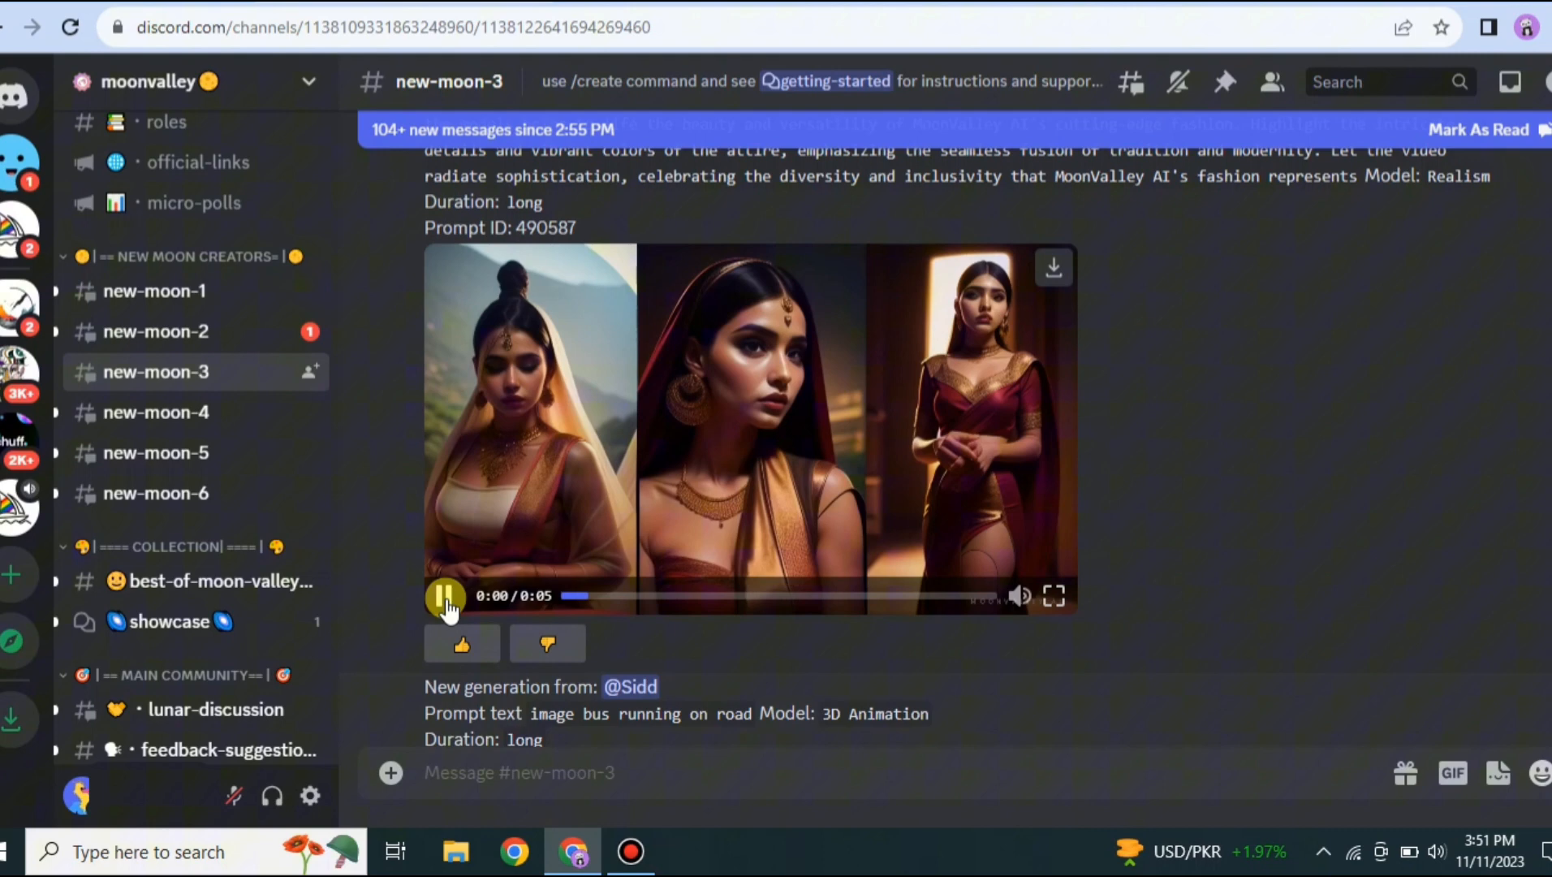
left_click(443, 595)
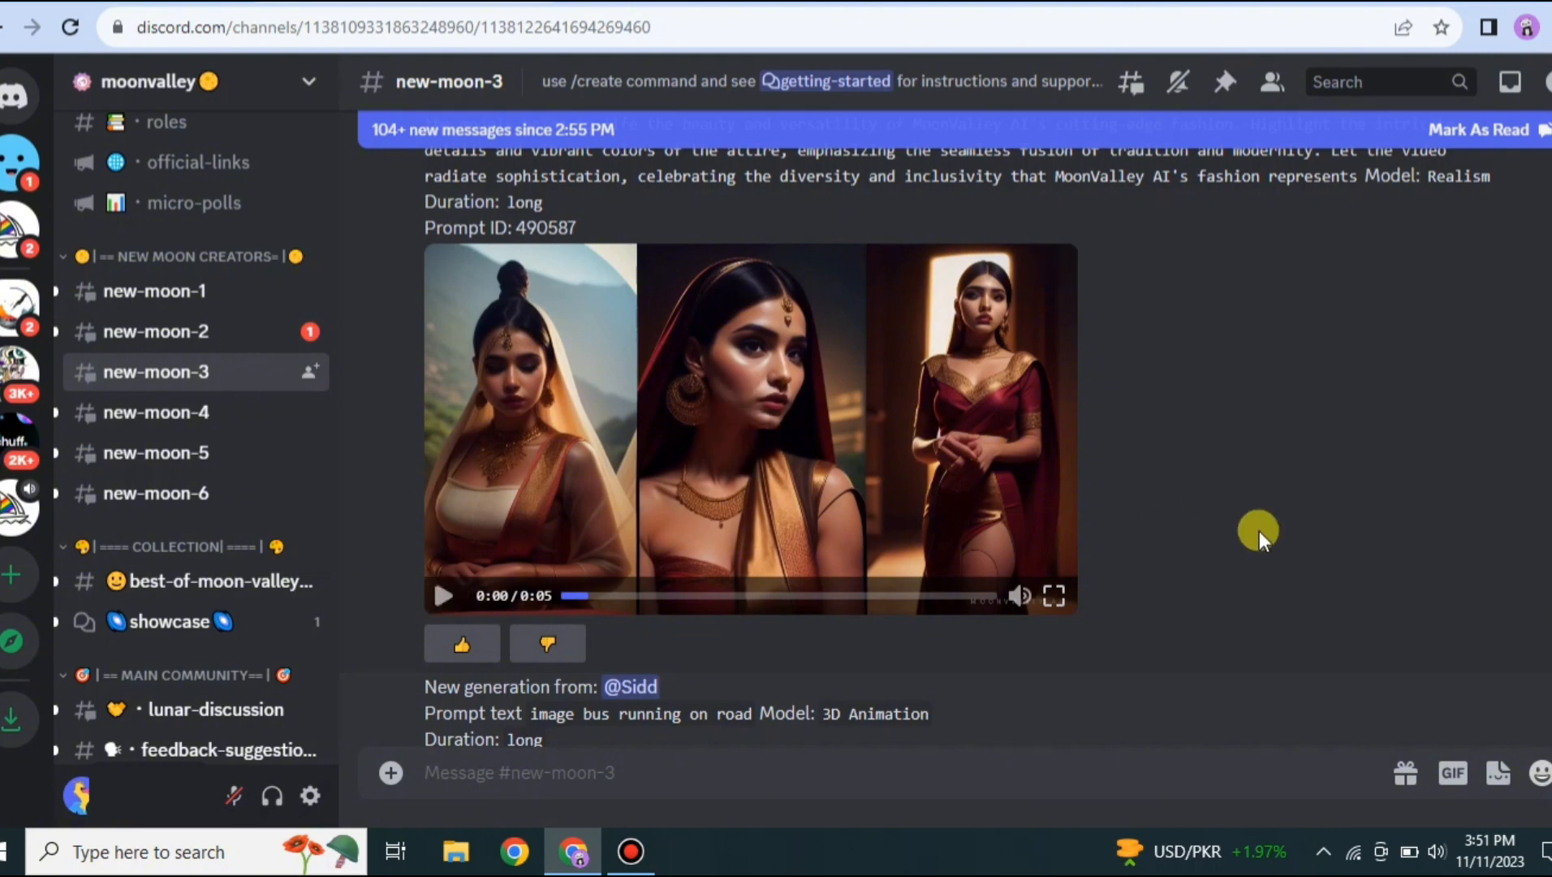
scroll("down", 3)
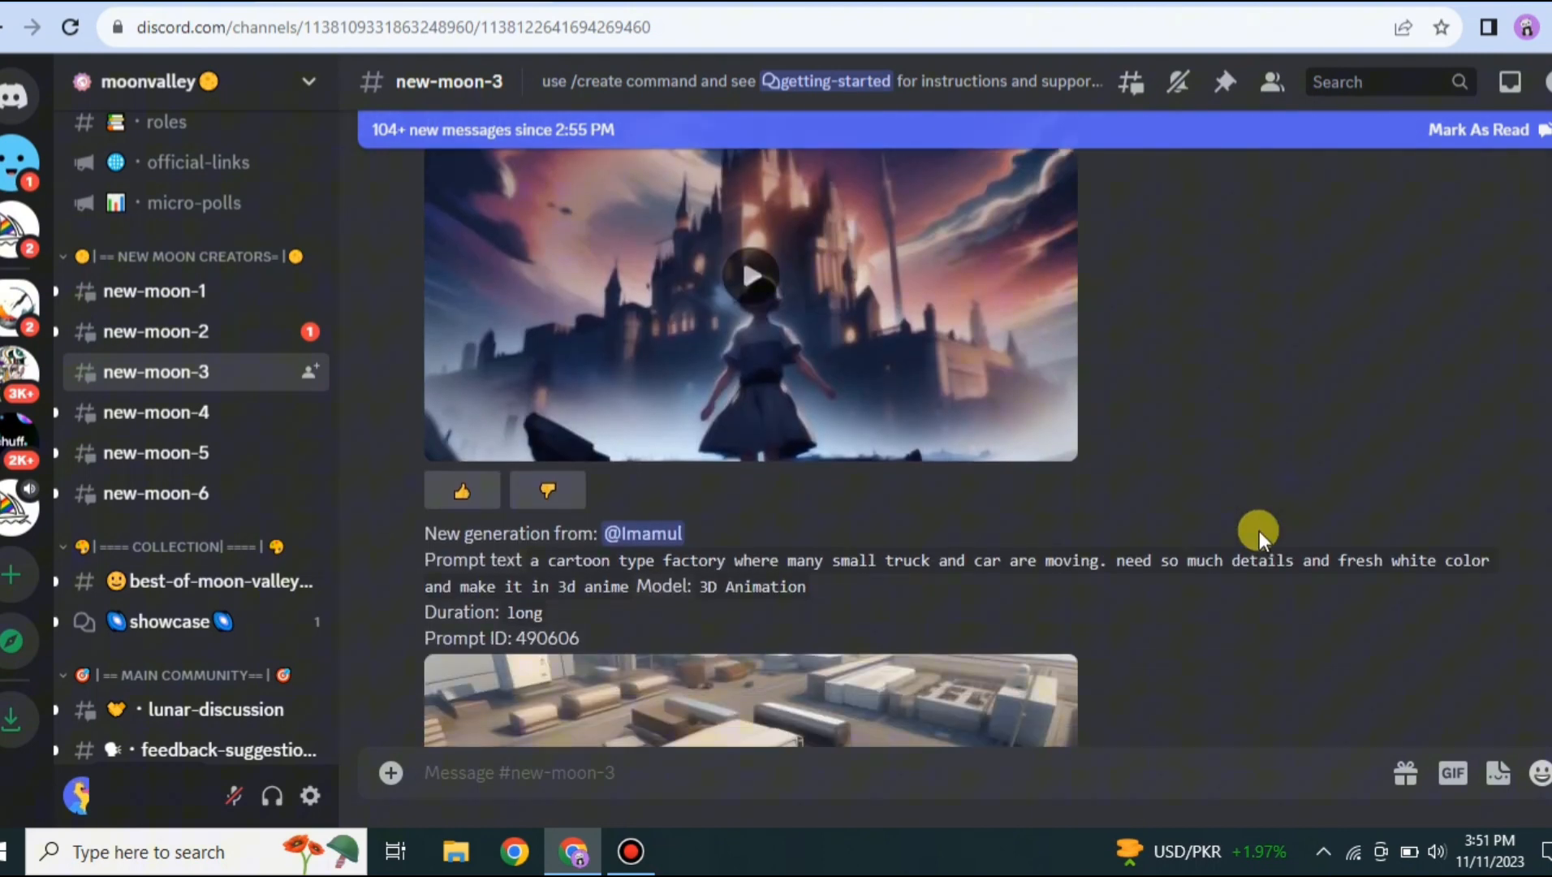
scroll("down", 3)
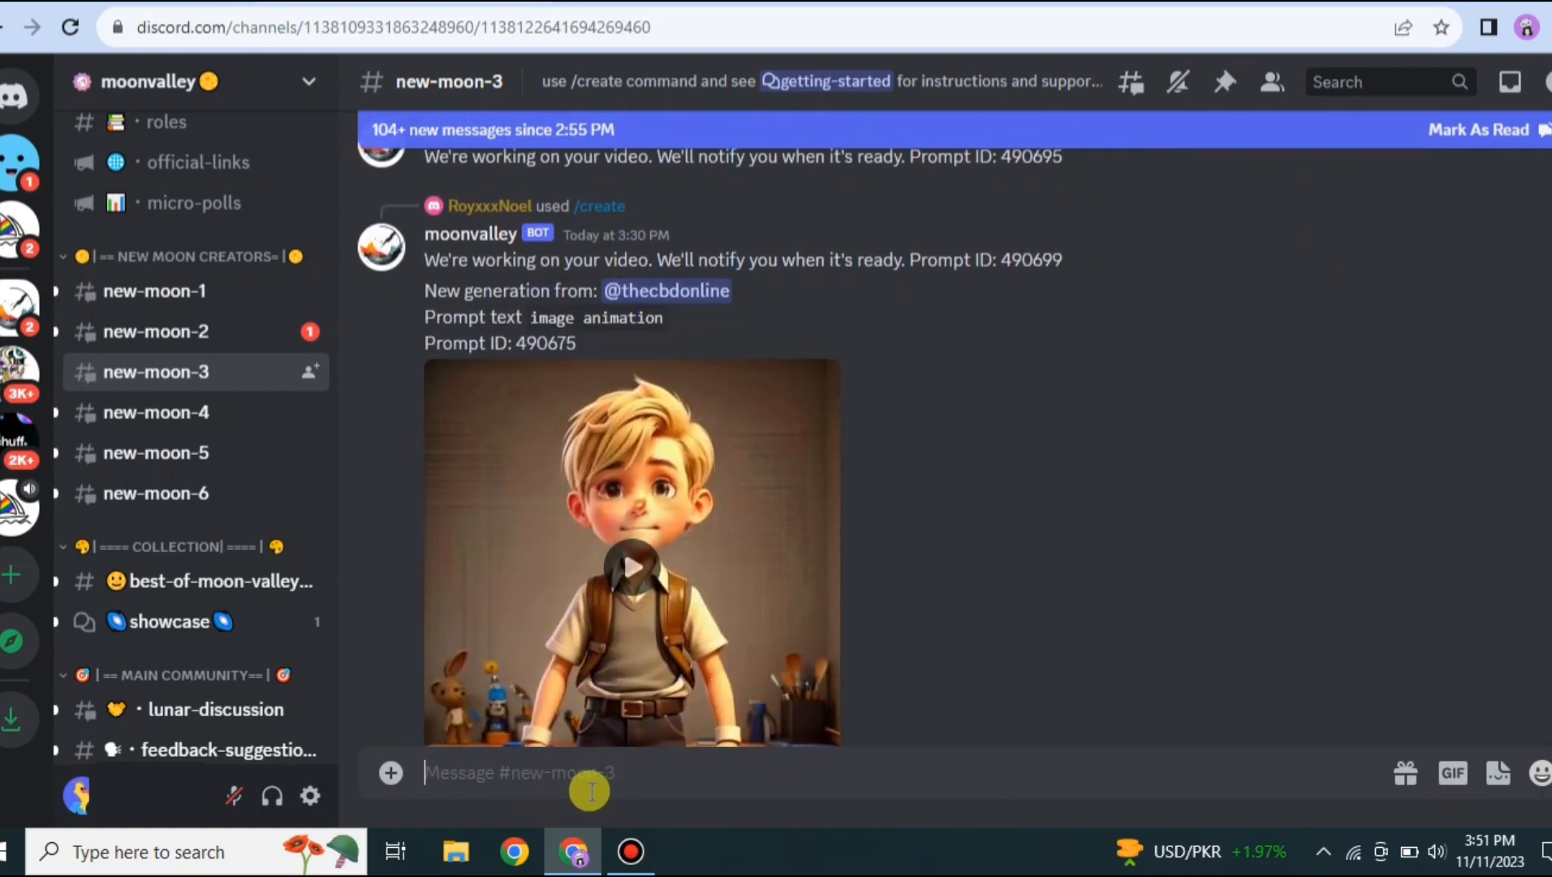
Step: Start /create with prompt 'a man lying in his bed to get up for work, the man wearing a green shirt'
type("/")
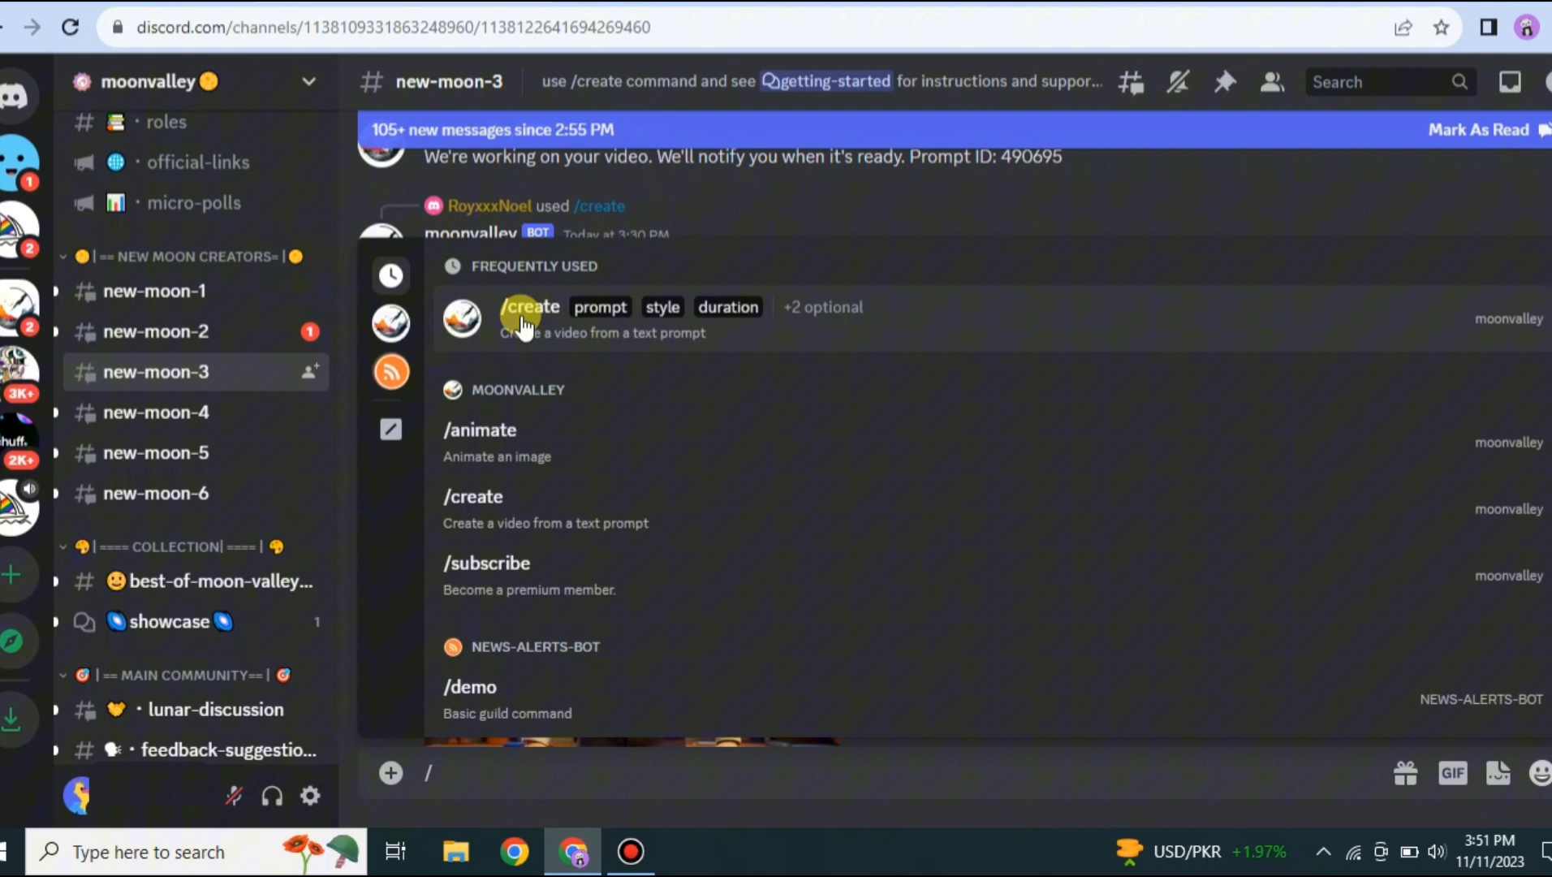
left_click(530, 307)
type("a man lying in his")
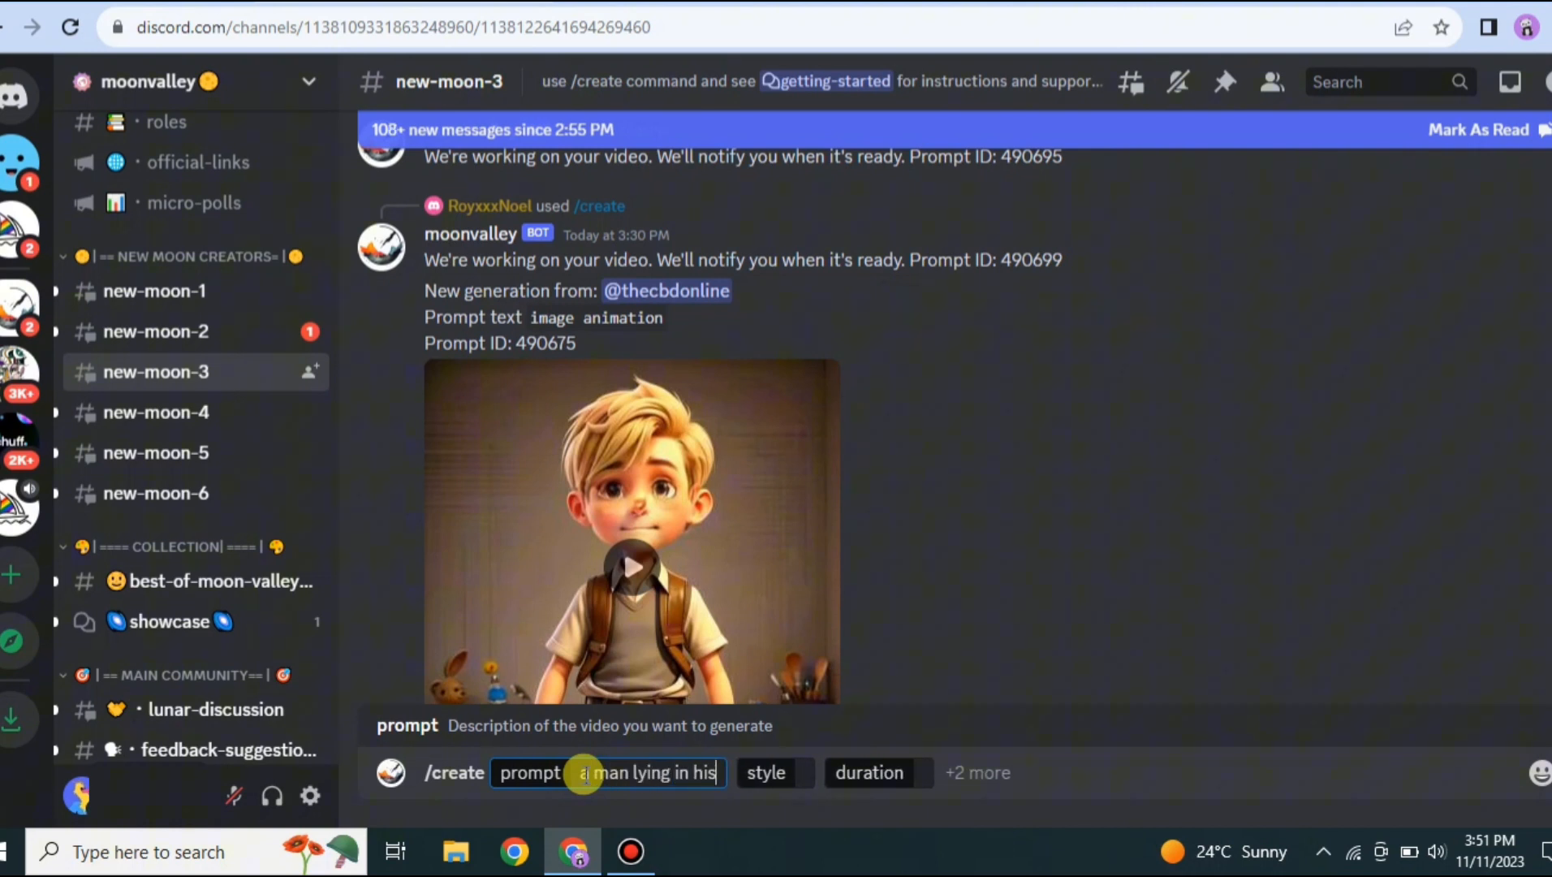
type("bed to get up for work,")
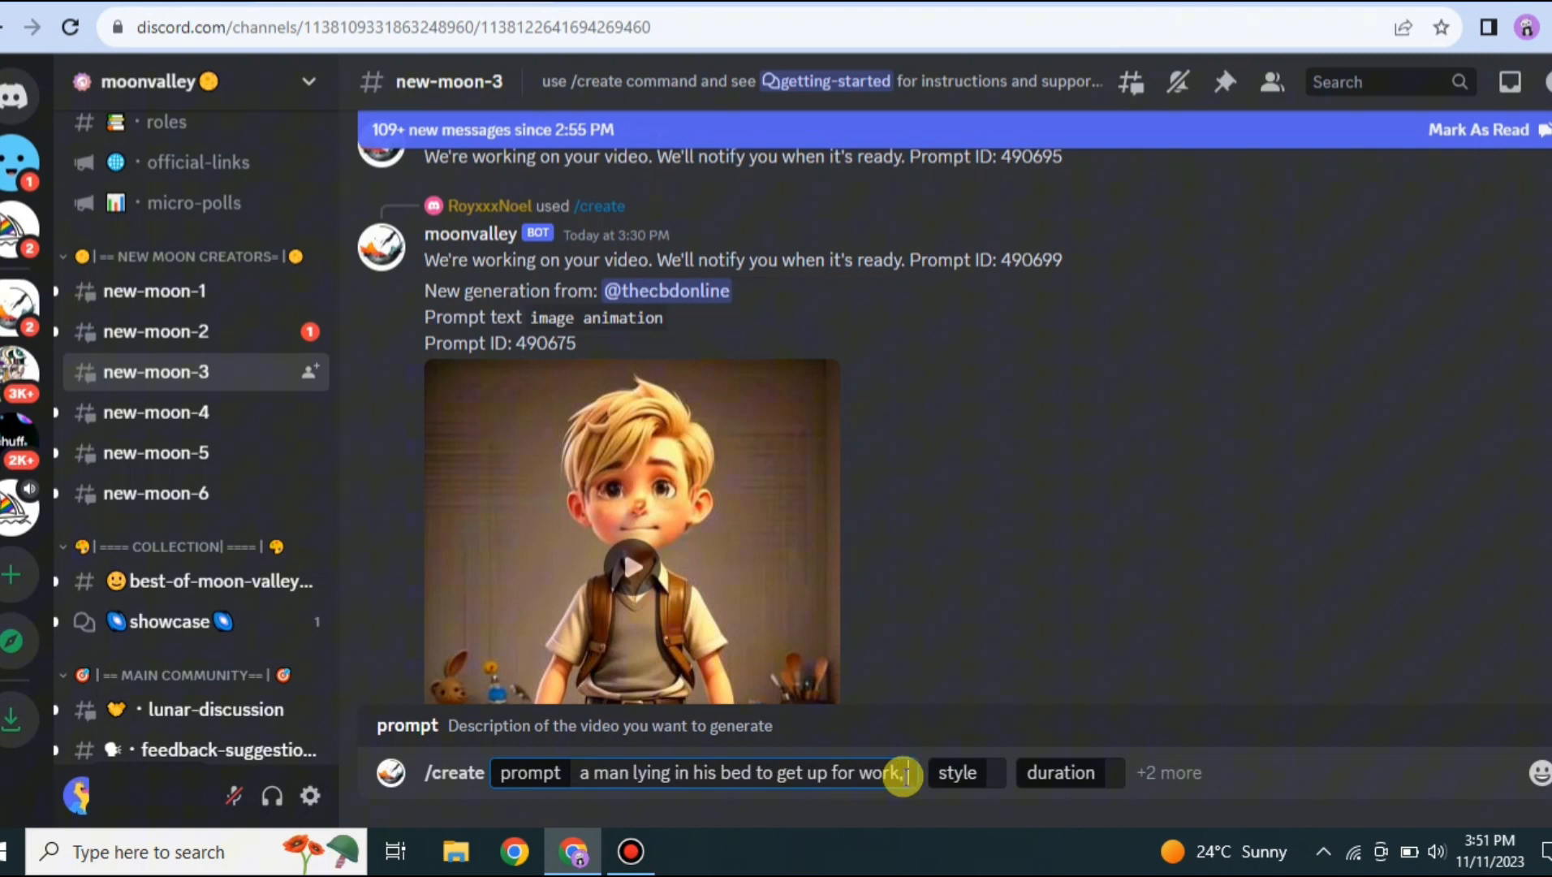
type("the")
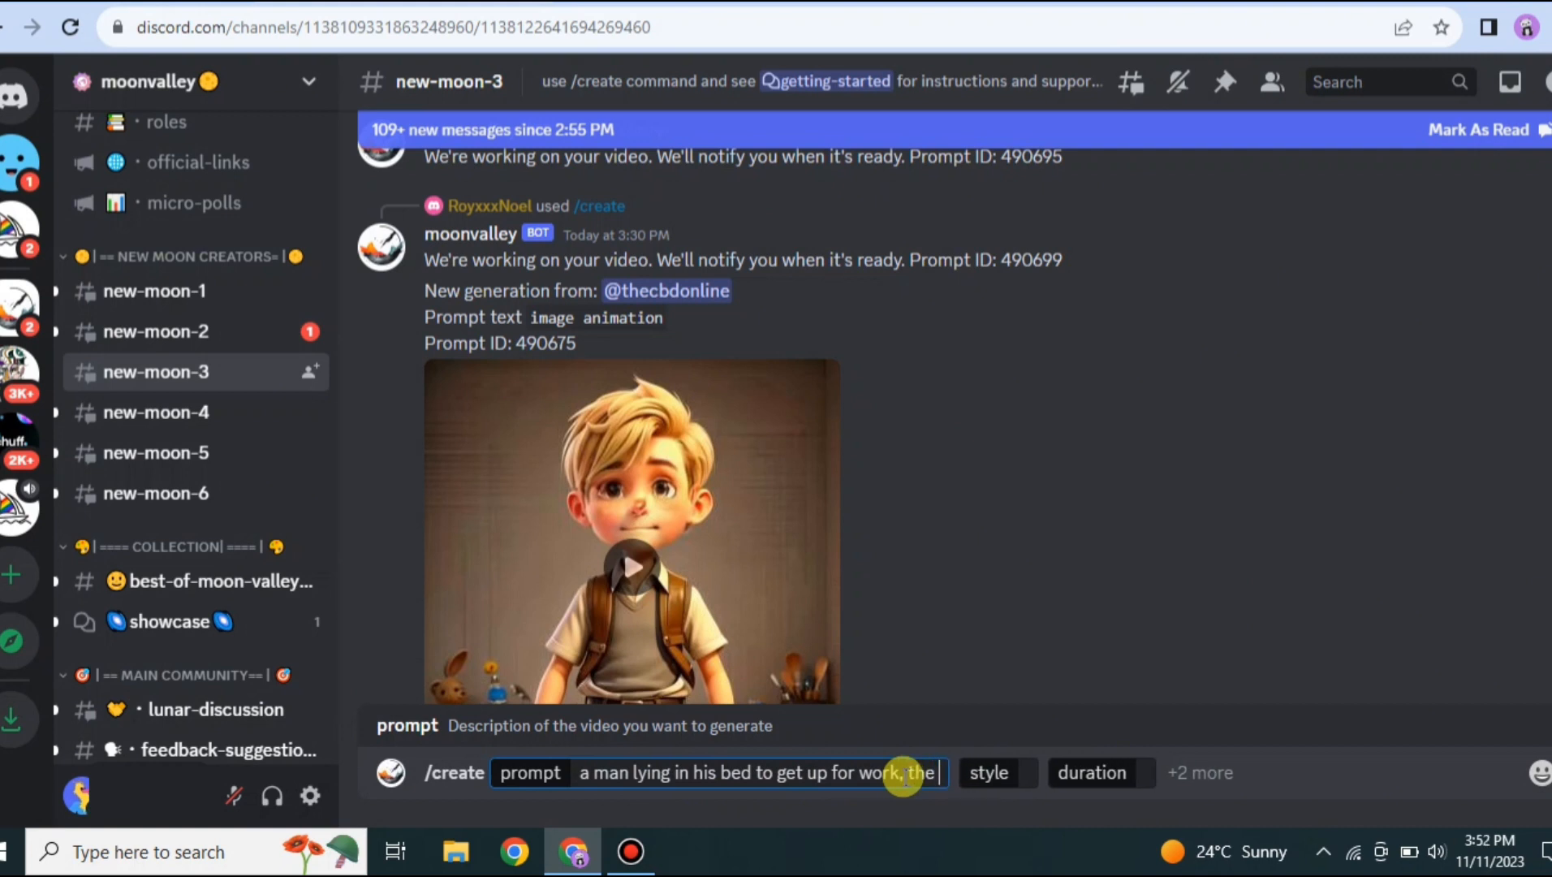
type("man w")
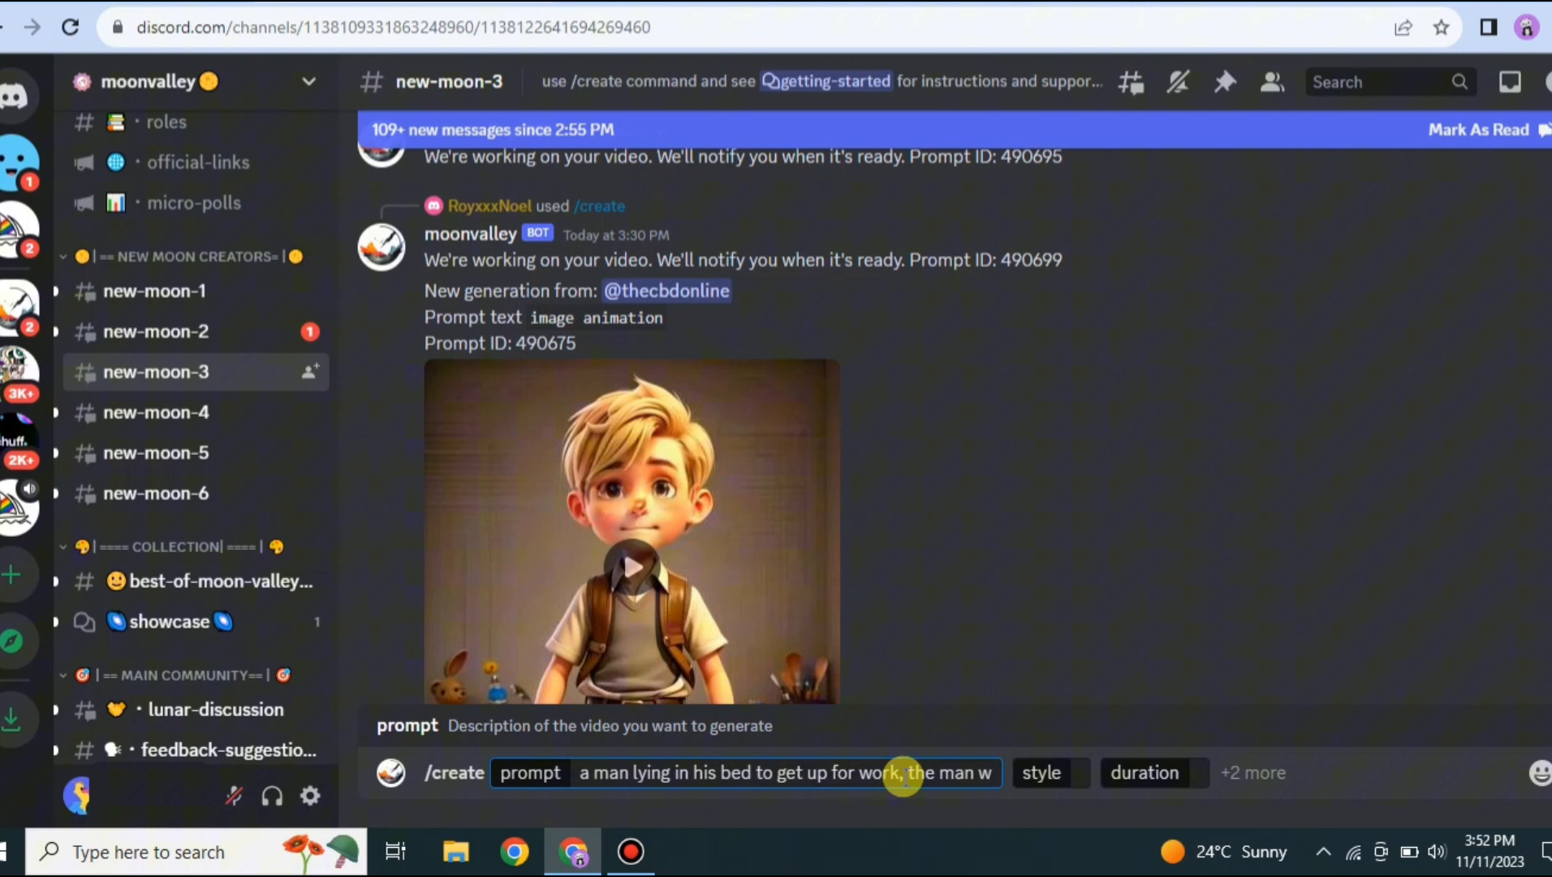
type("earing a")
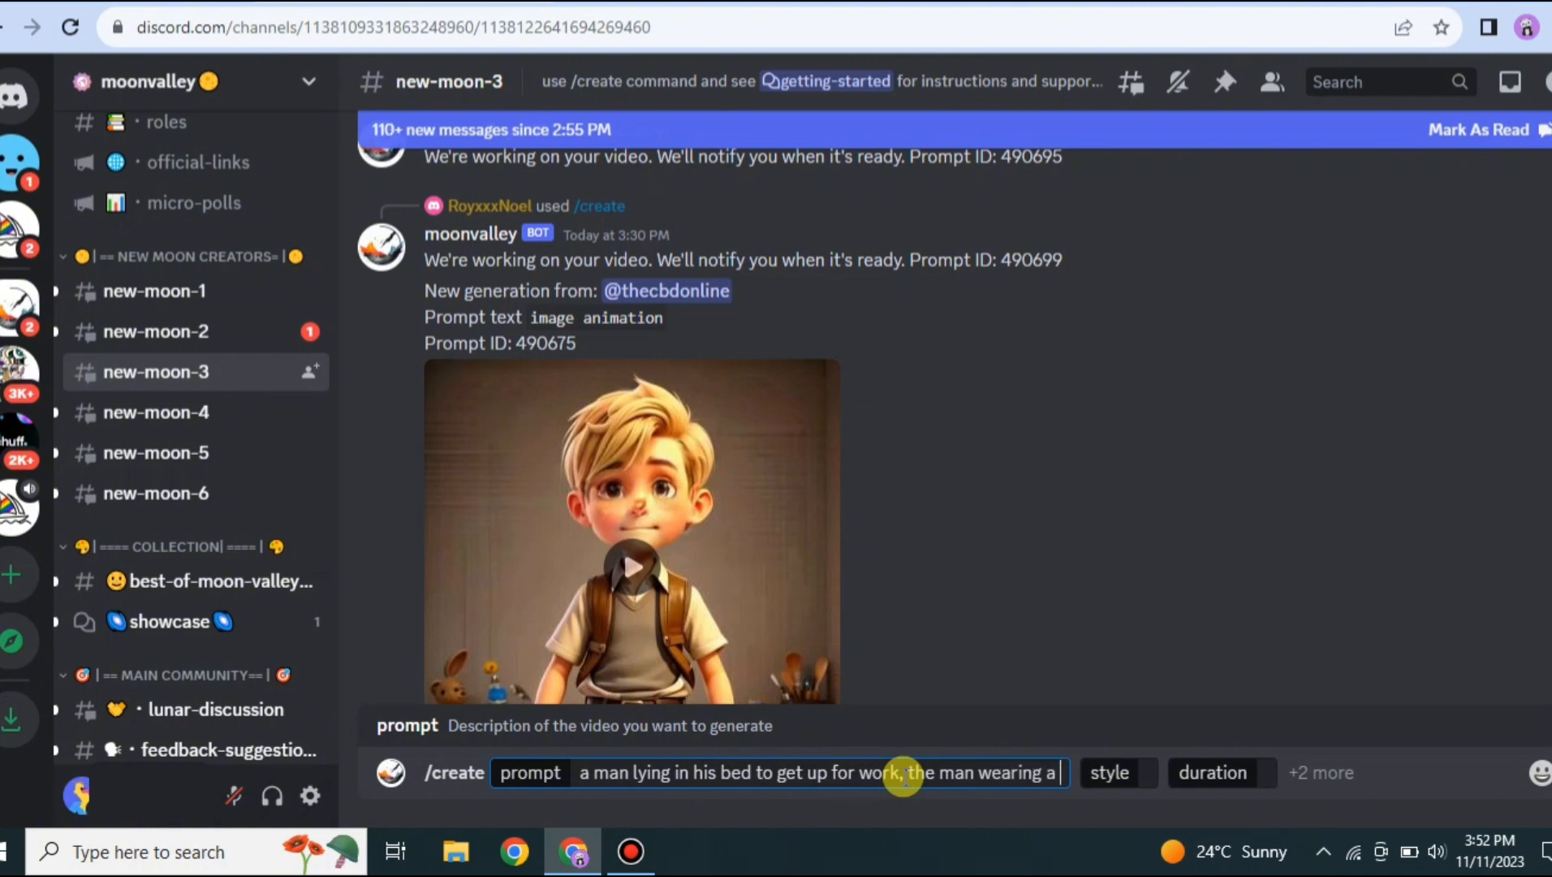
type("green sh")
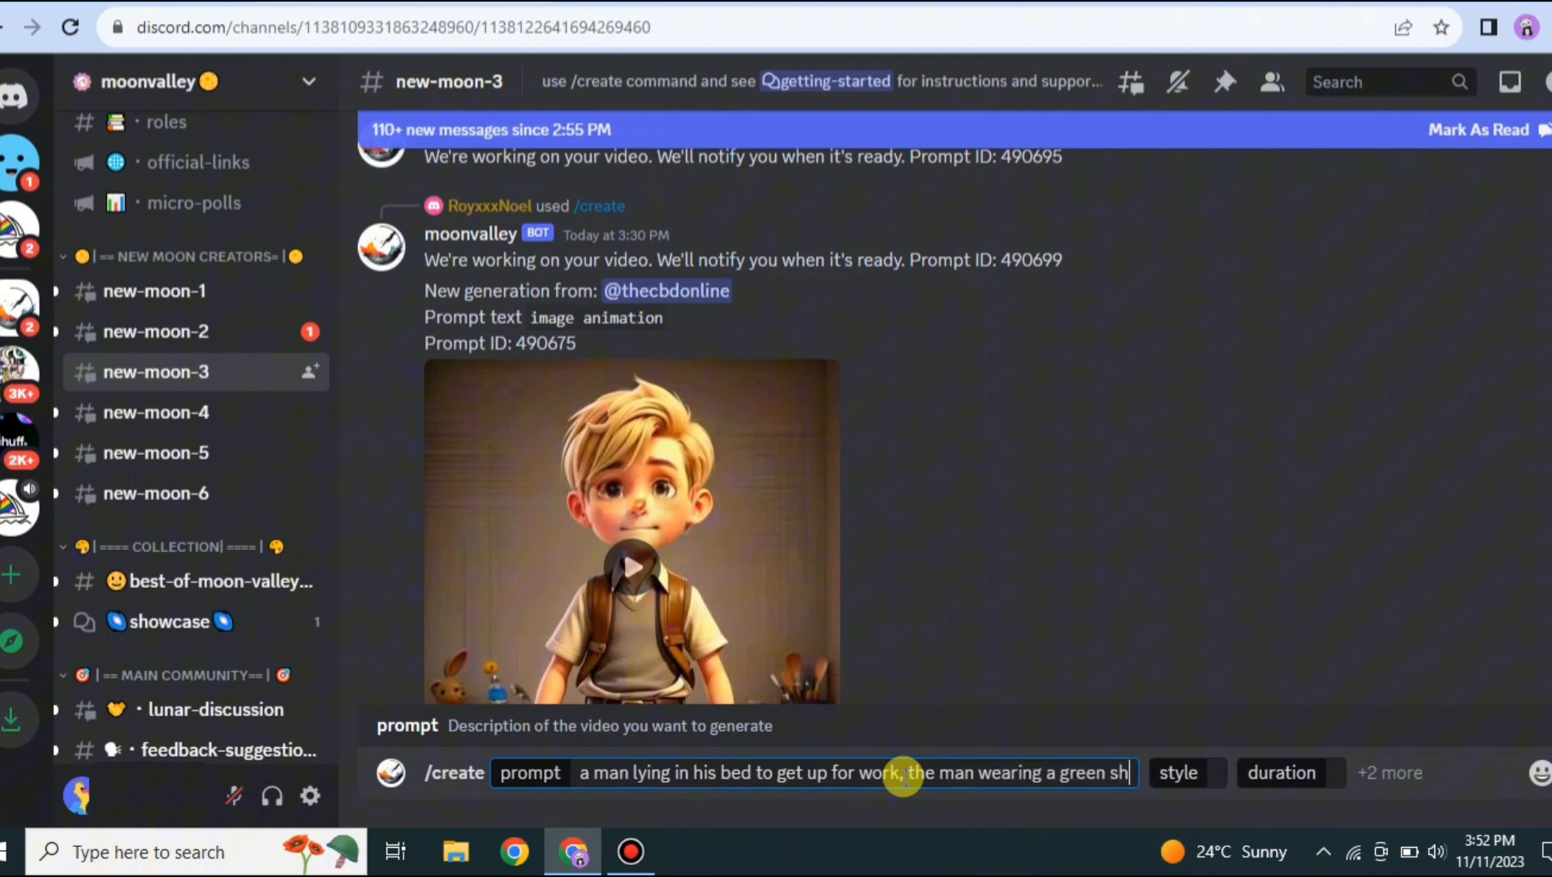
type("irt")
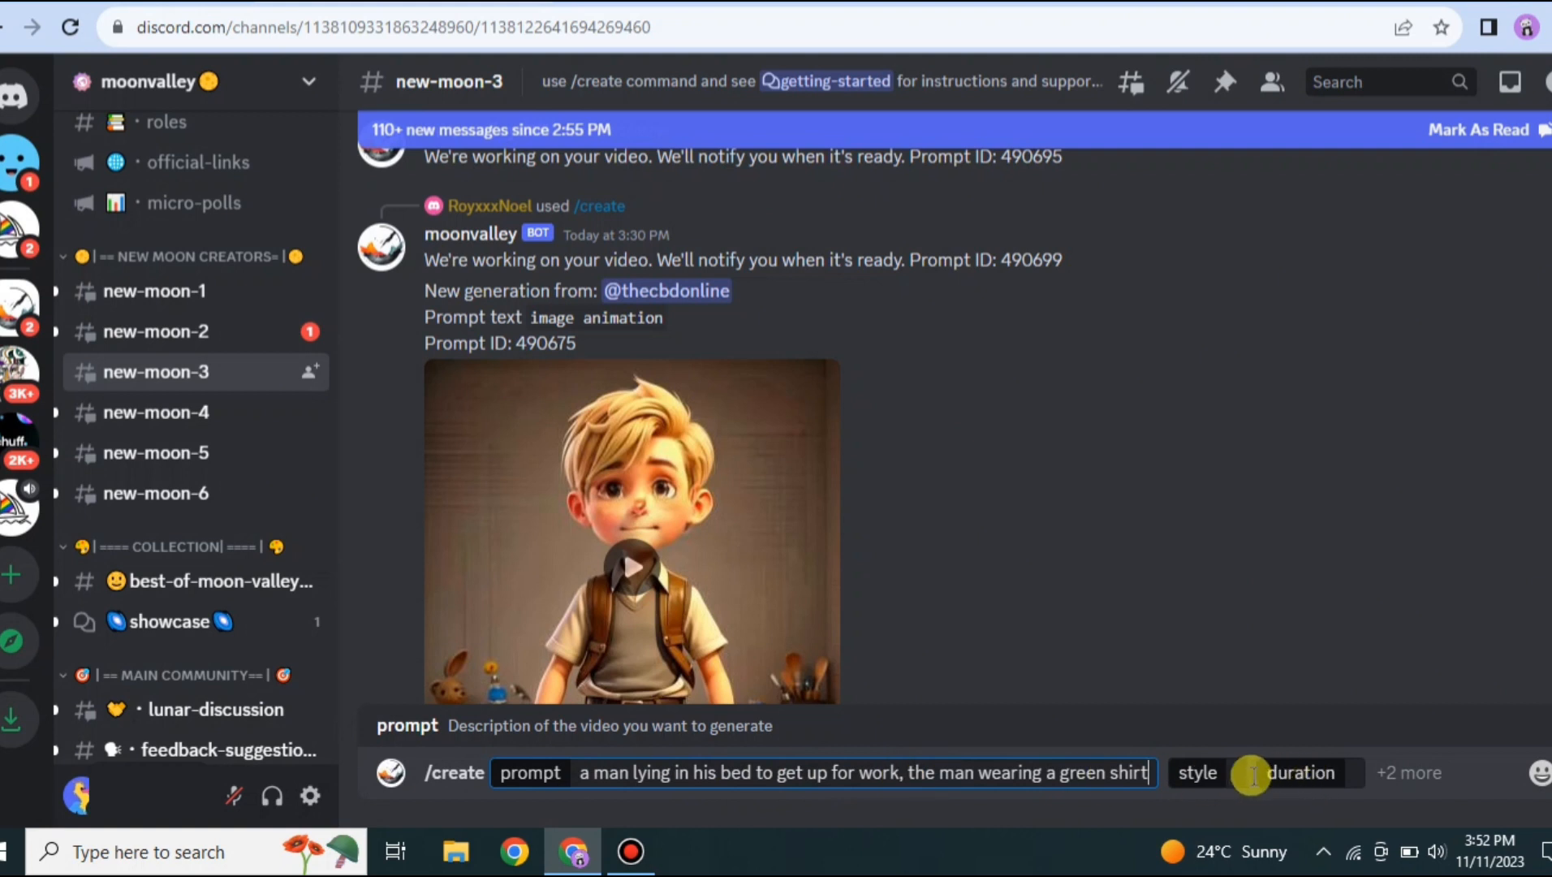
left_click(1197, 773)
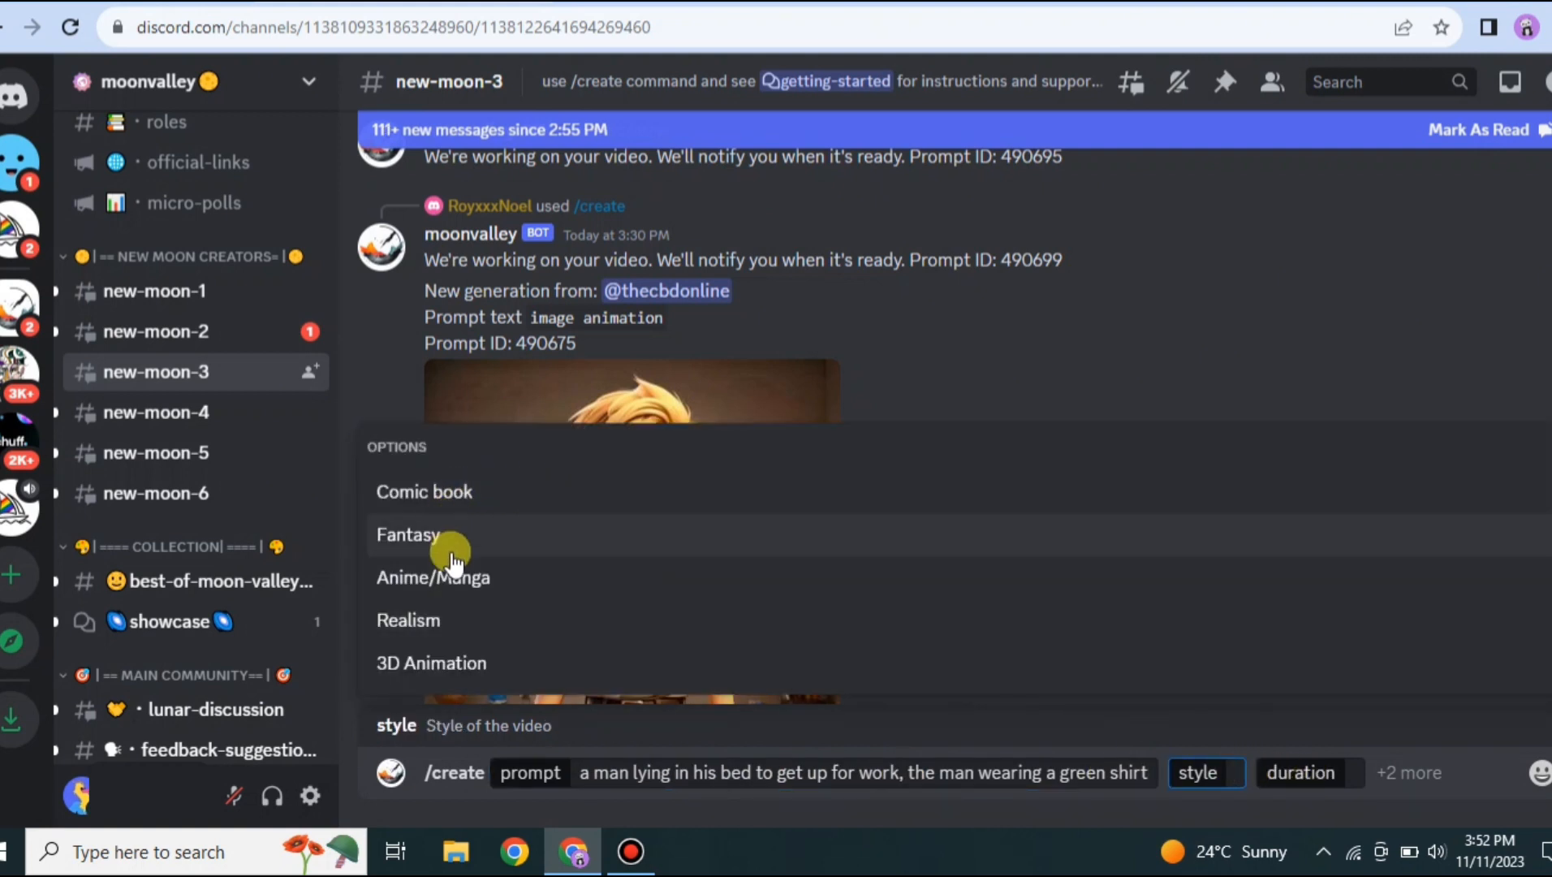
mouse_move(435, 661)
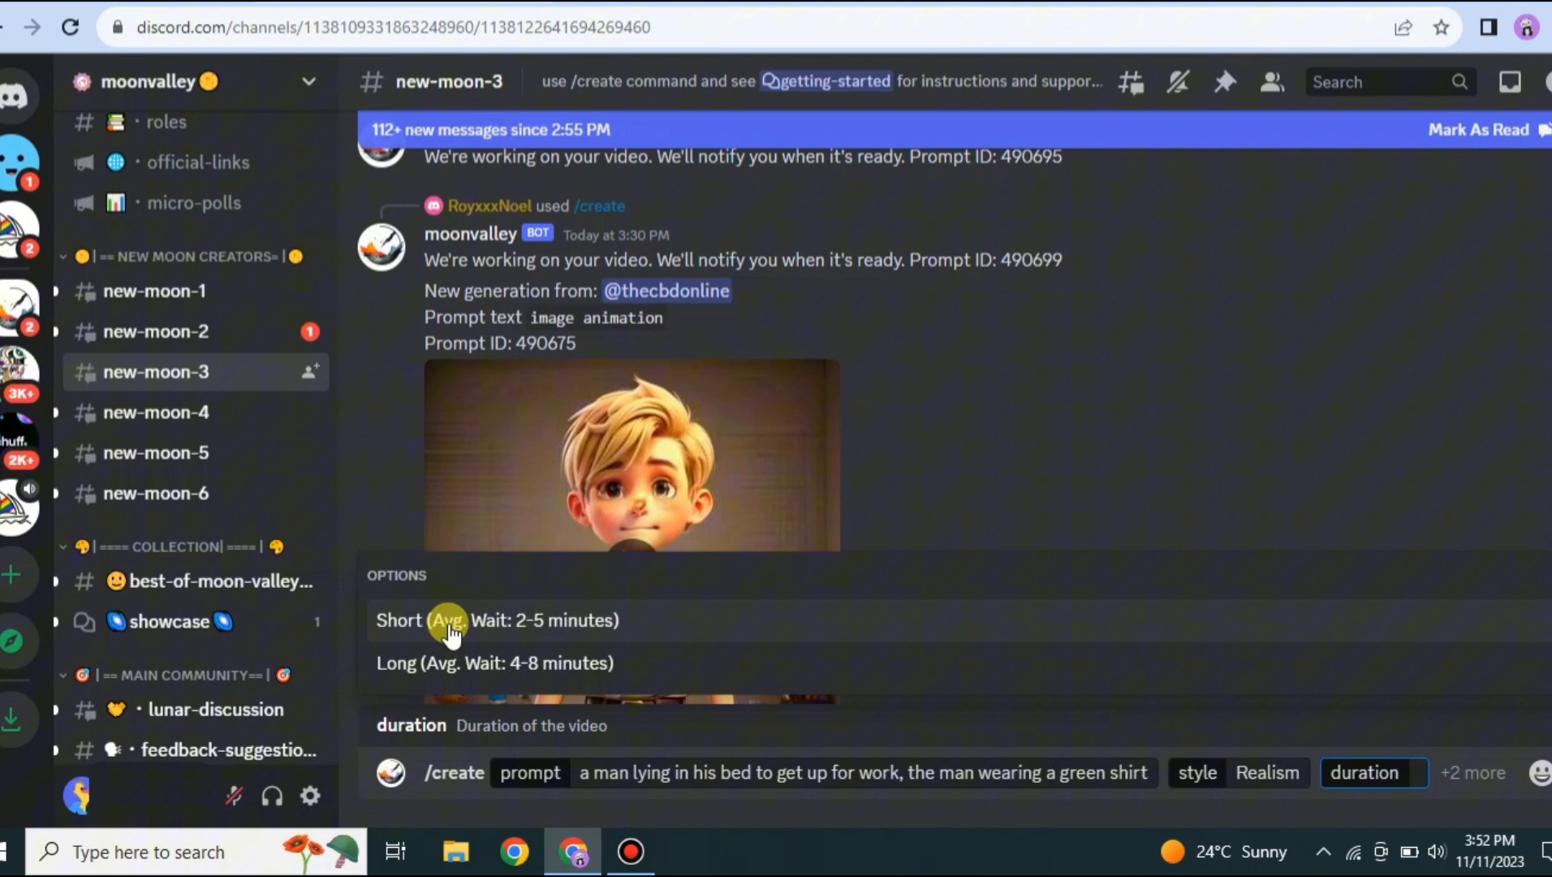
mouse_move(529, 638)
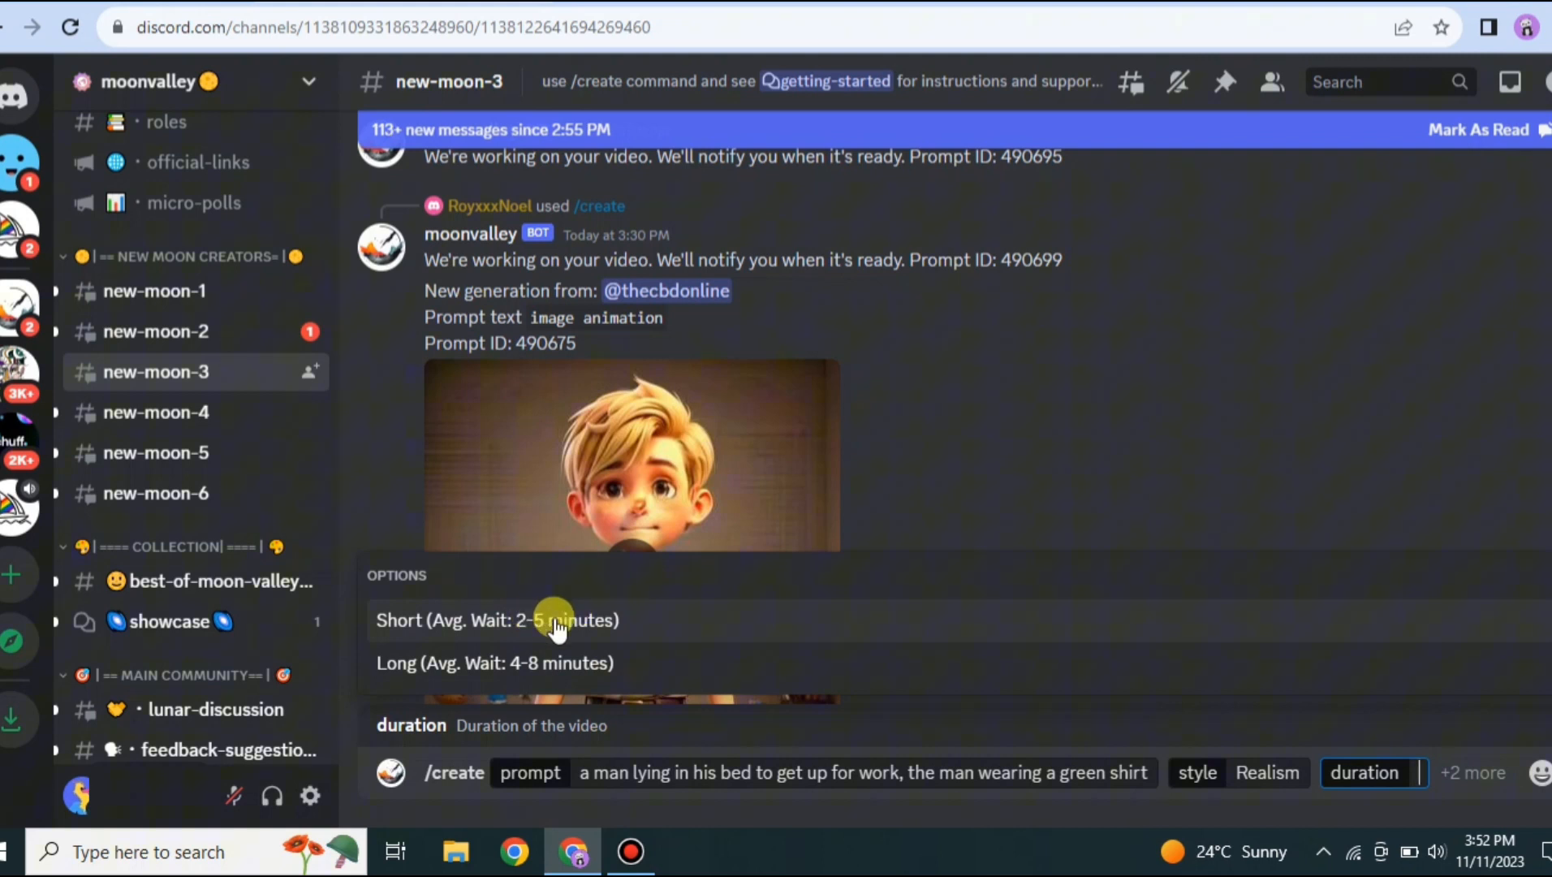
Step: Set the green-shirt request to Realism style and Short duration
left_click(497, 620)
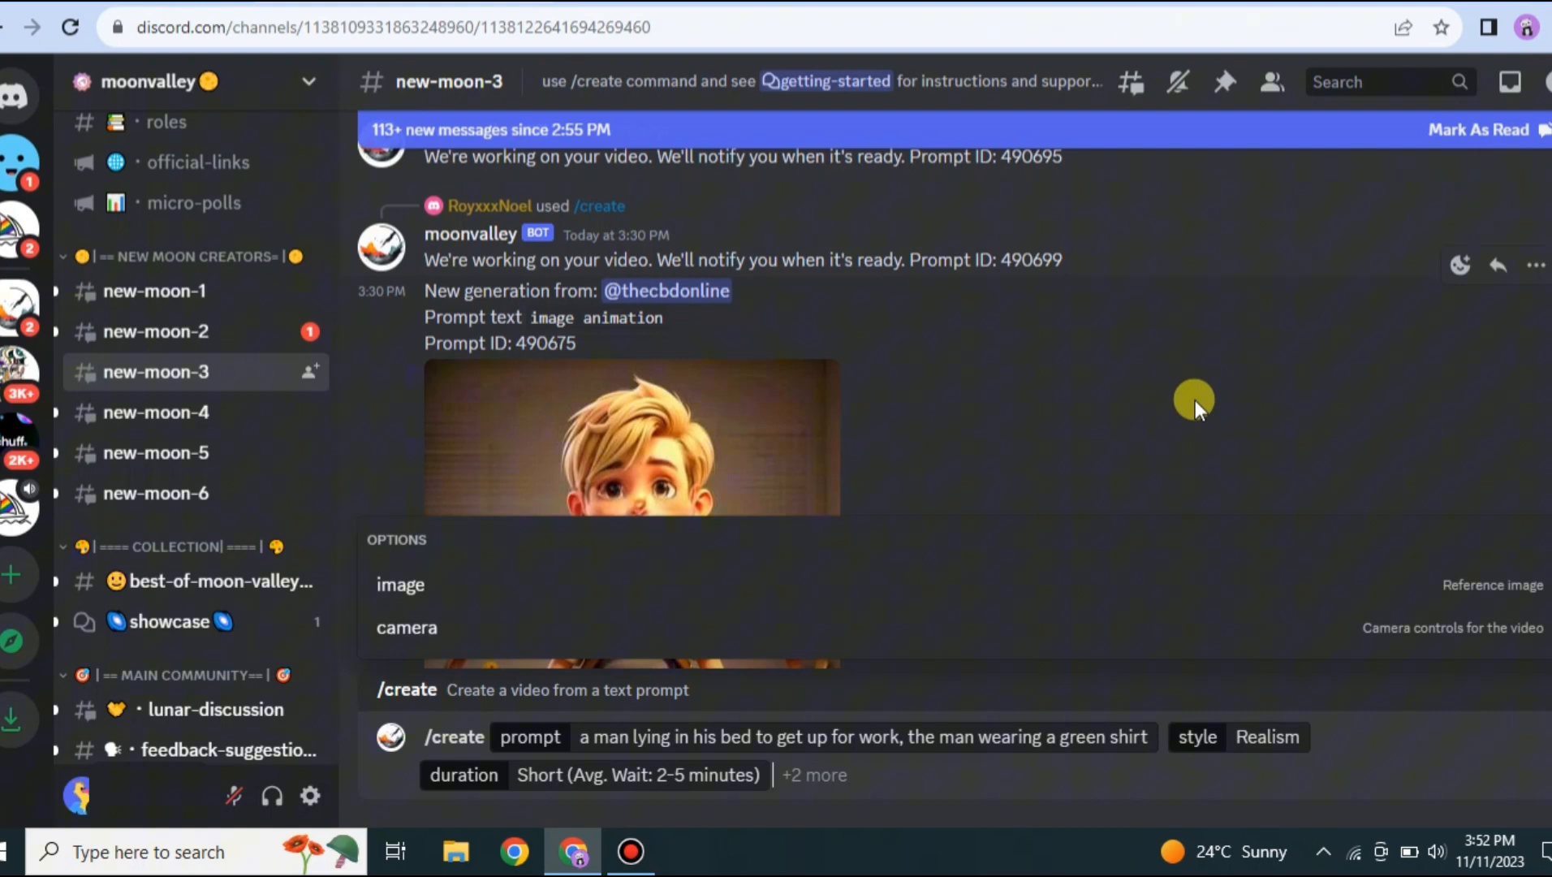
scroll("down", 3)
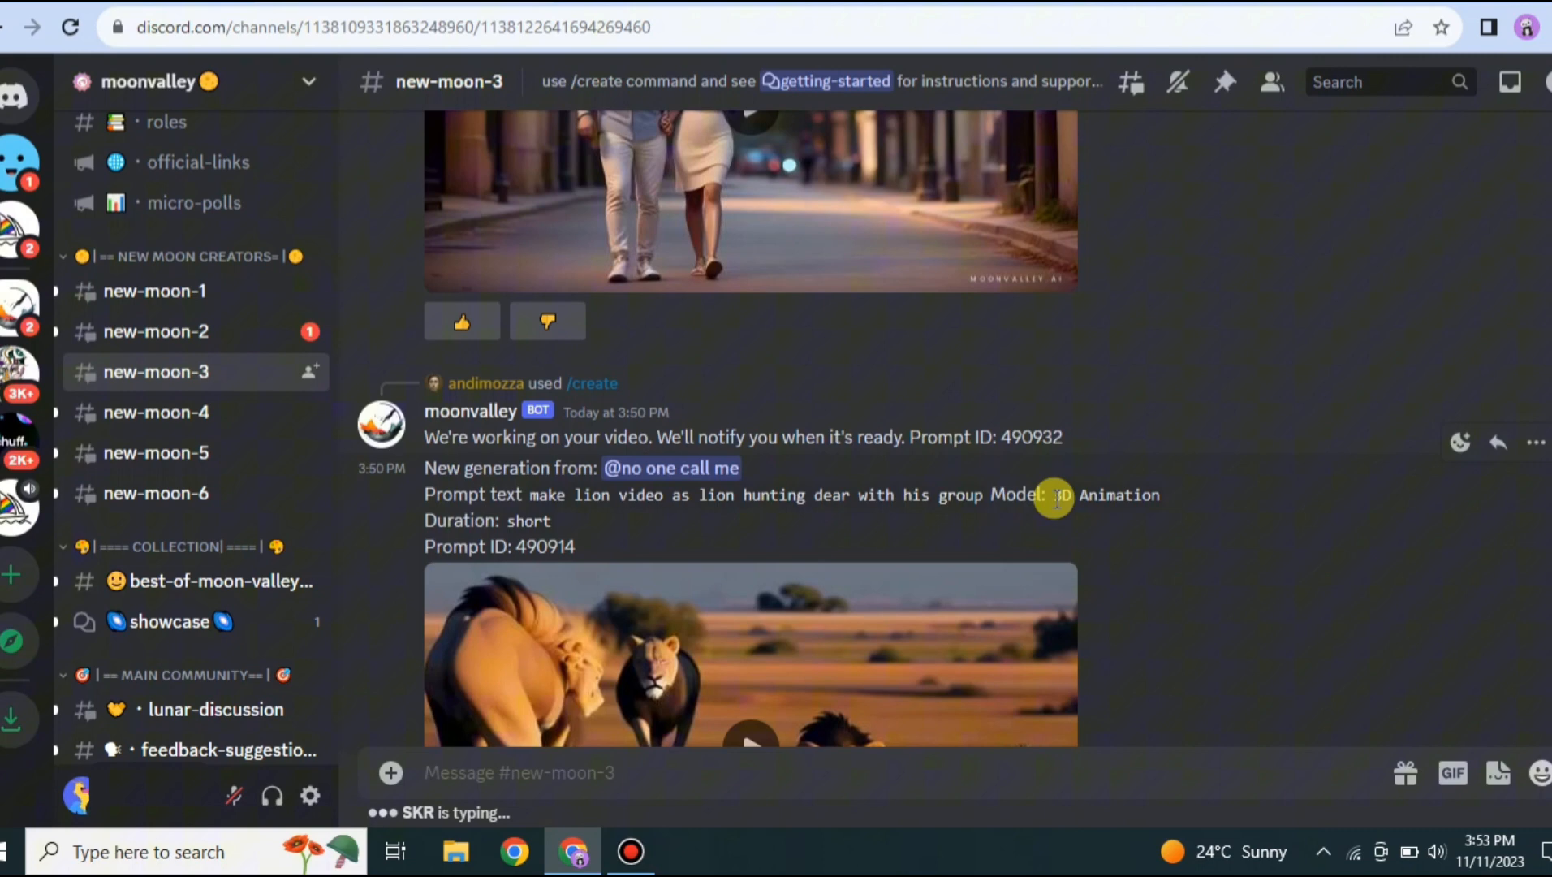
Step: Play the generated man-in-bed clip, then switch to #new-moon-5
scroll("down", 3)
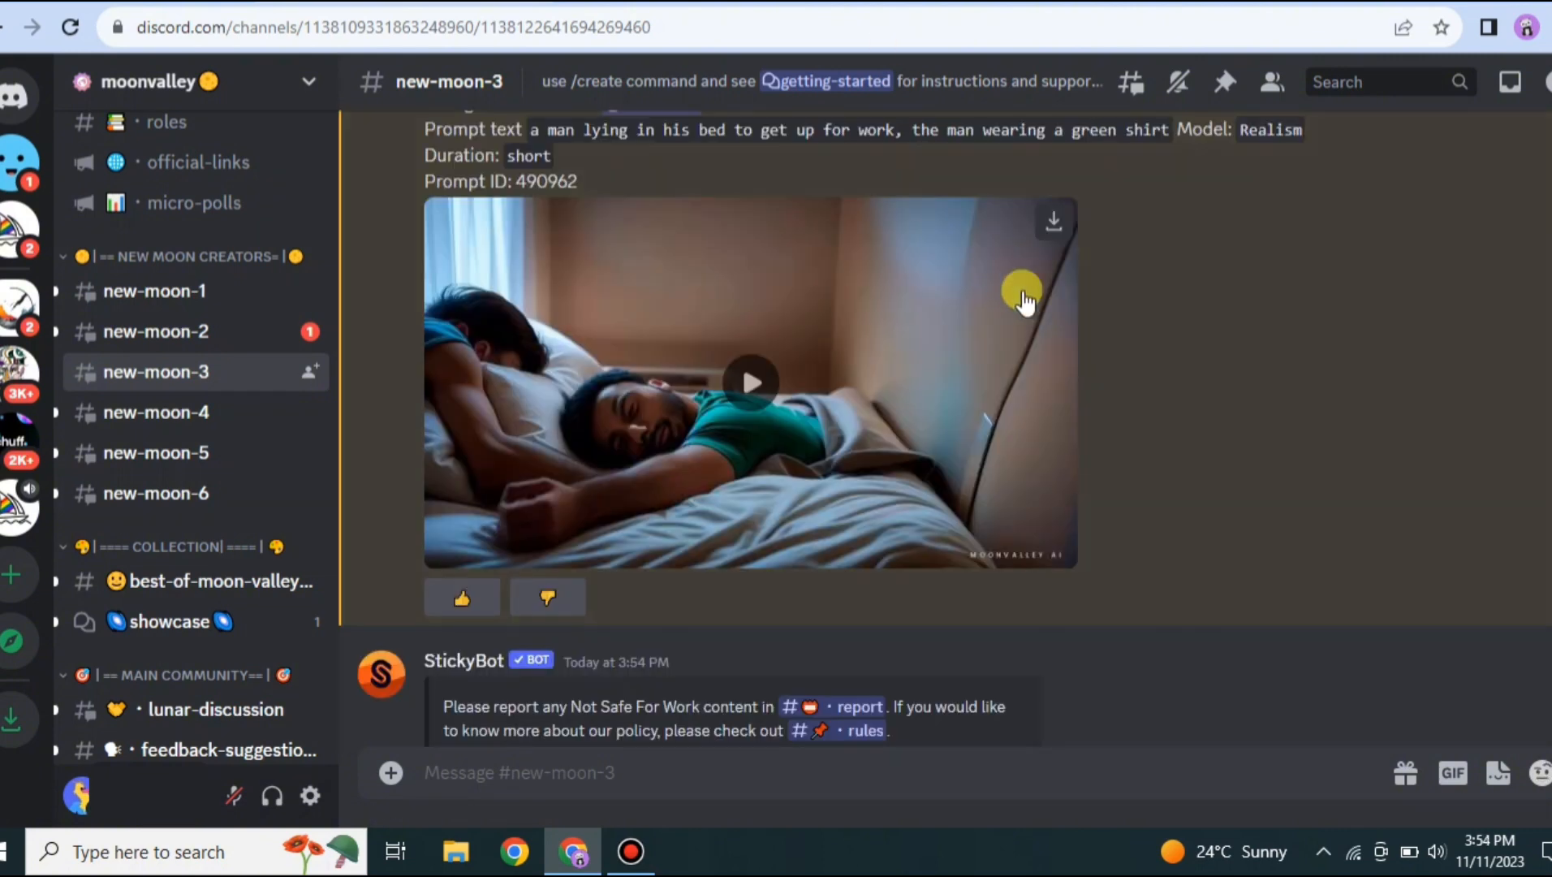
mouse_move(545, 149)
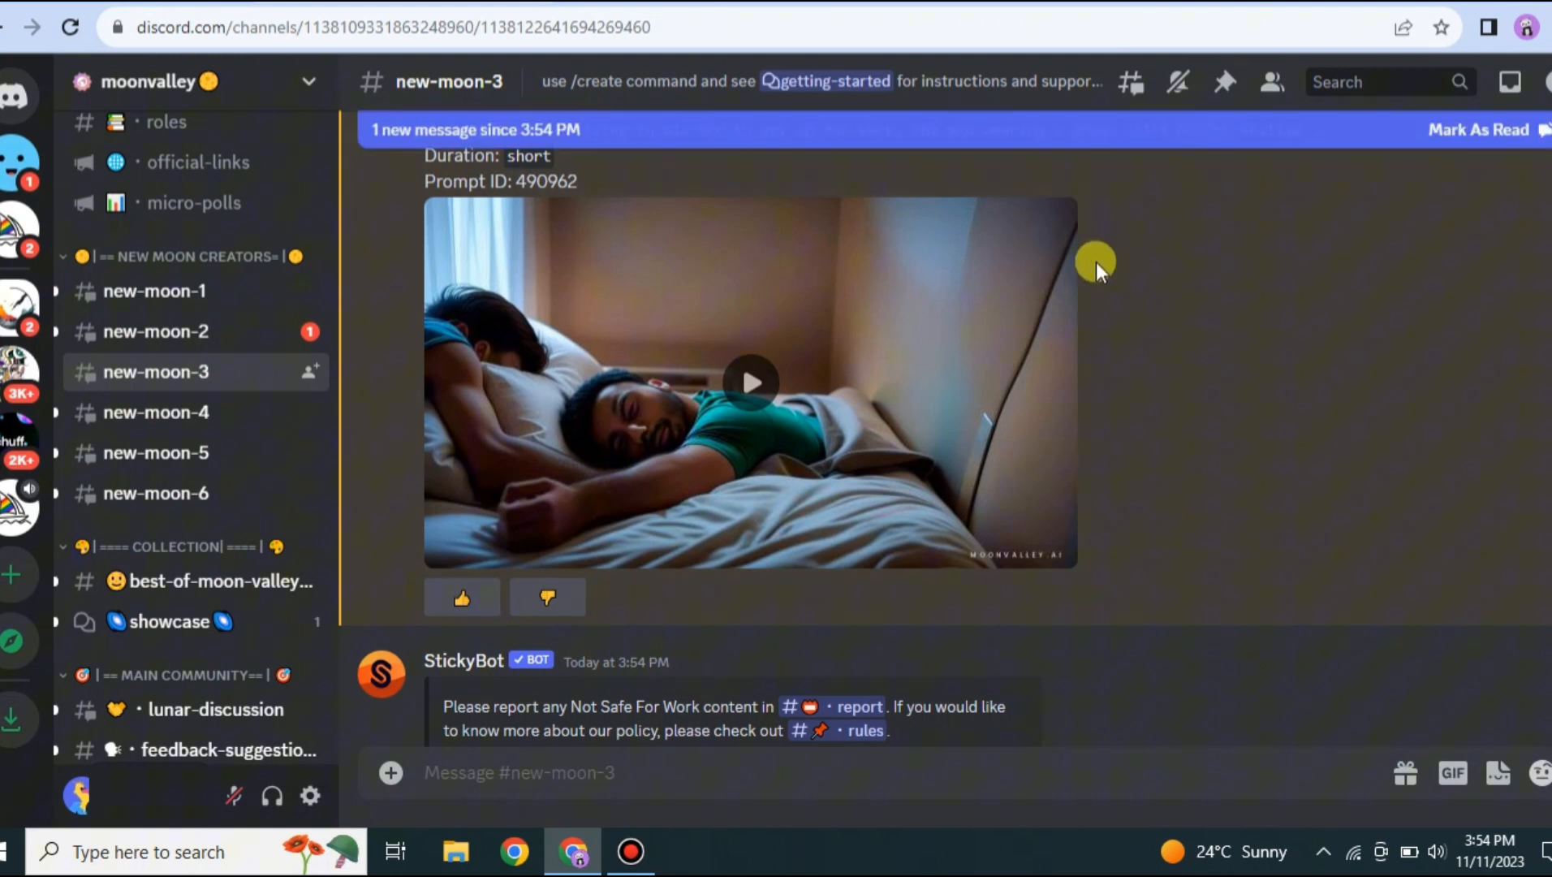
left_click(750, 382)
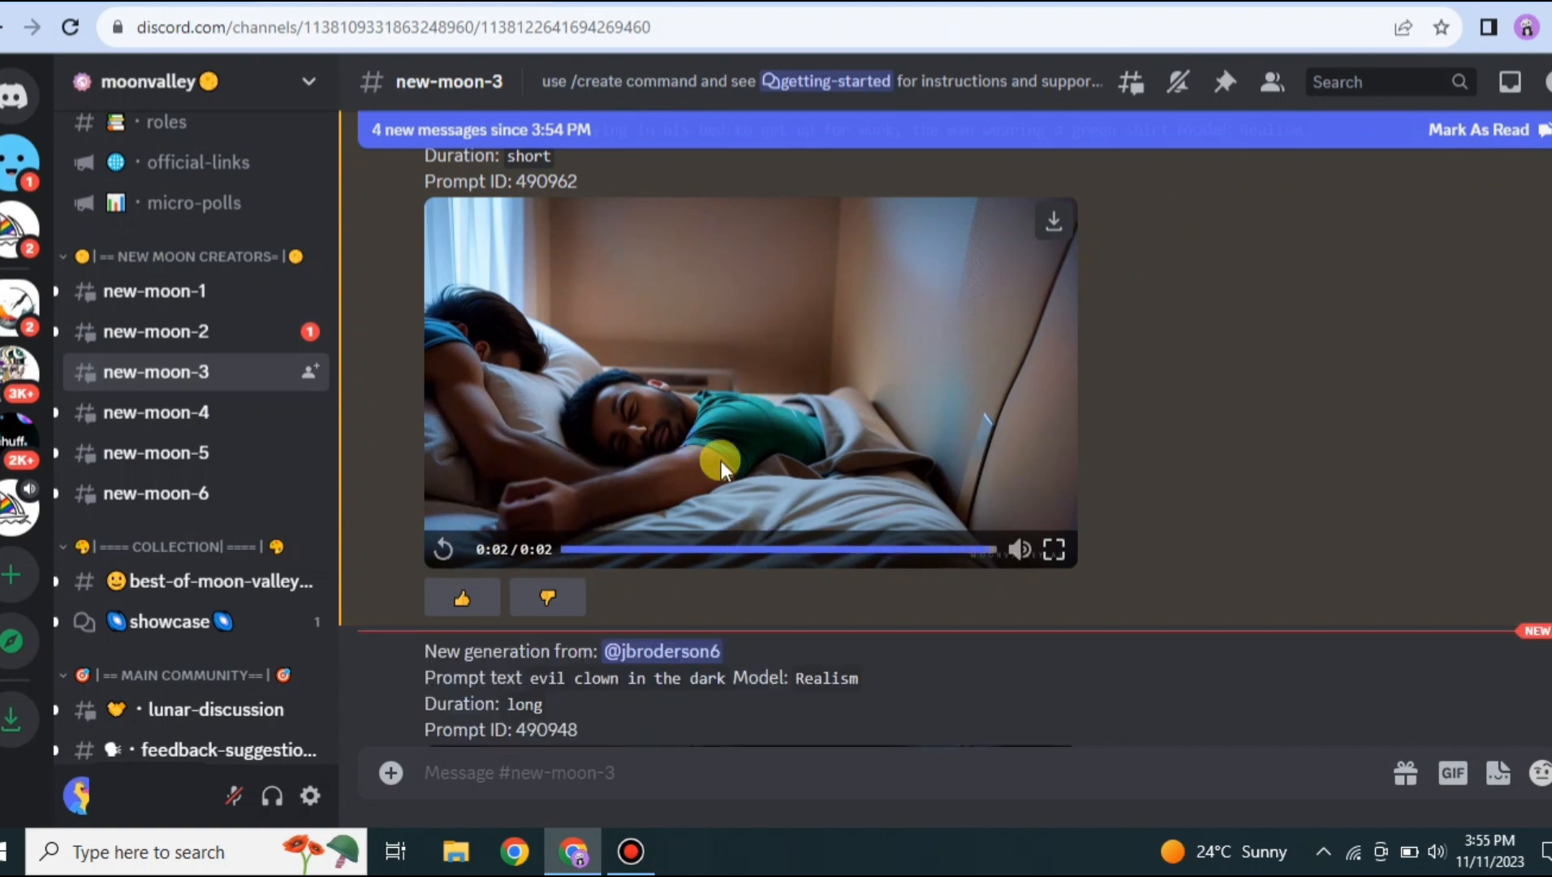
mouse_move(740, 439)
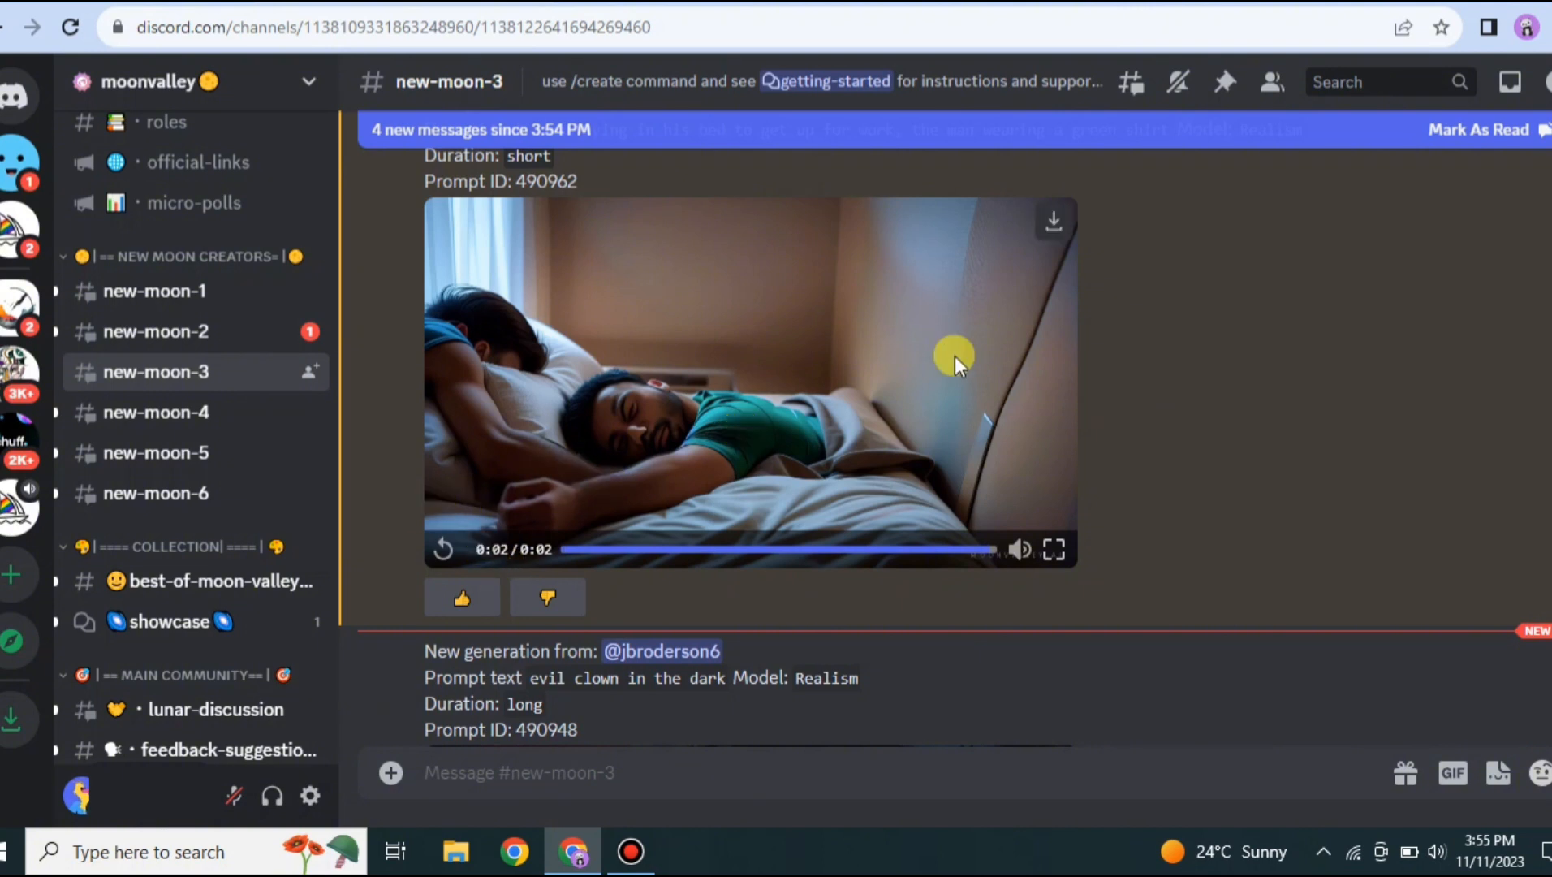
mouse_move(784, 324)
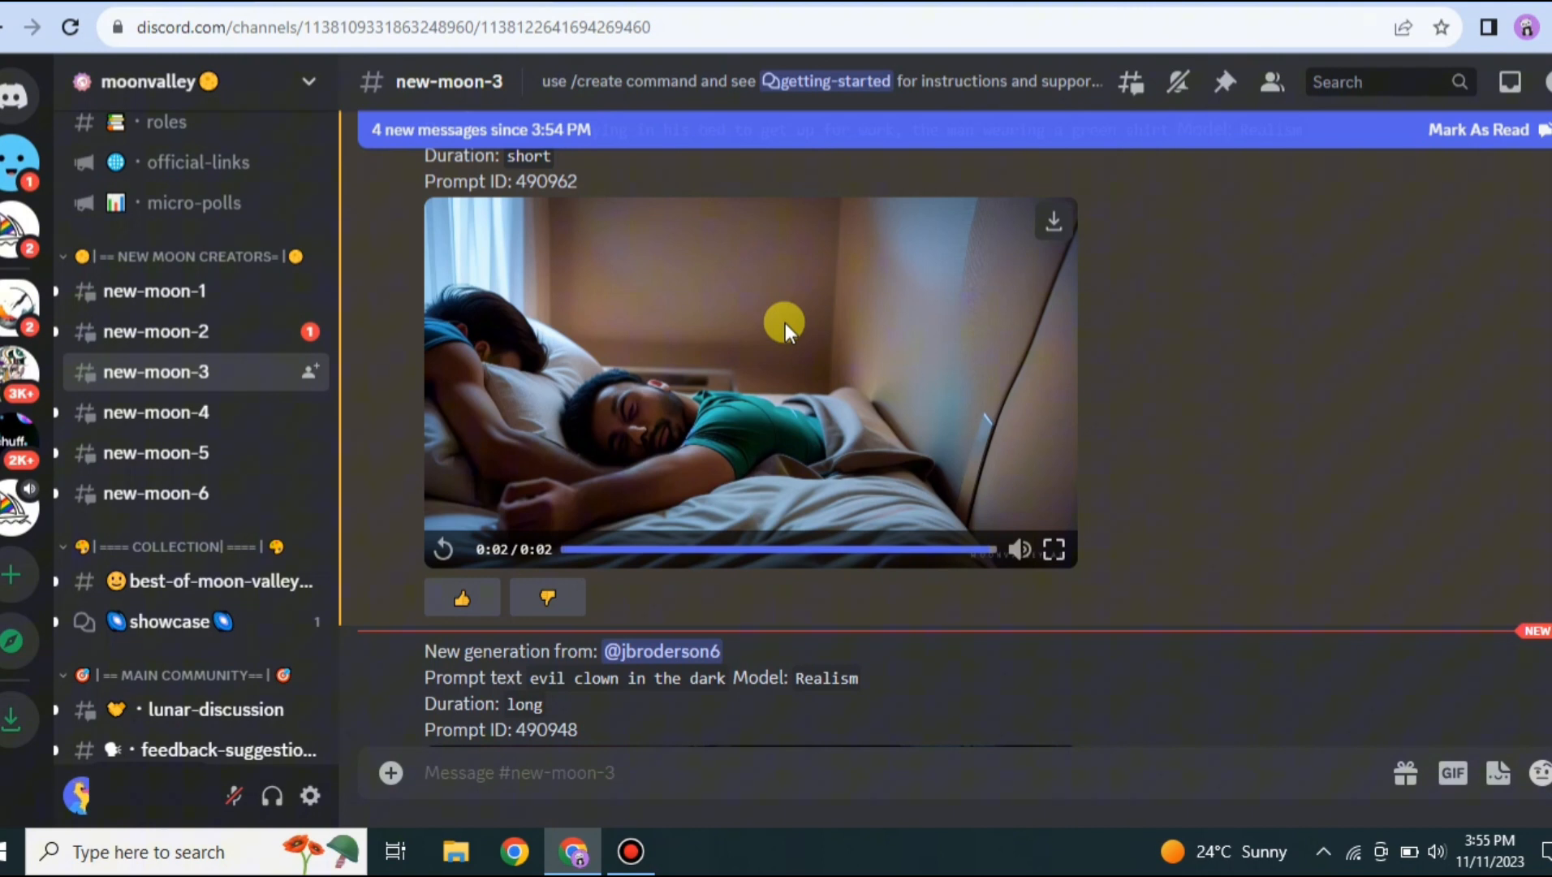
mouse_move(857, 321)
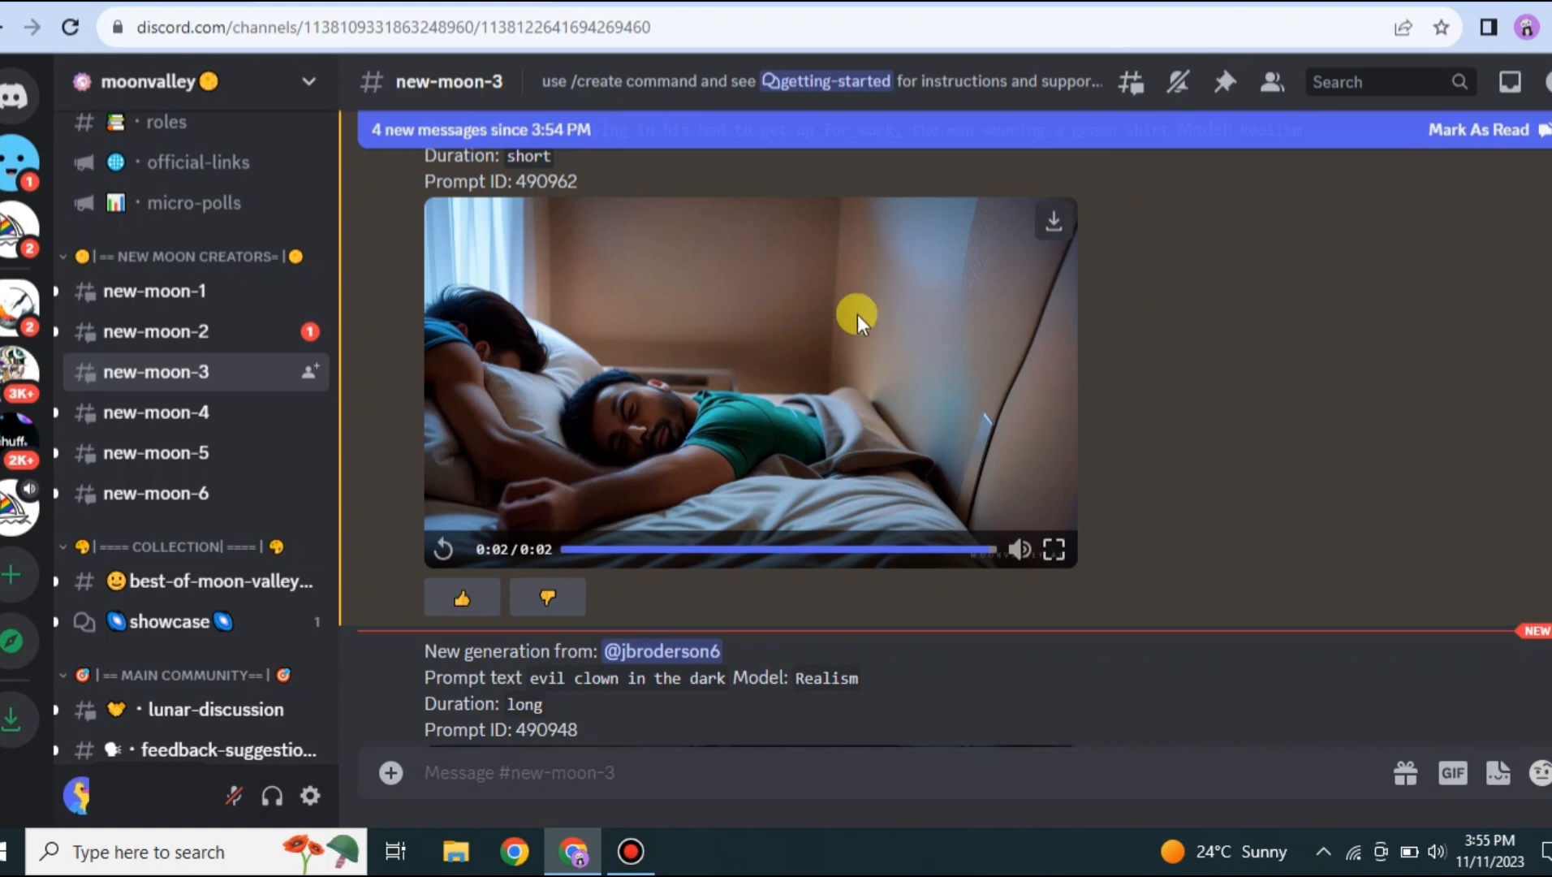
mouse_move(755, 329)
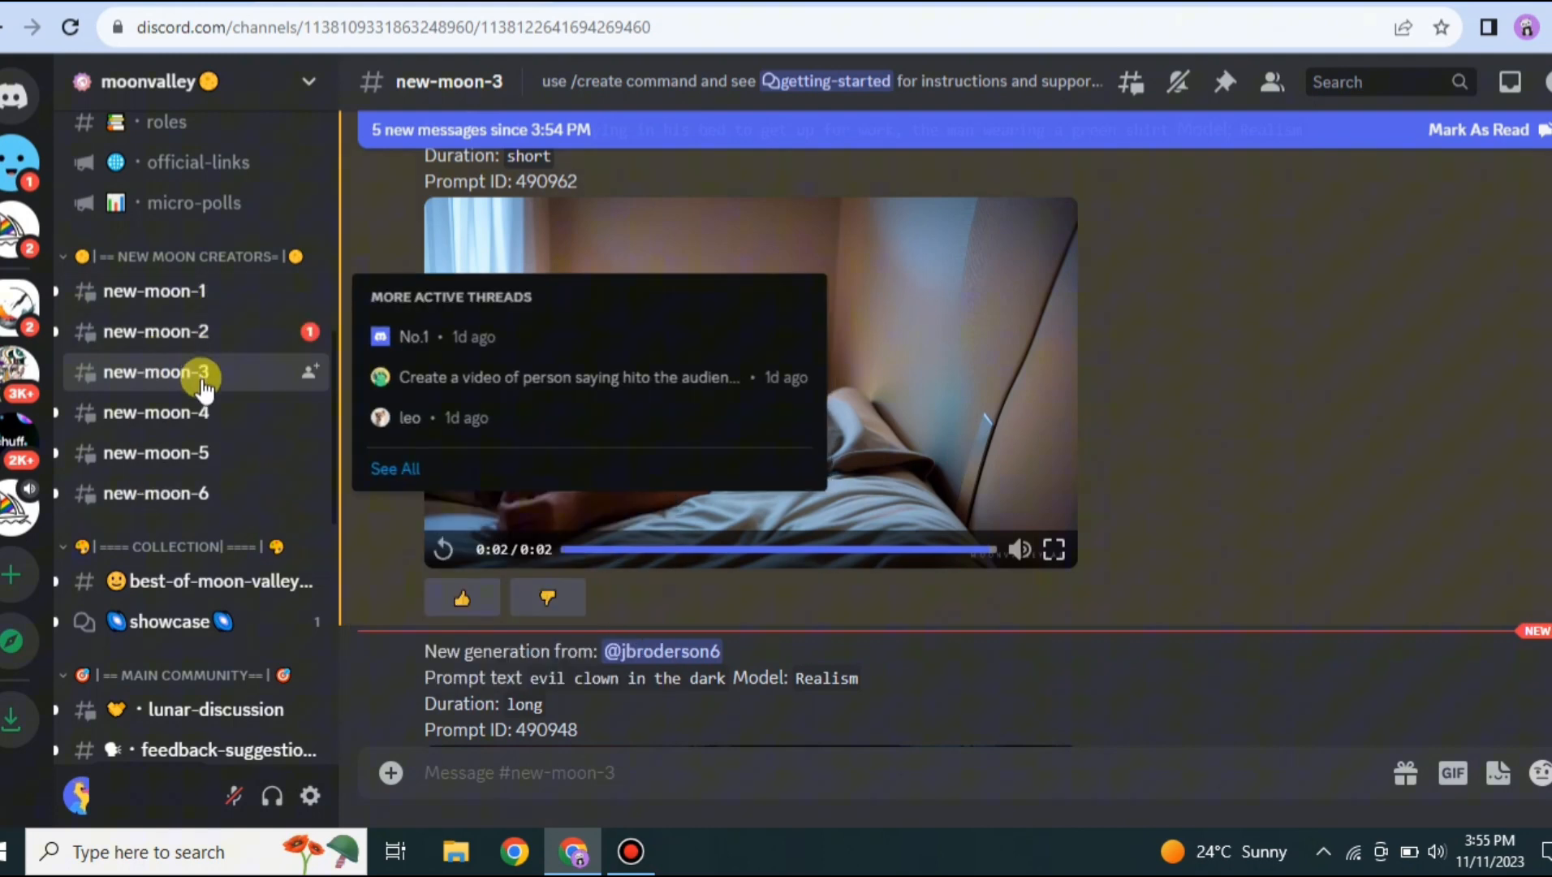
left_click(155, 452)
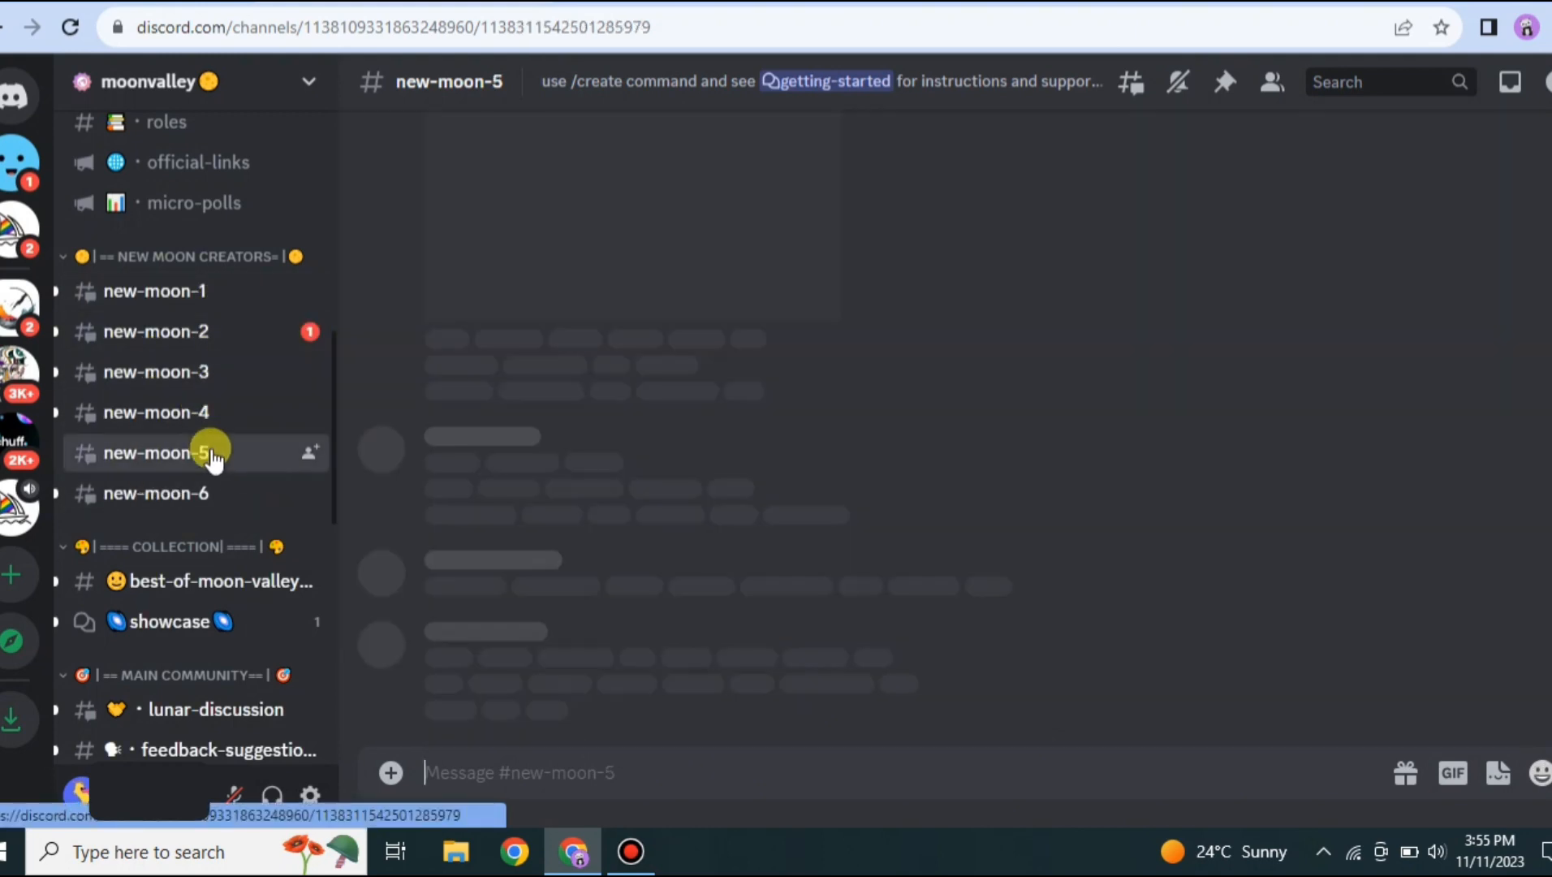
Step: In new-moon-5, start /create with a prompt about a kid holding a yellow balloon
left_click(153, 452)
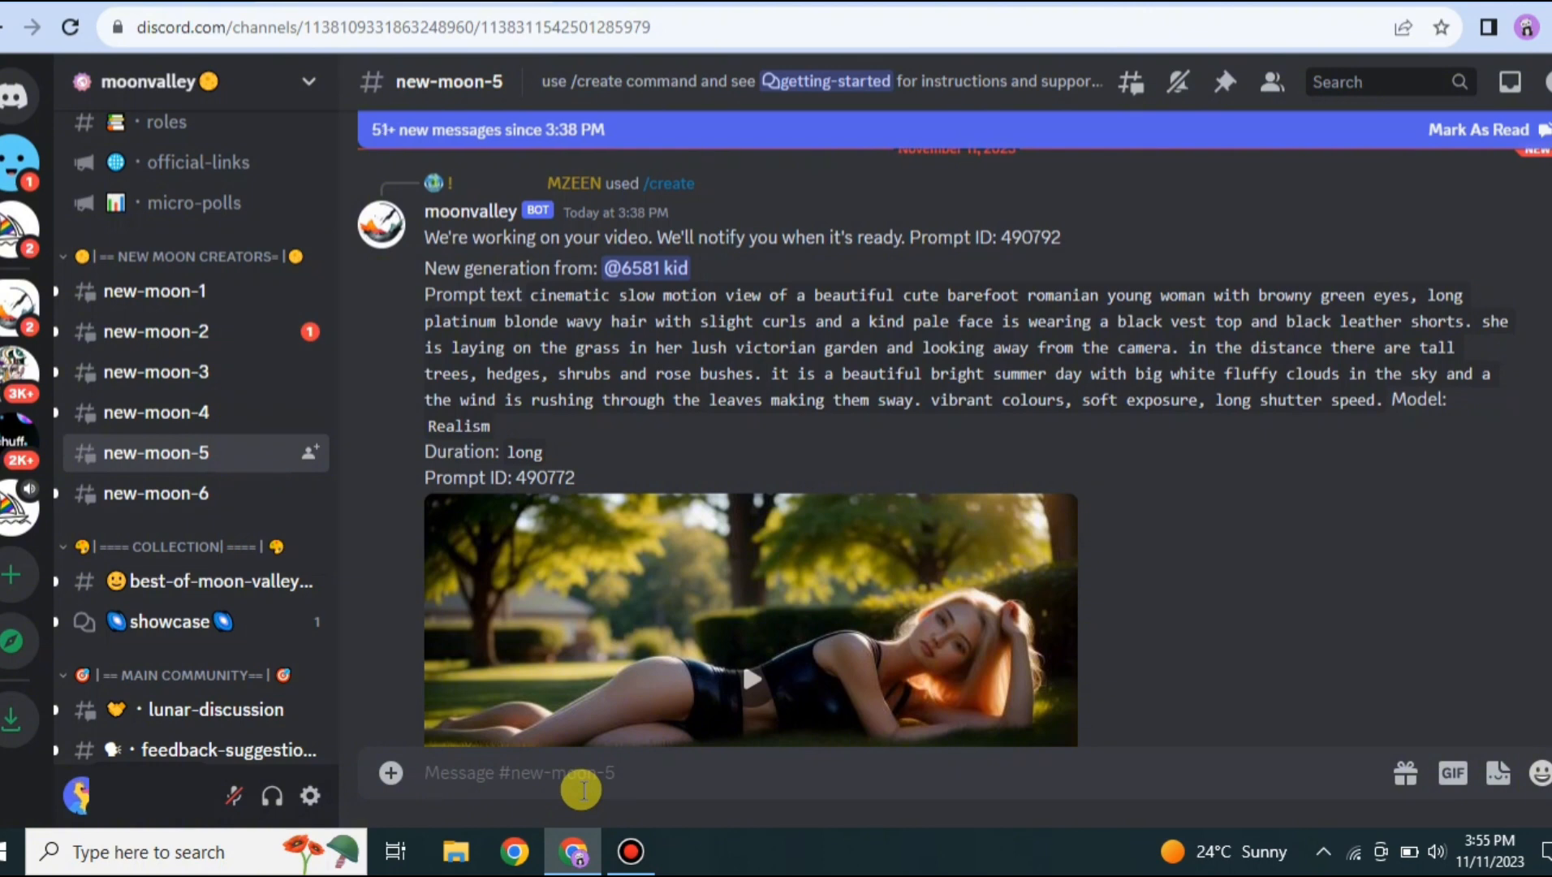
type("/")
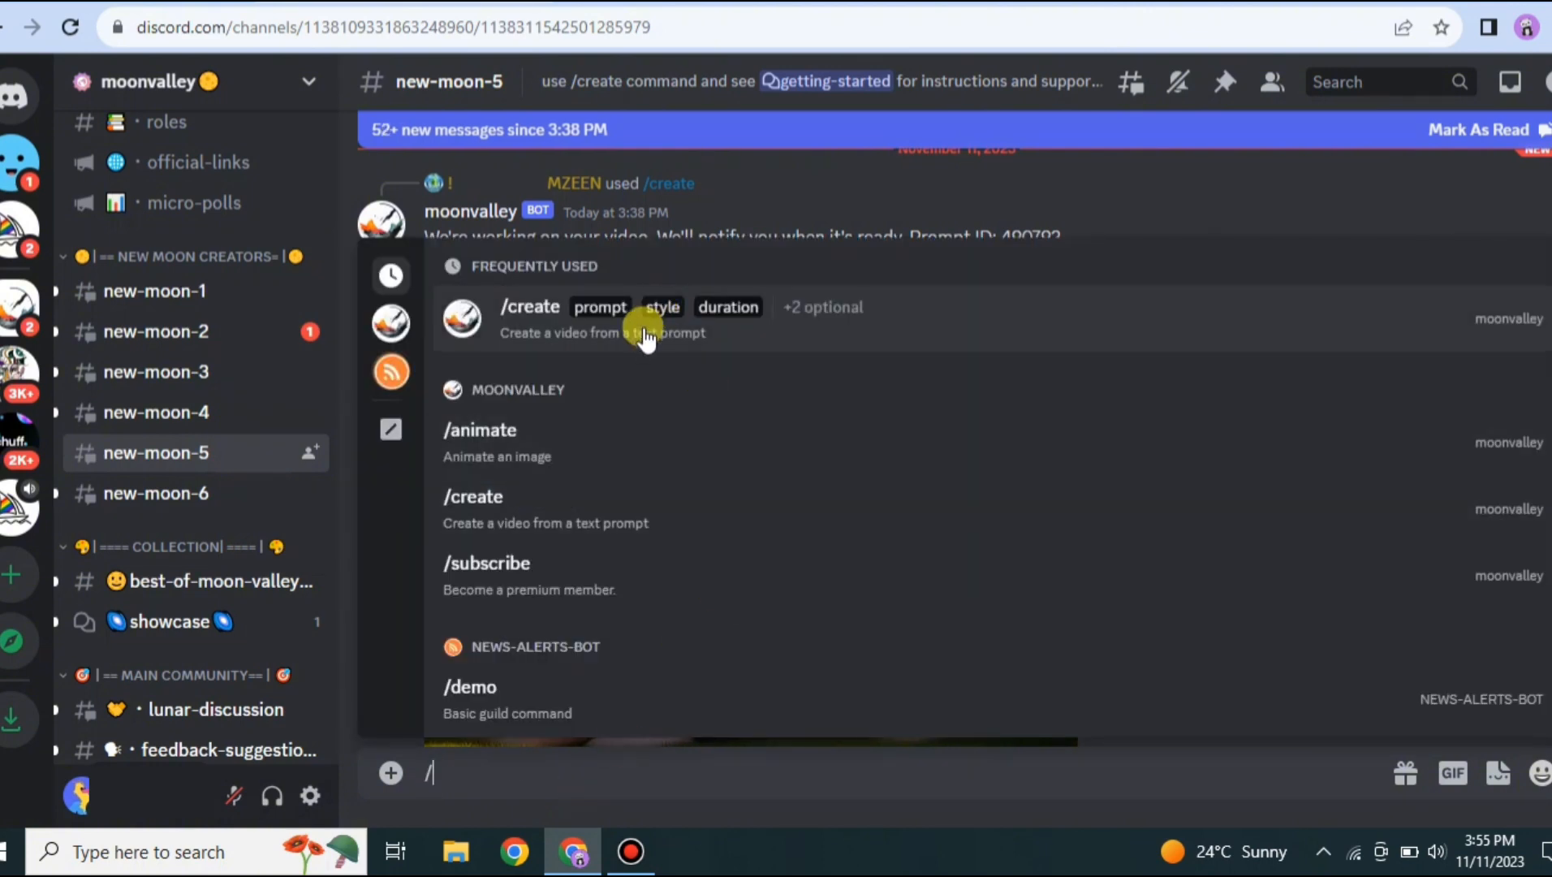
left_click(528, 307)
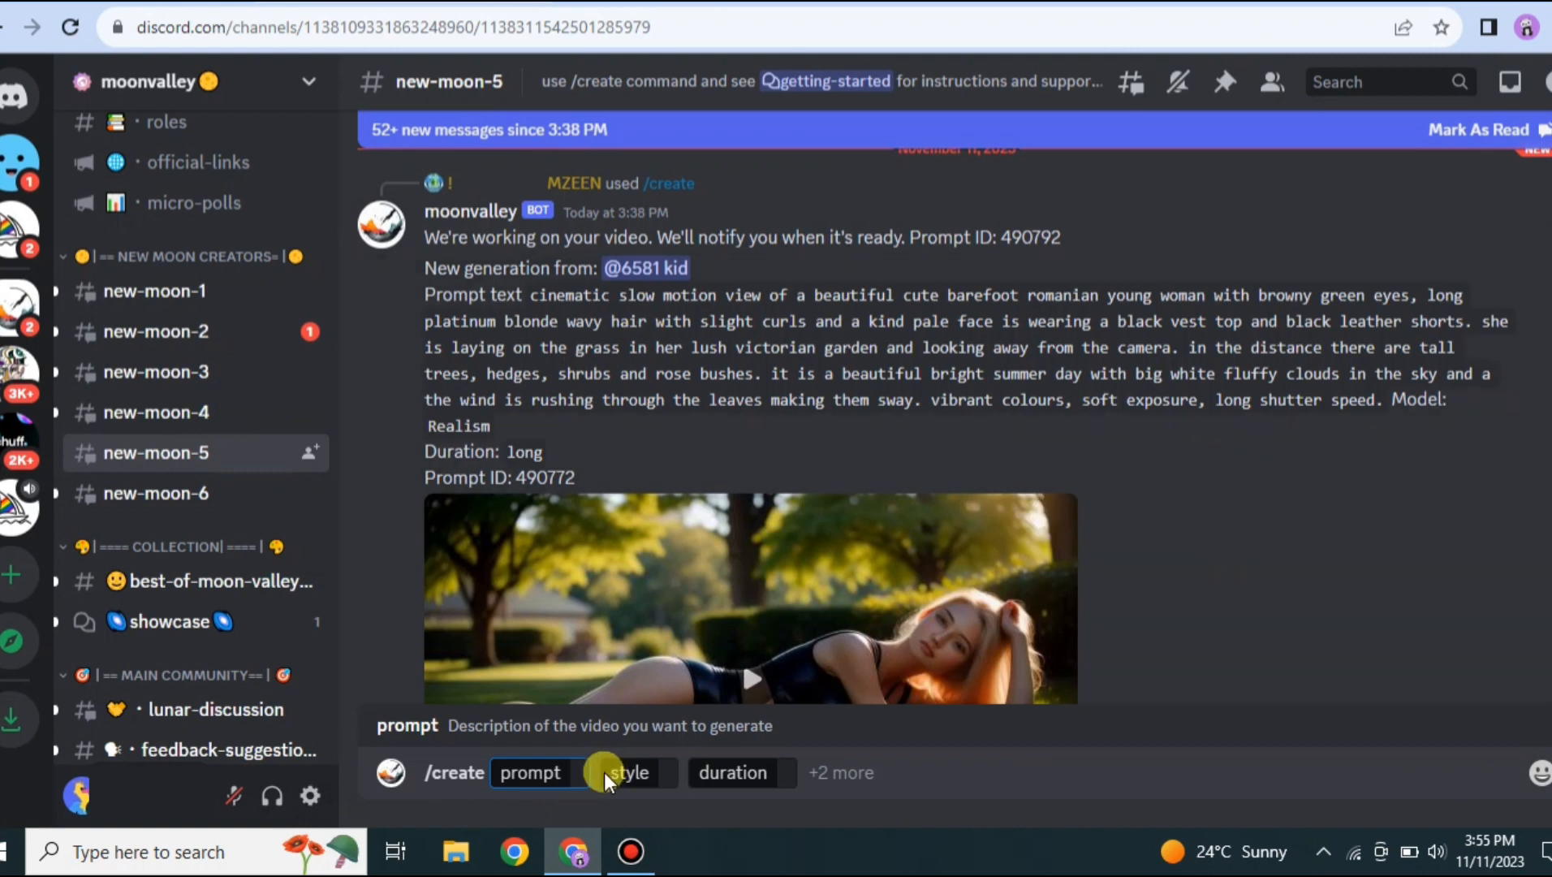
type("a kid holding a y")
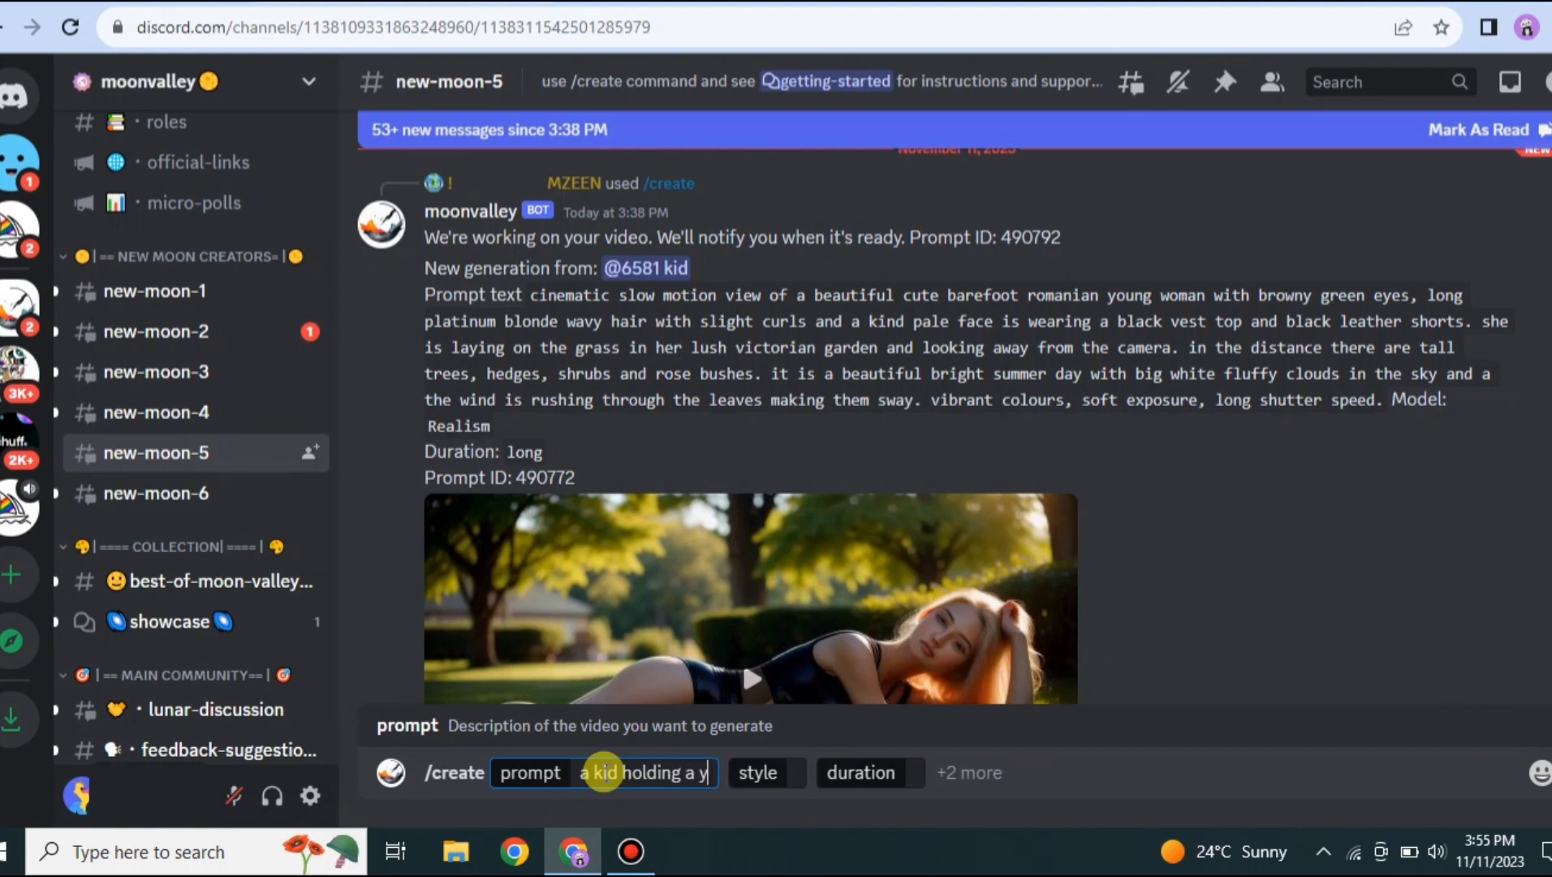
type("ellow ballon on road")
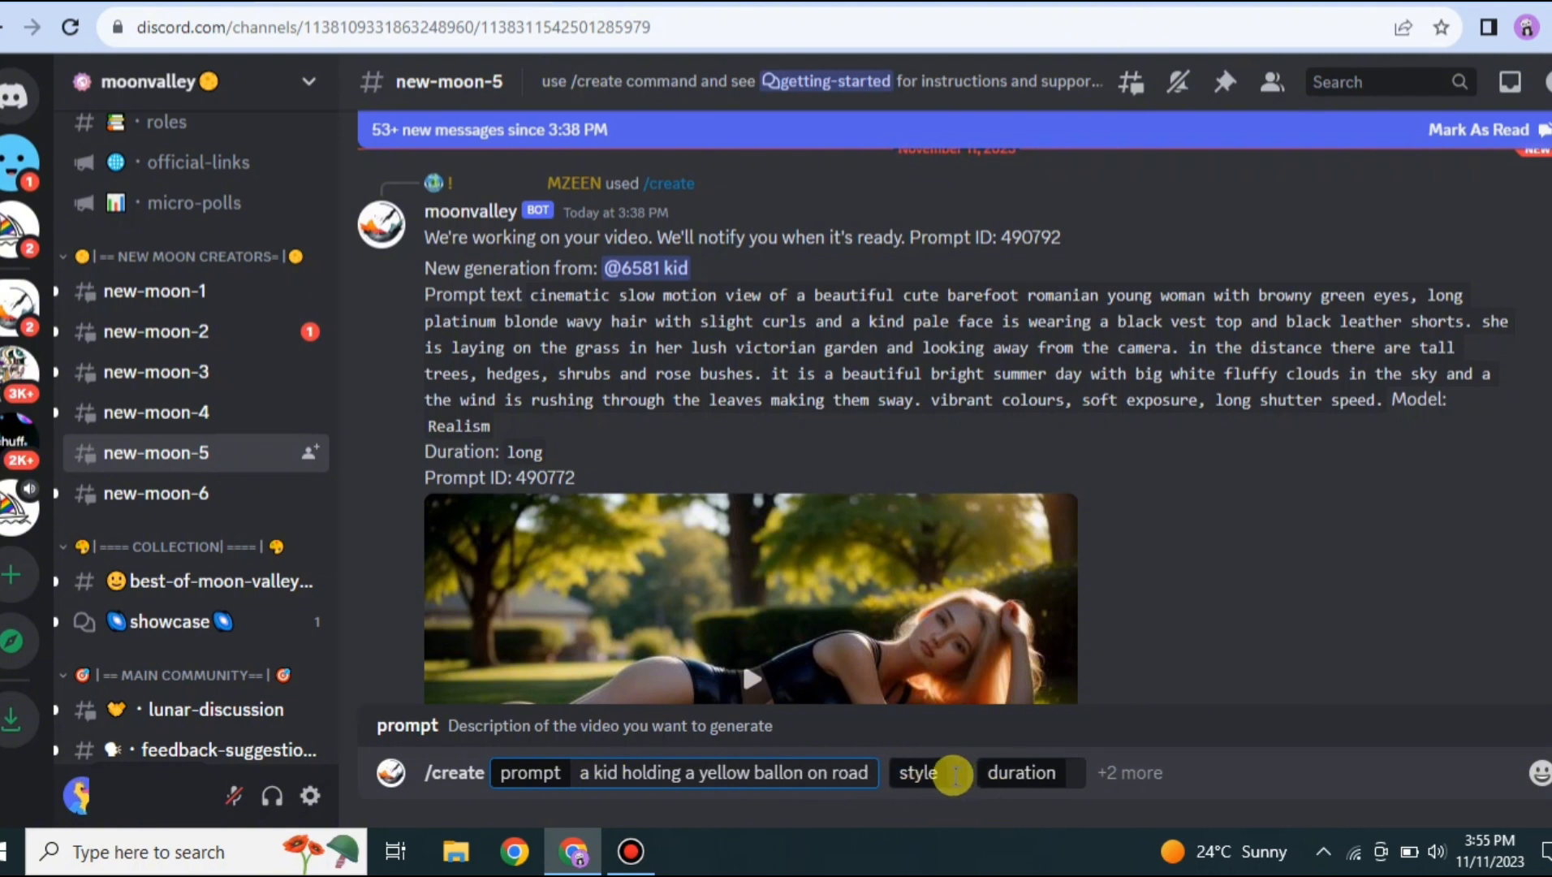
Step: Set the balloon video's style to Anime/Manga and pick a duration
left_click(916, 772)
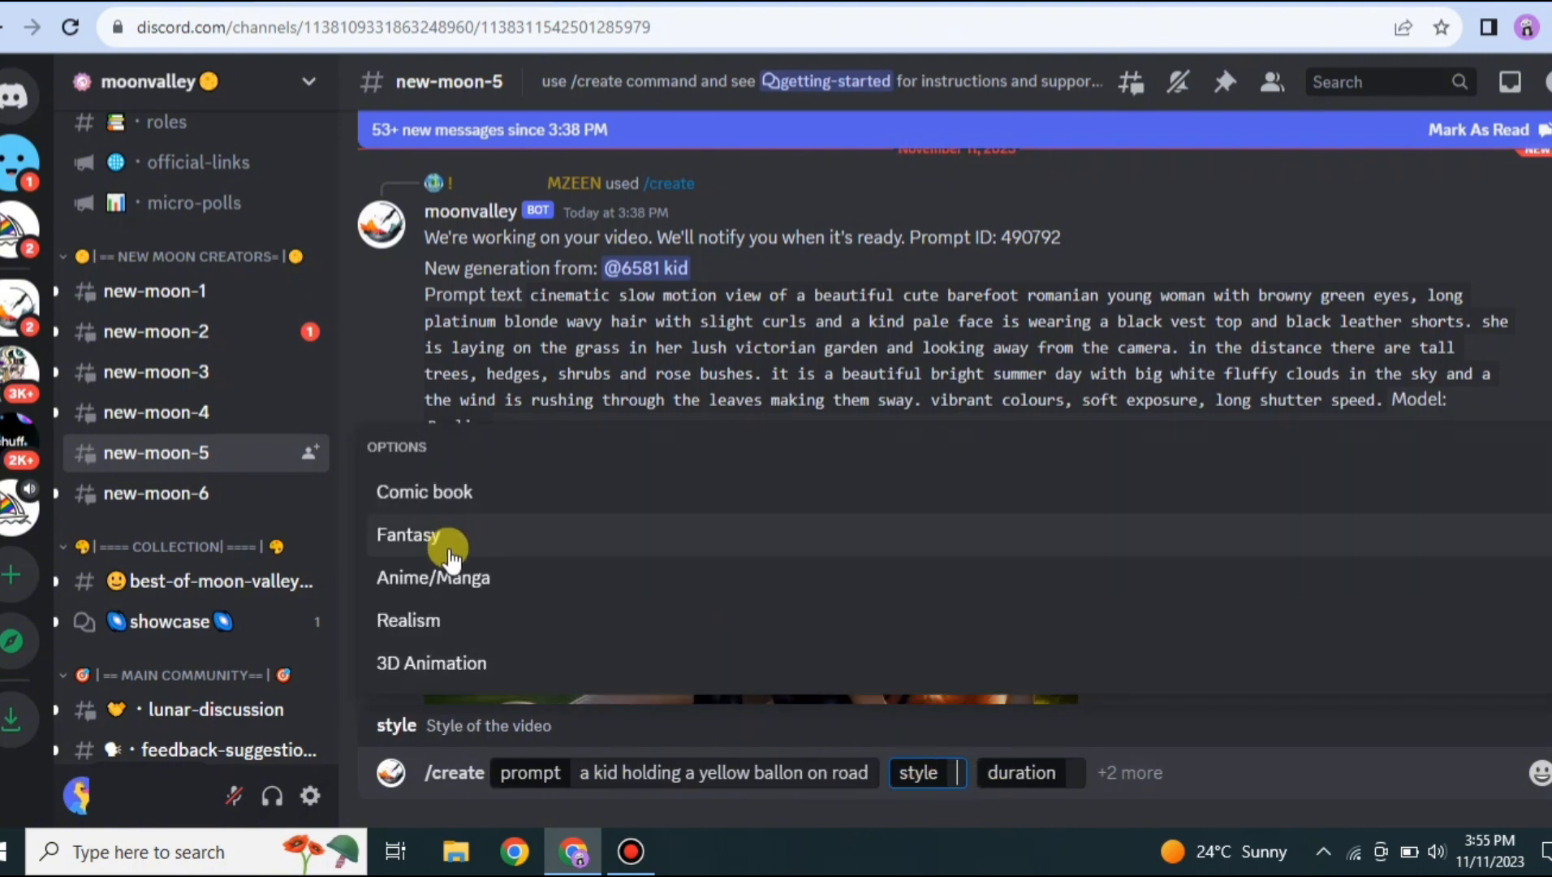
left_click(1142, 773)
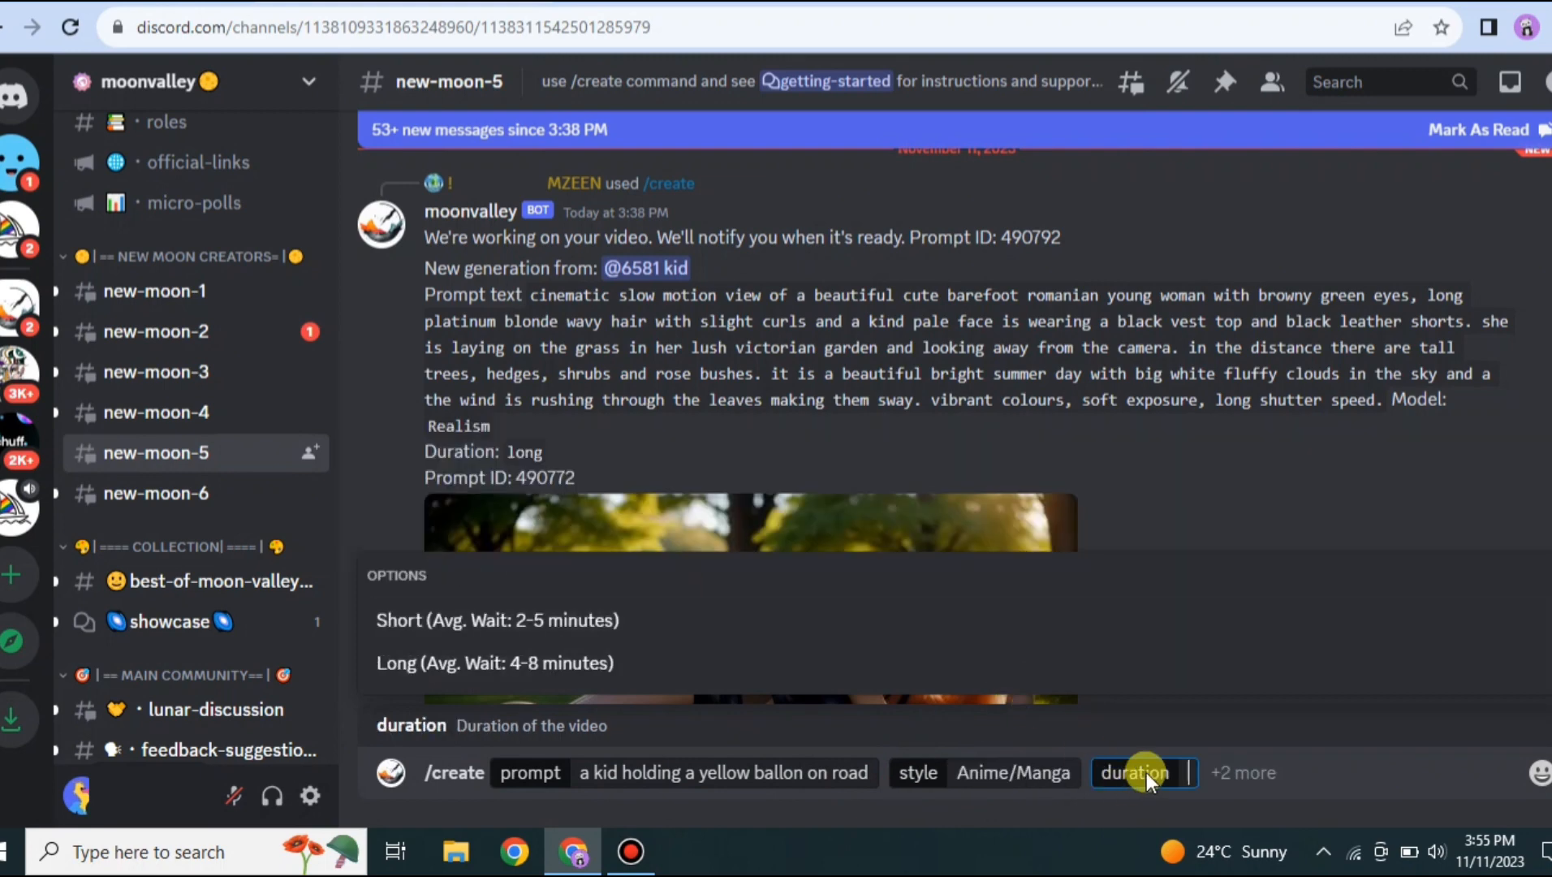
left_click(495, 620)
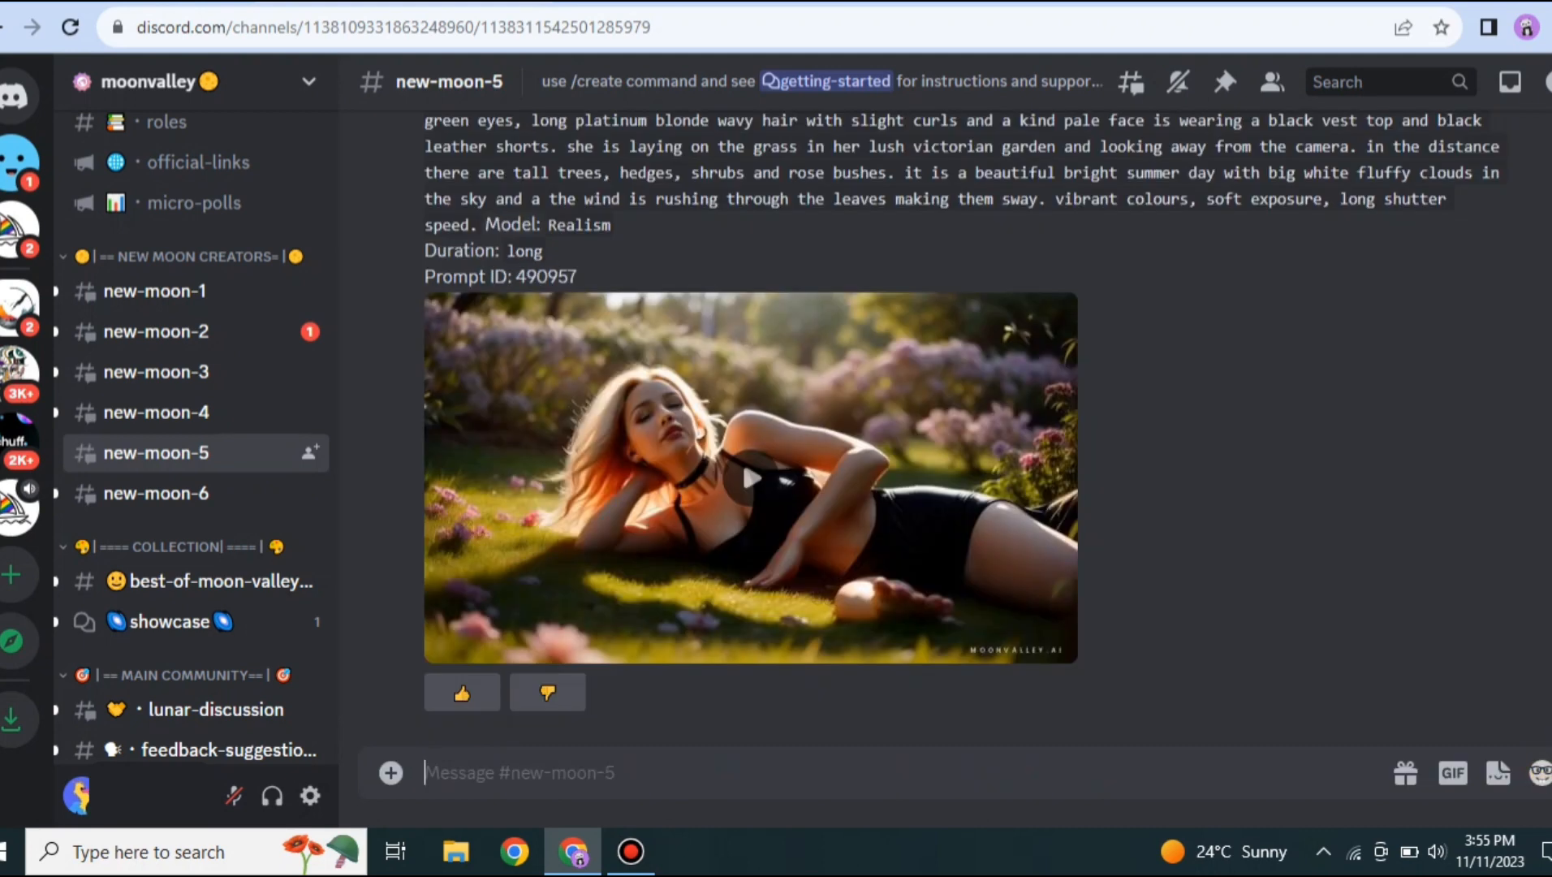
mouse_move(1348, 538)
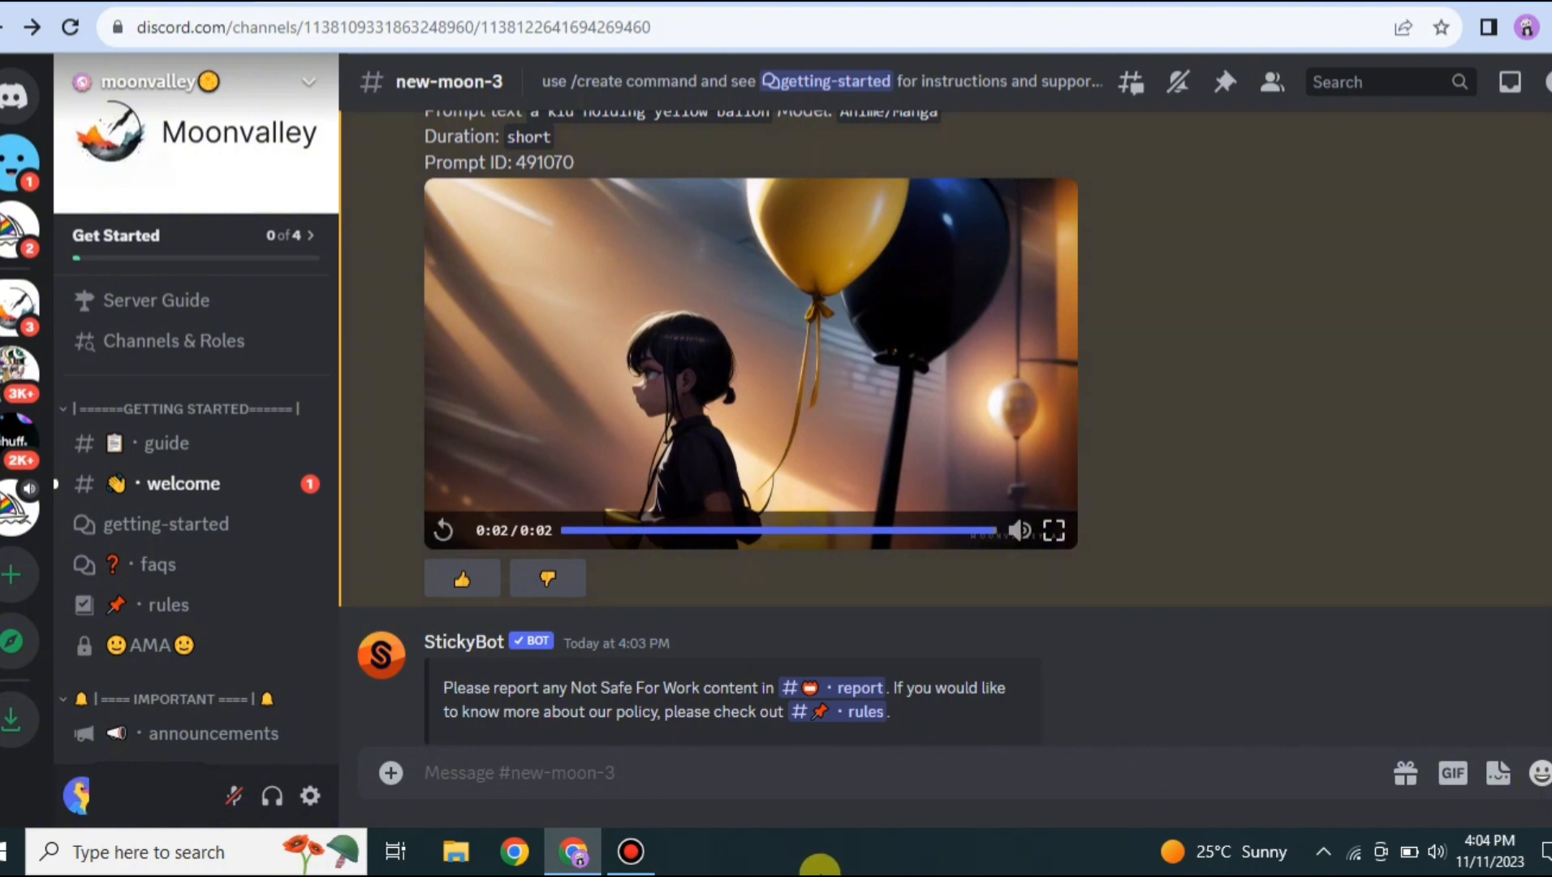
mouse_move(1269, 501)
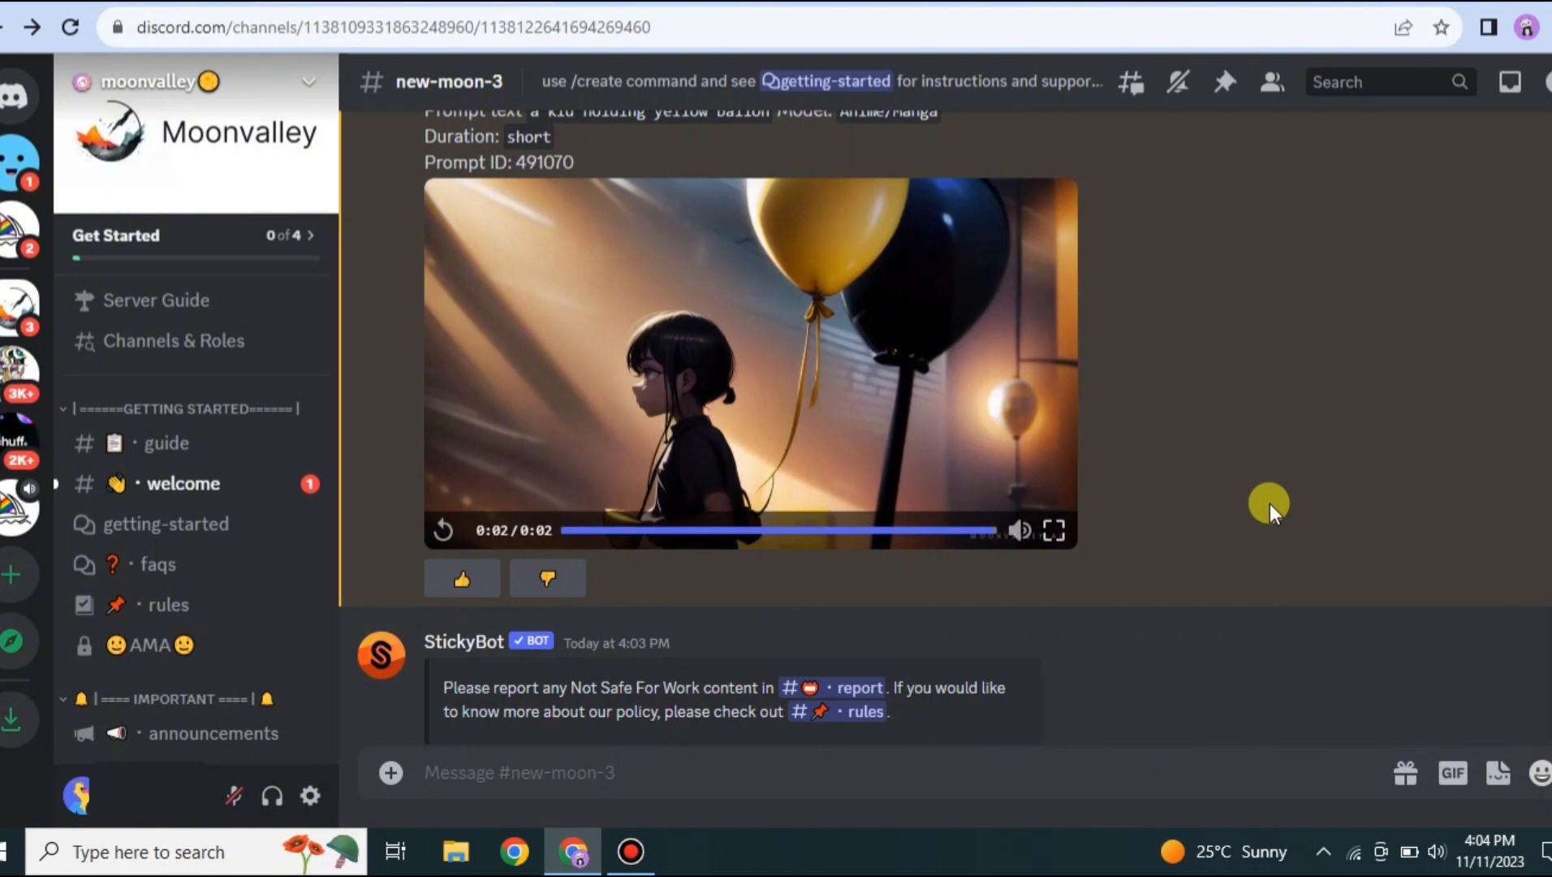
mouse_move(1024, 626)
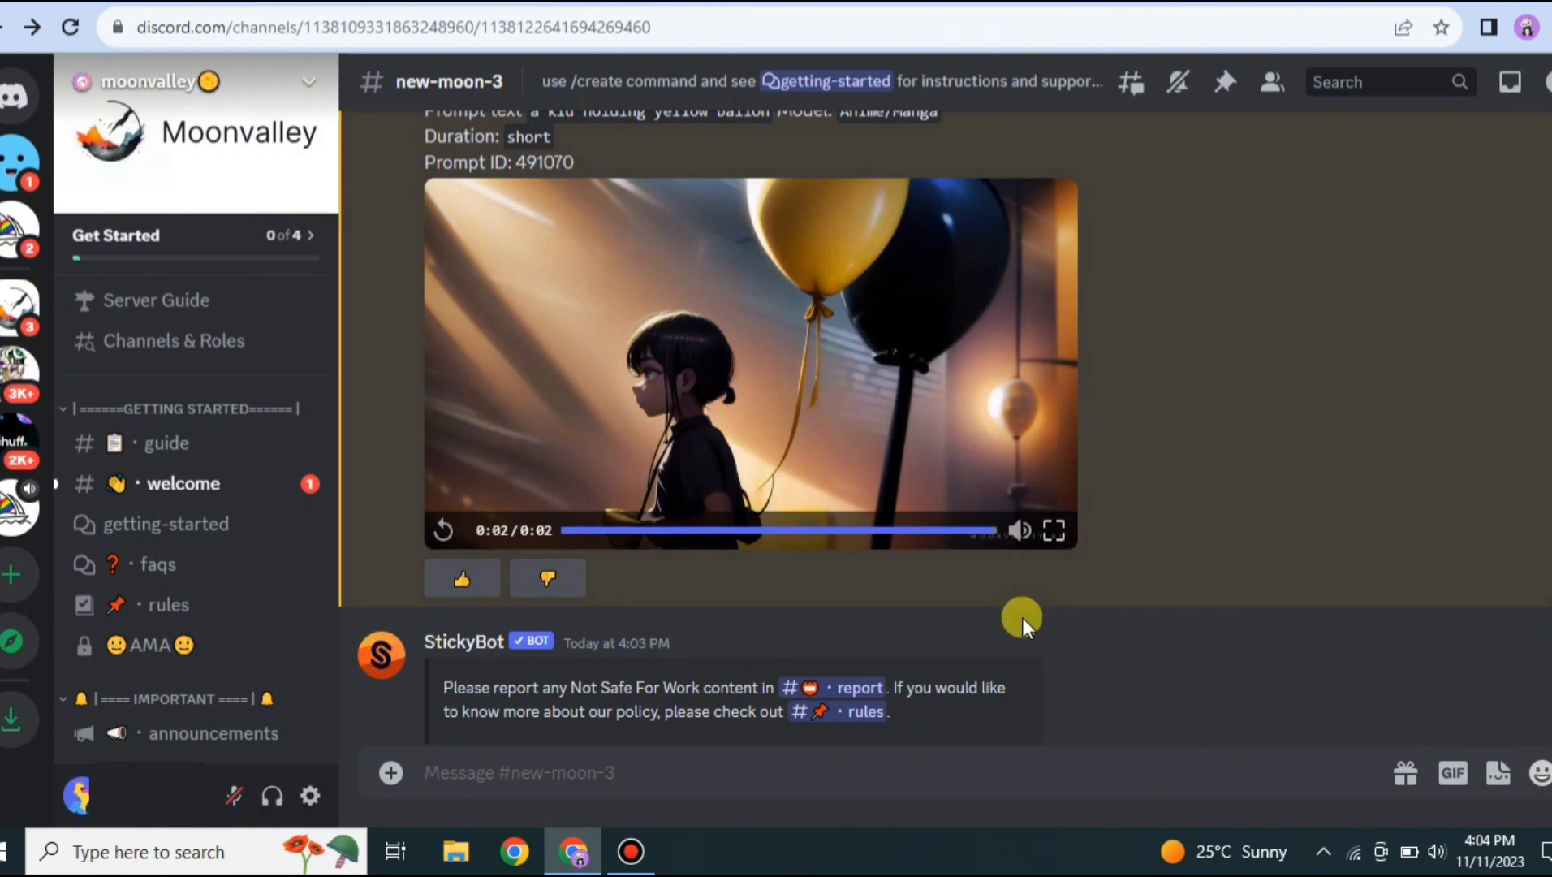